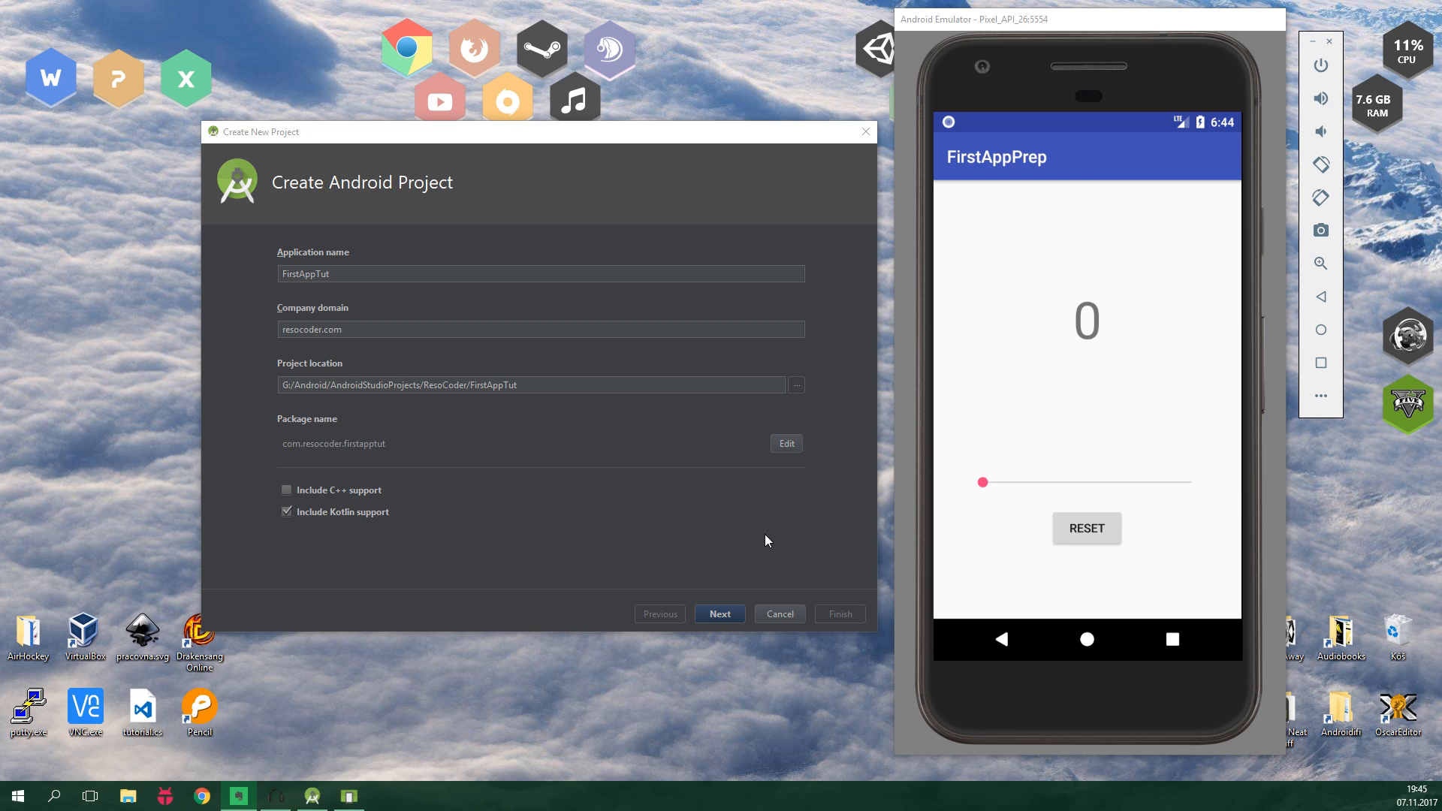
pyautogui.moveTo(820, 518)
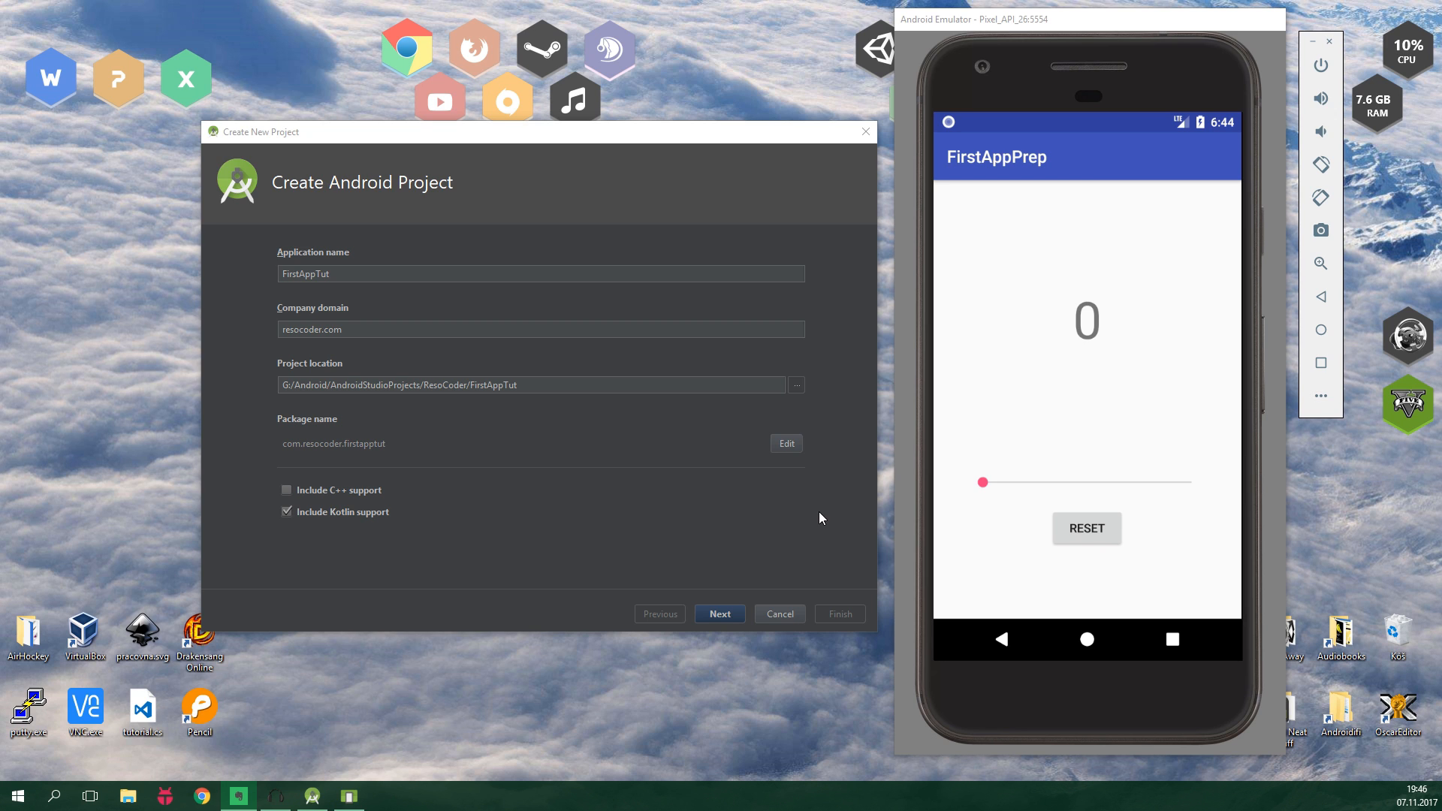
pyautogui.moveTo(986, 488)
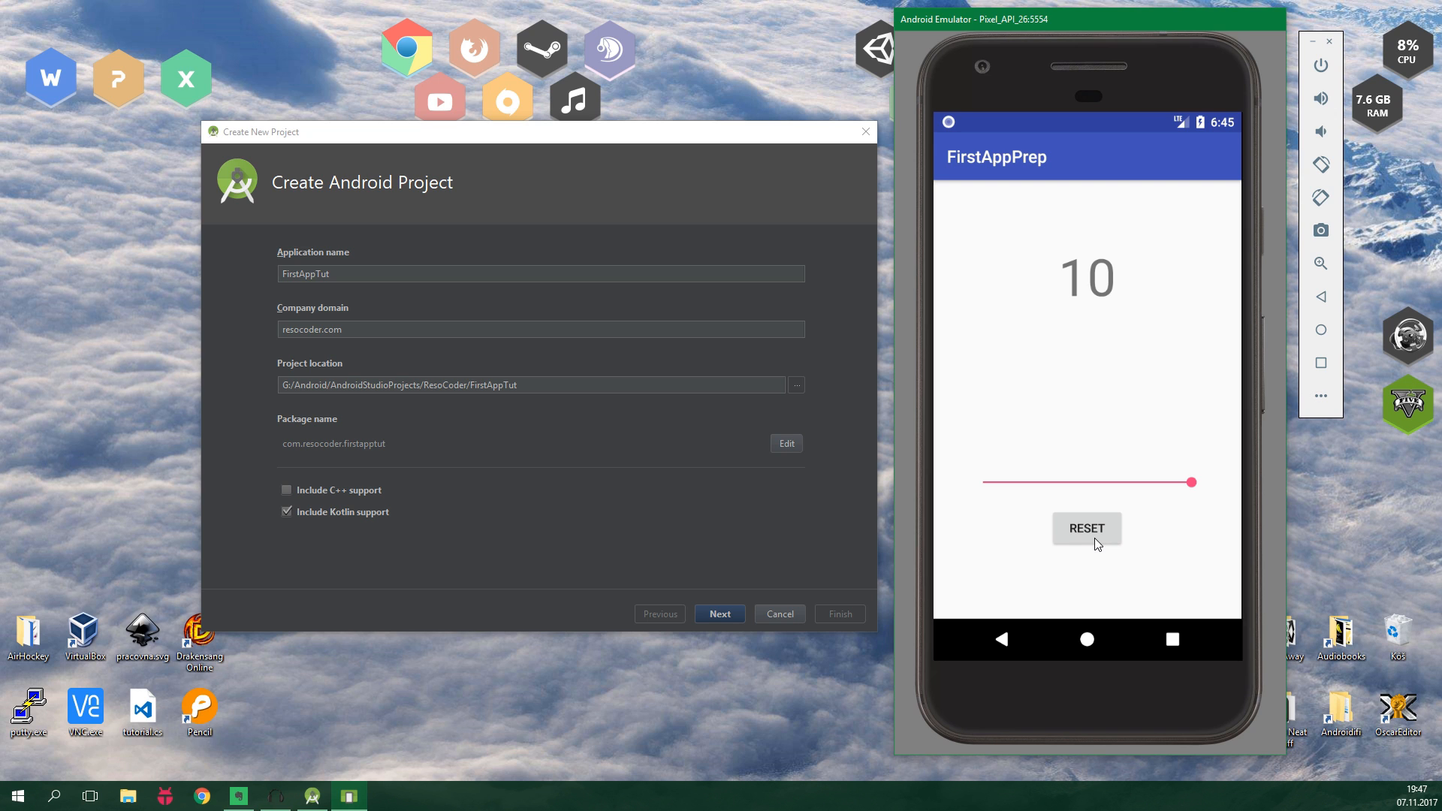
# Step: Finish the FirstAppTut project wizard with Kotlin support, API 19 and an Empty Activity
pyautogui.click(1086, 528)
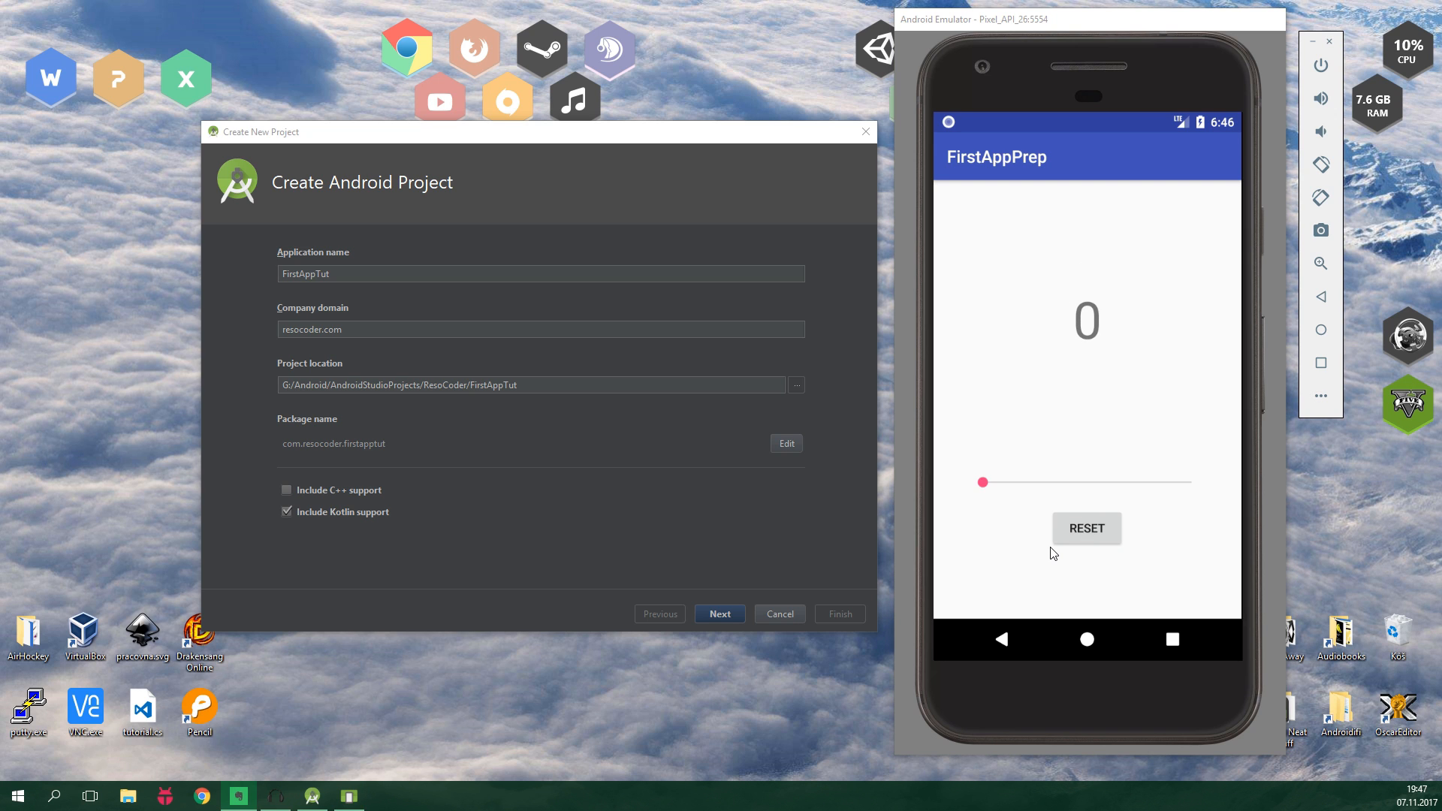
pyautogui.moveTo(830, 541)
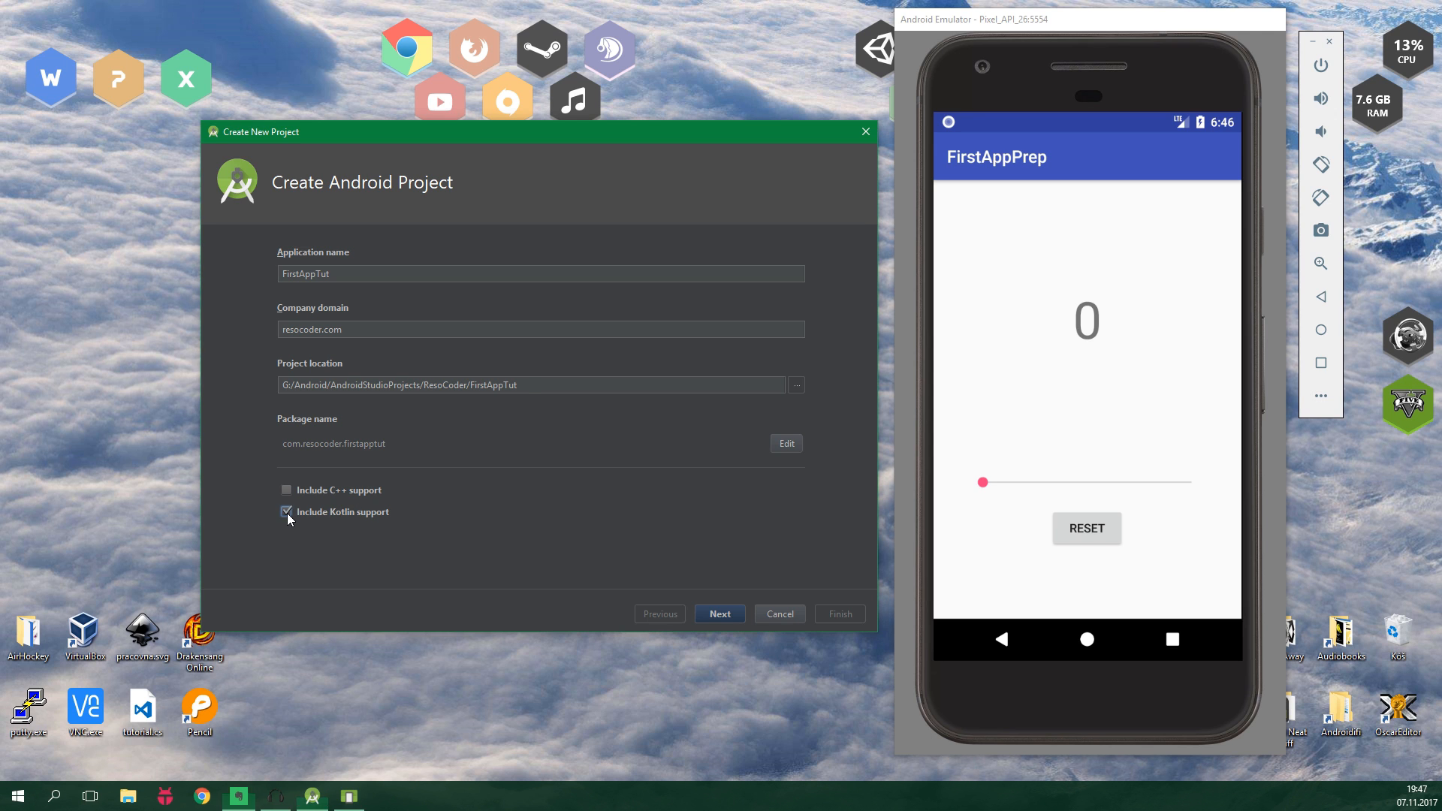
pyautogui.moveTo(678, 603)
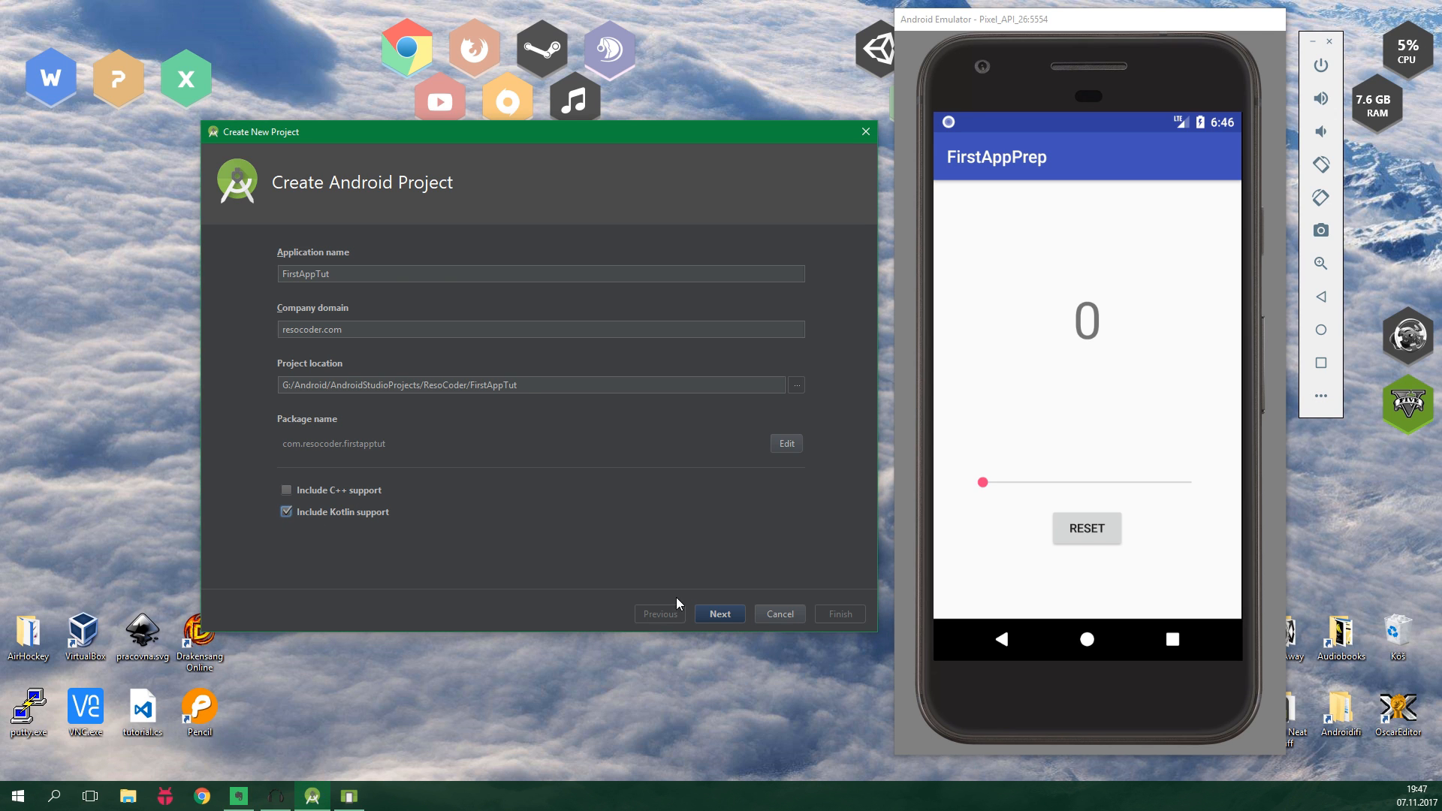
pyautogui.click(720, 613)
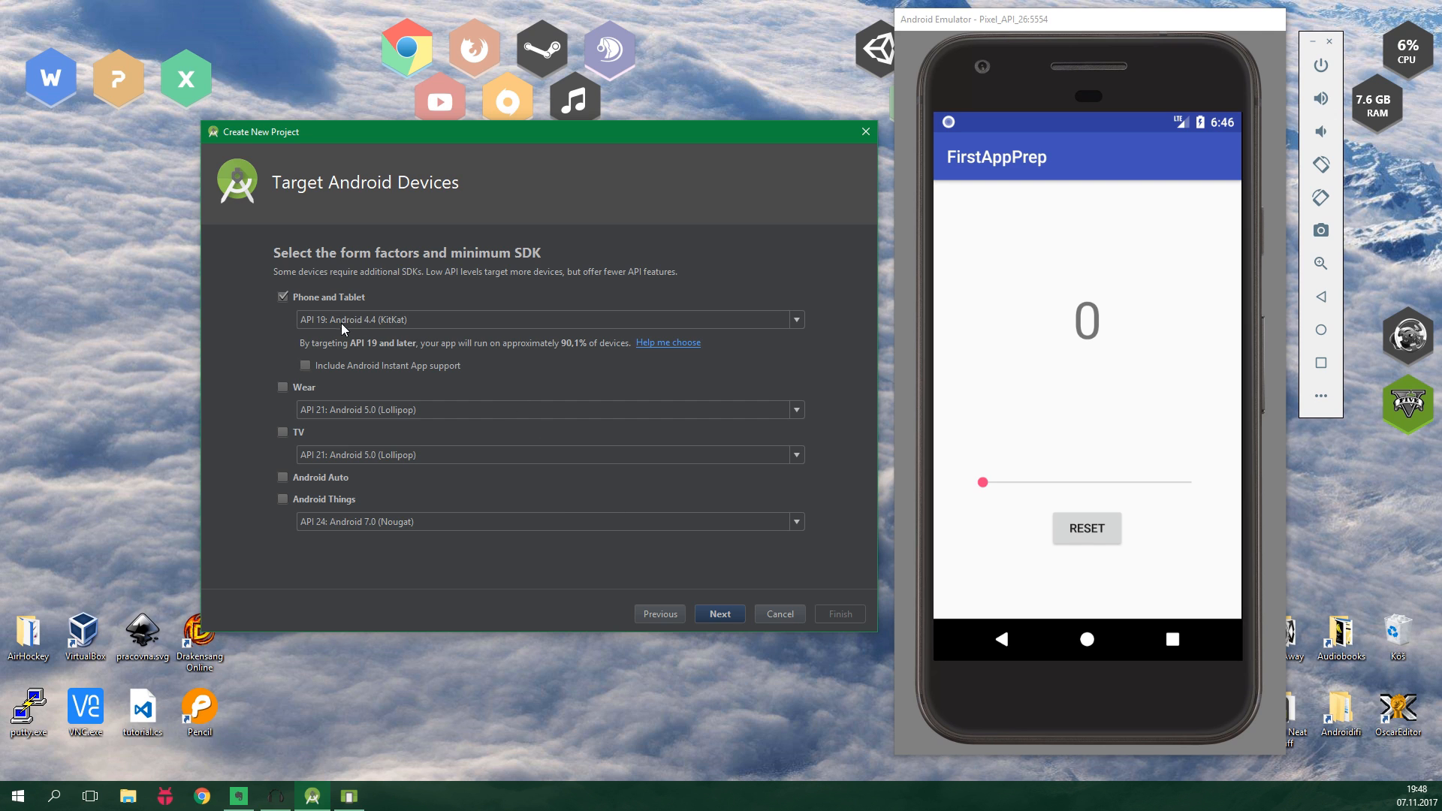
pyautogui.click(719, 613)
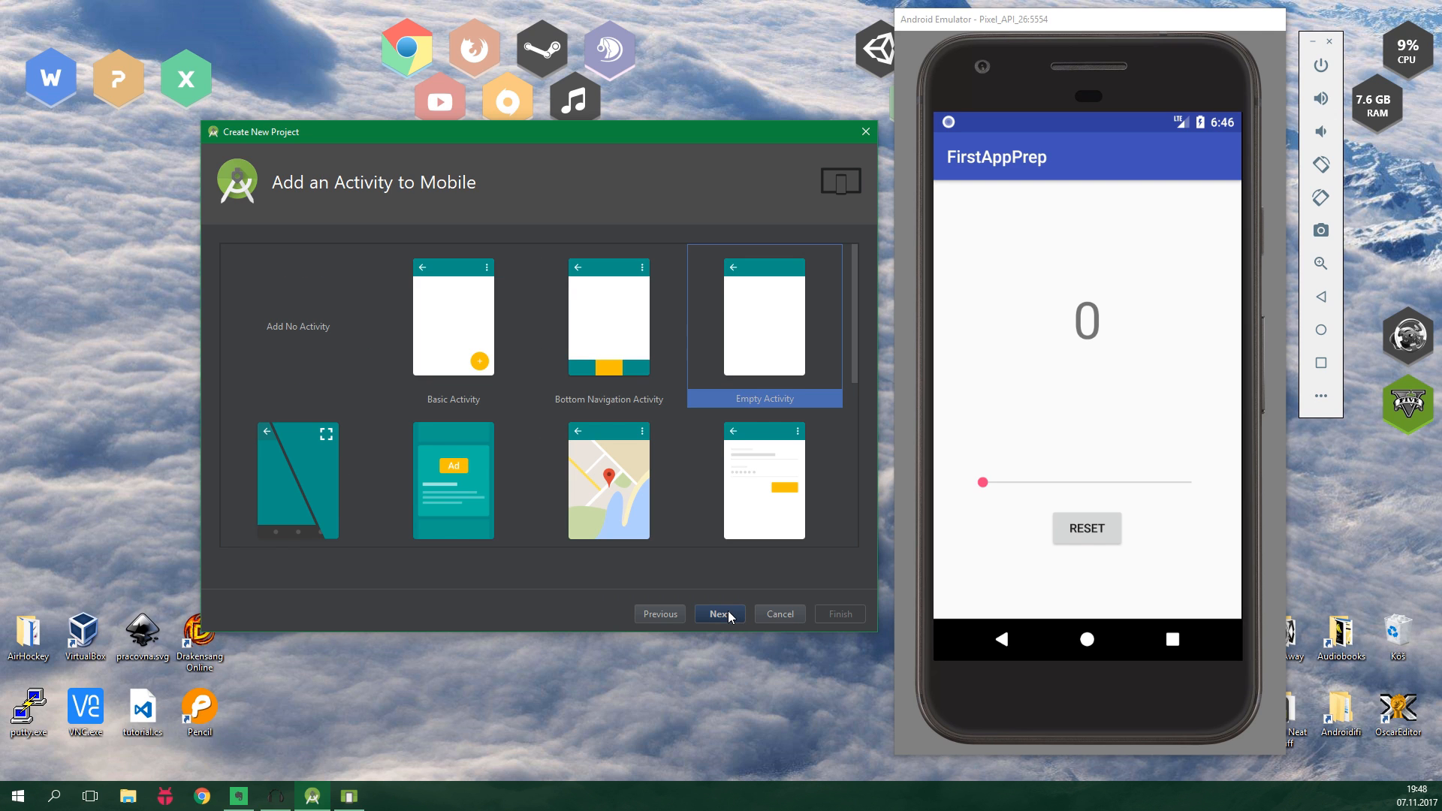
pyautogui.moveTo(791, 355)
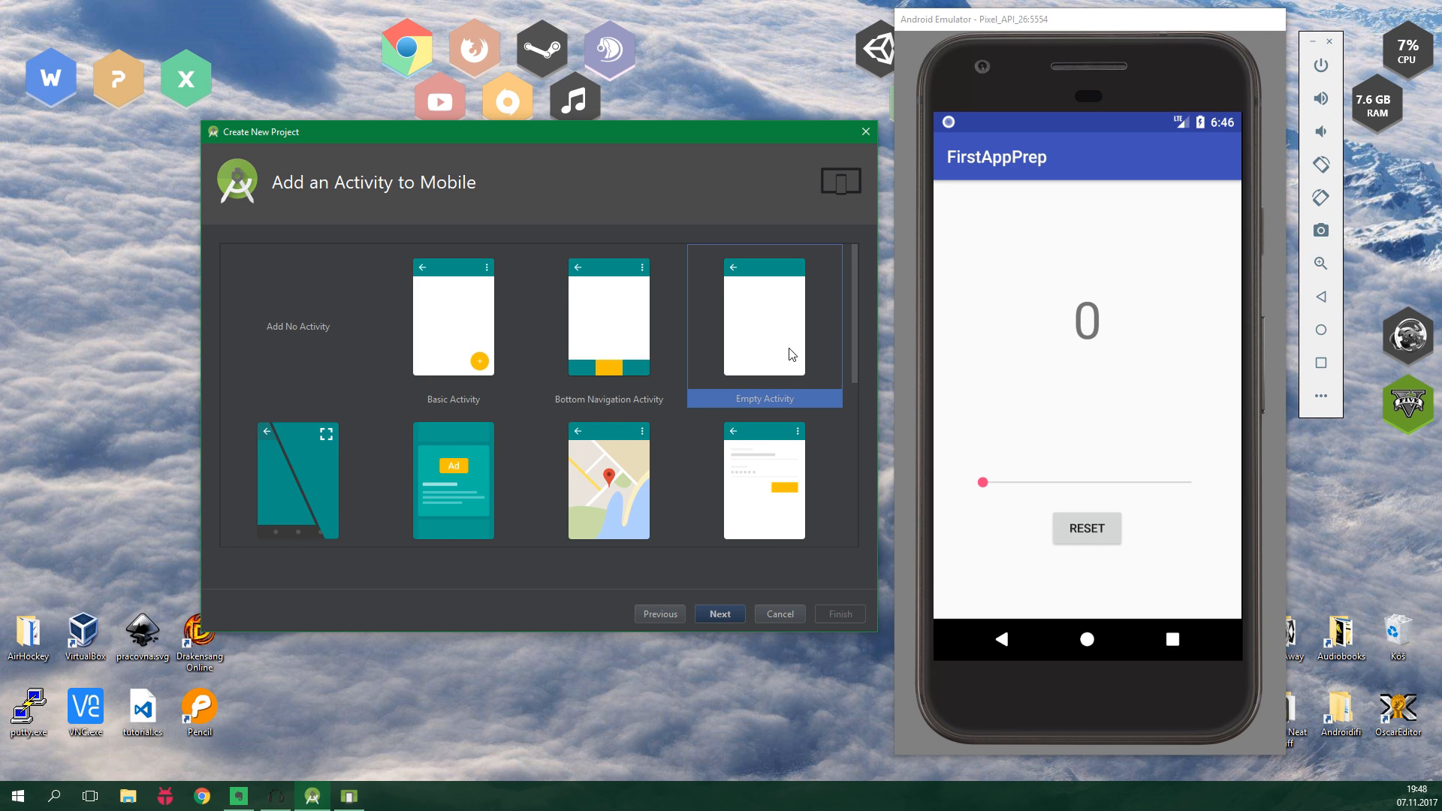
pyautogui.click(719, 613)
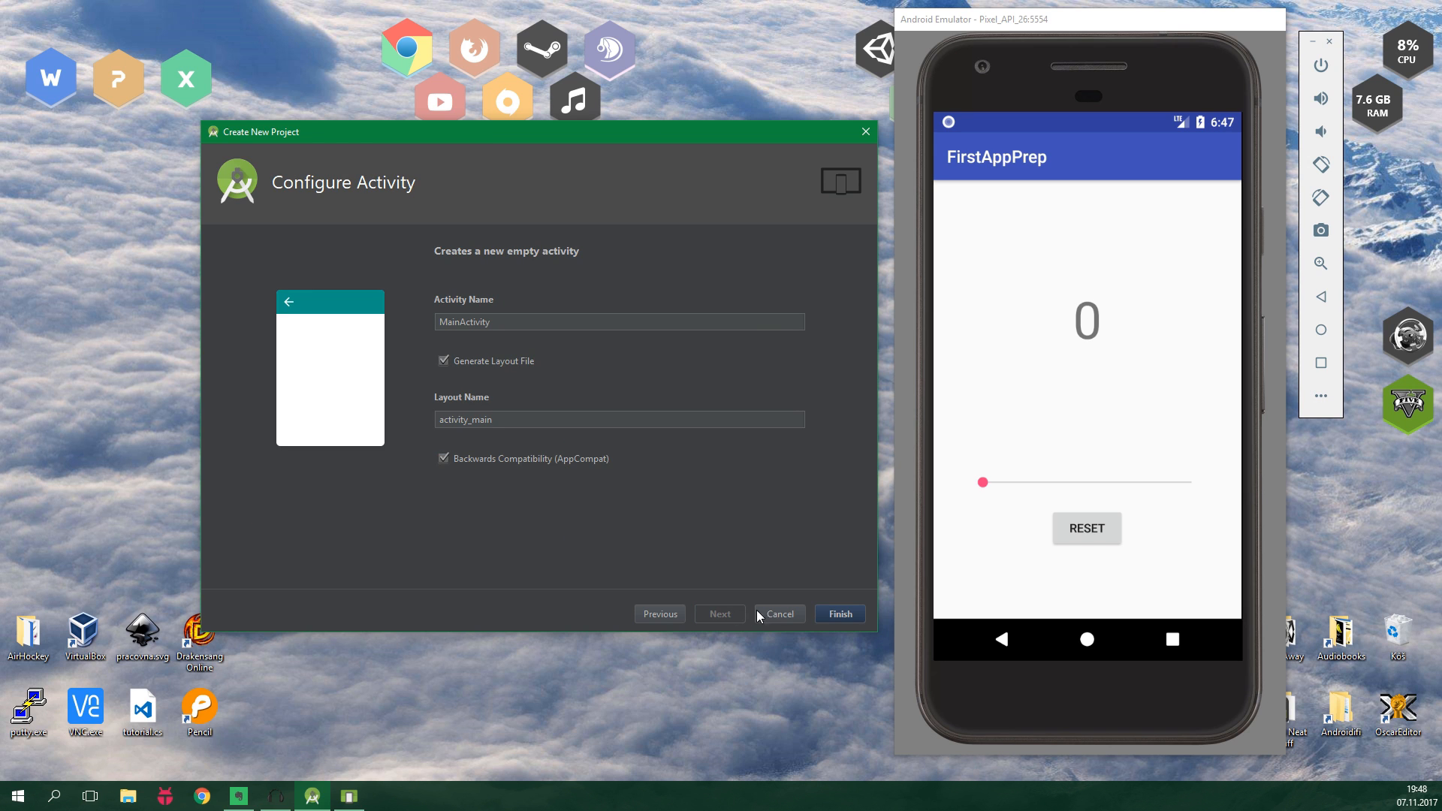
pyautogui.click(839, 613)
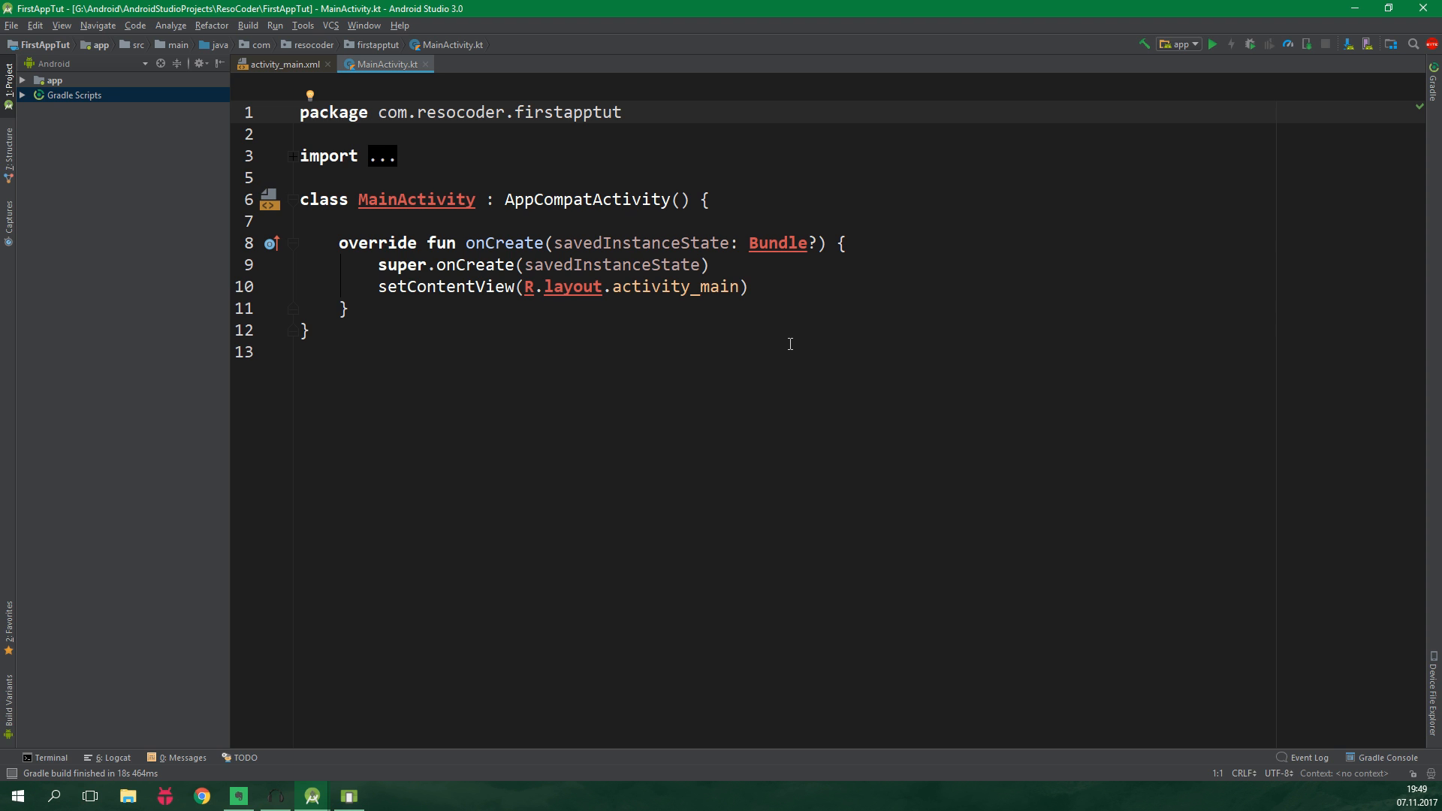
# Step: Open activity_main.xml to show the ConstraintLayout with its Hello World TextView
pyautogui.click(282, 63)
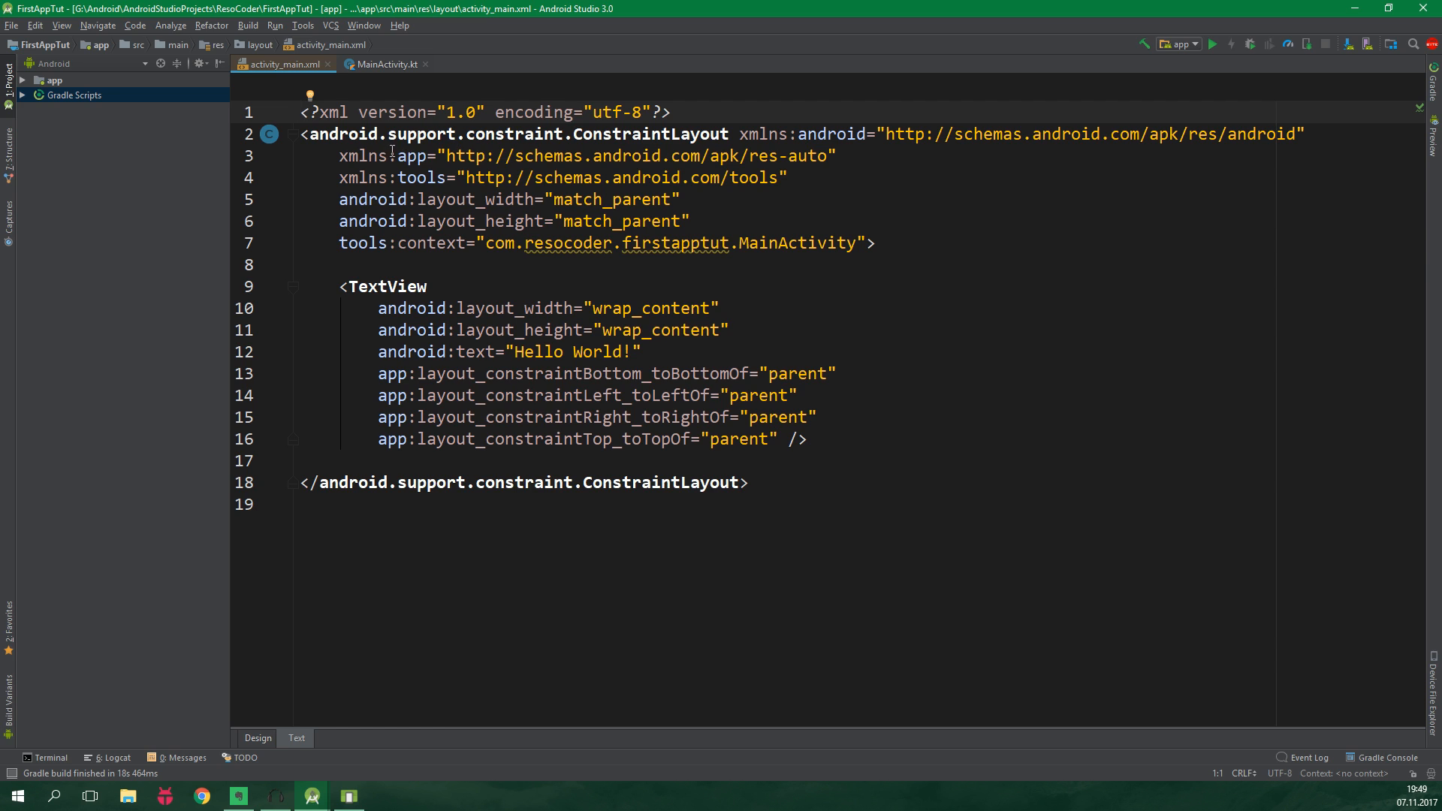
pyautogui.moveTo(465, 153)
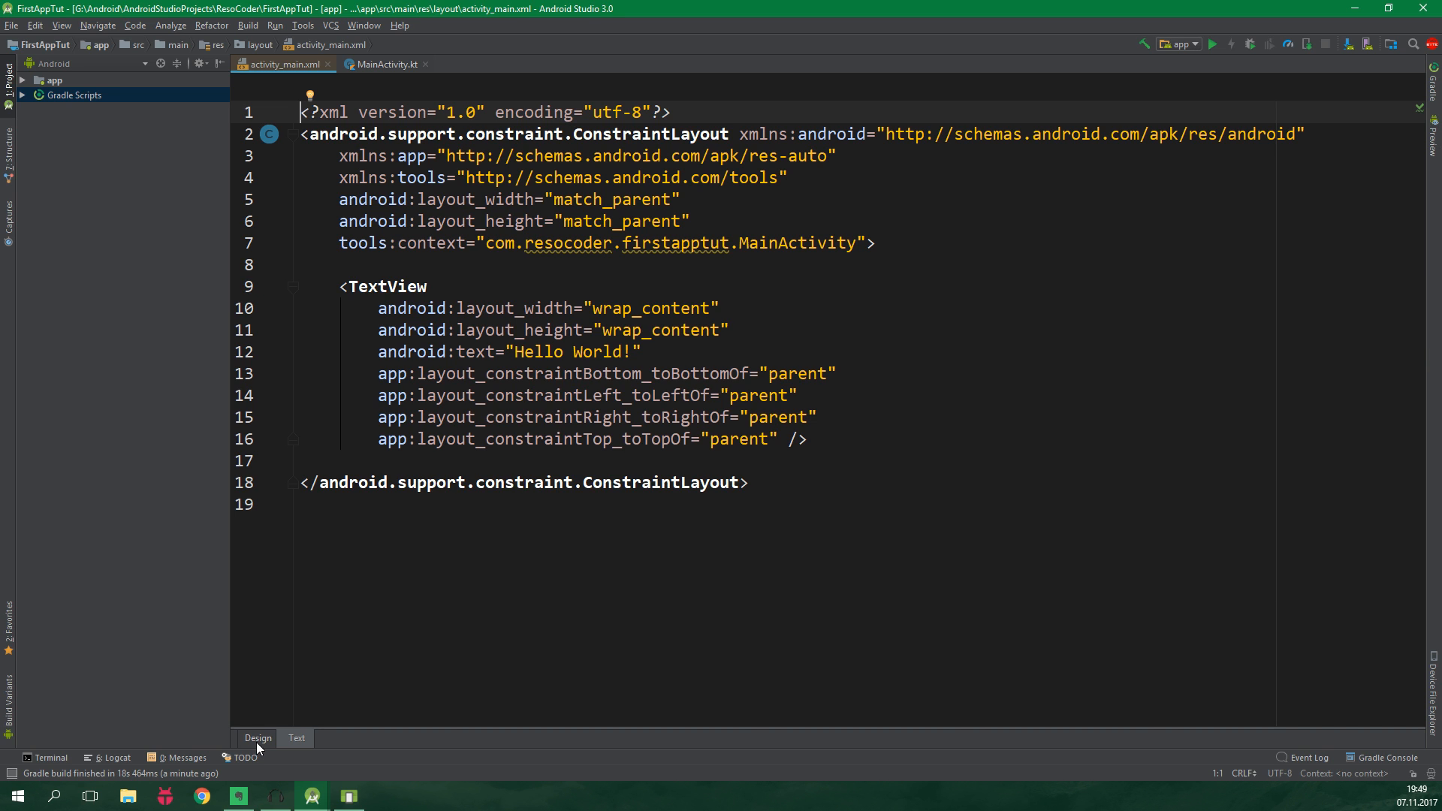
# Step: In Design view, place a SeekBar under the TextView and a Button below it, then return to XML
pyautogui.click(258, 737)
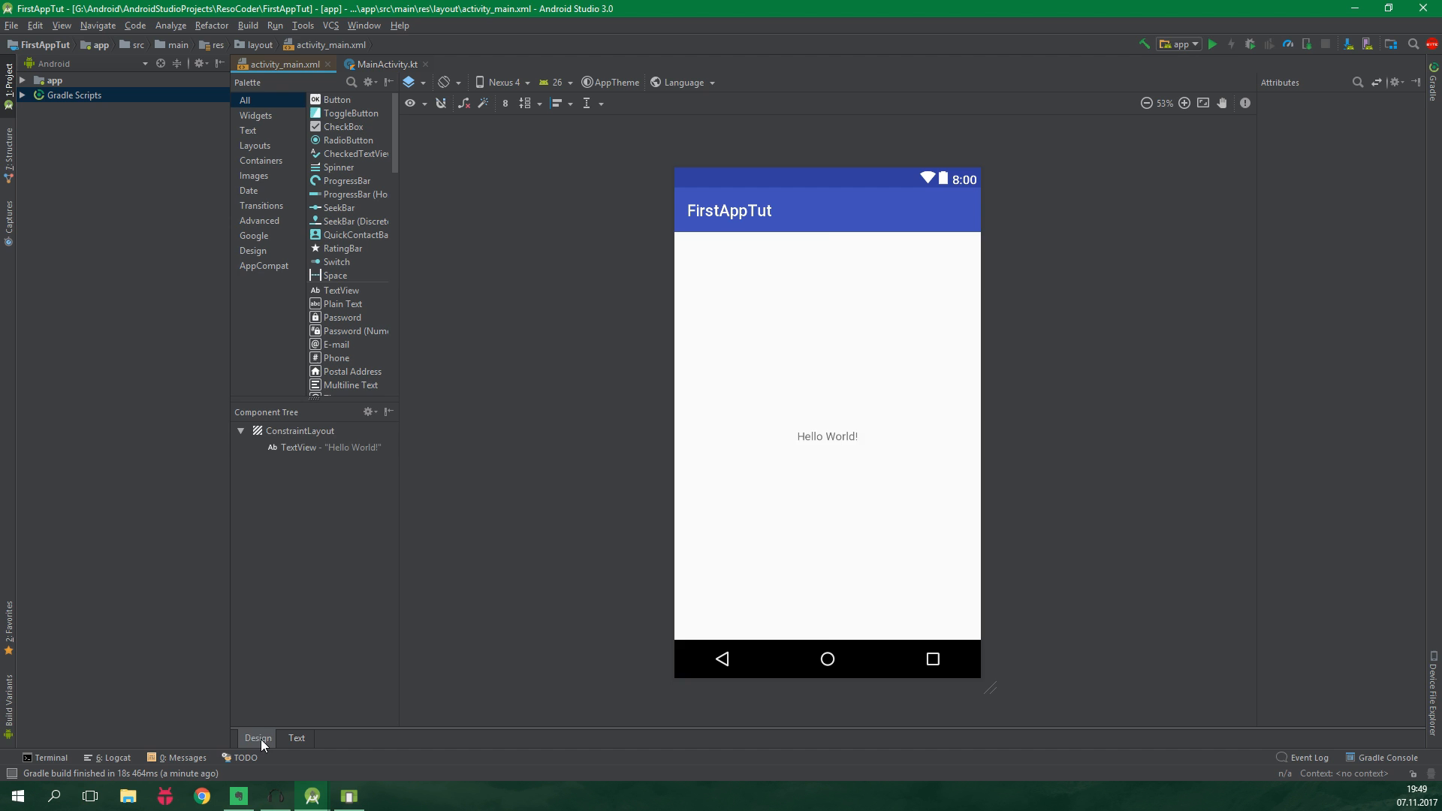
pyautogui.click(826, 436)
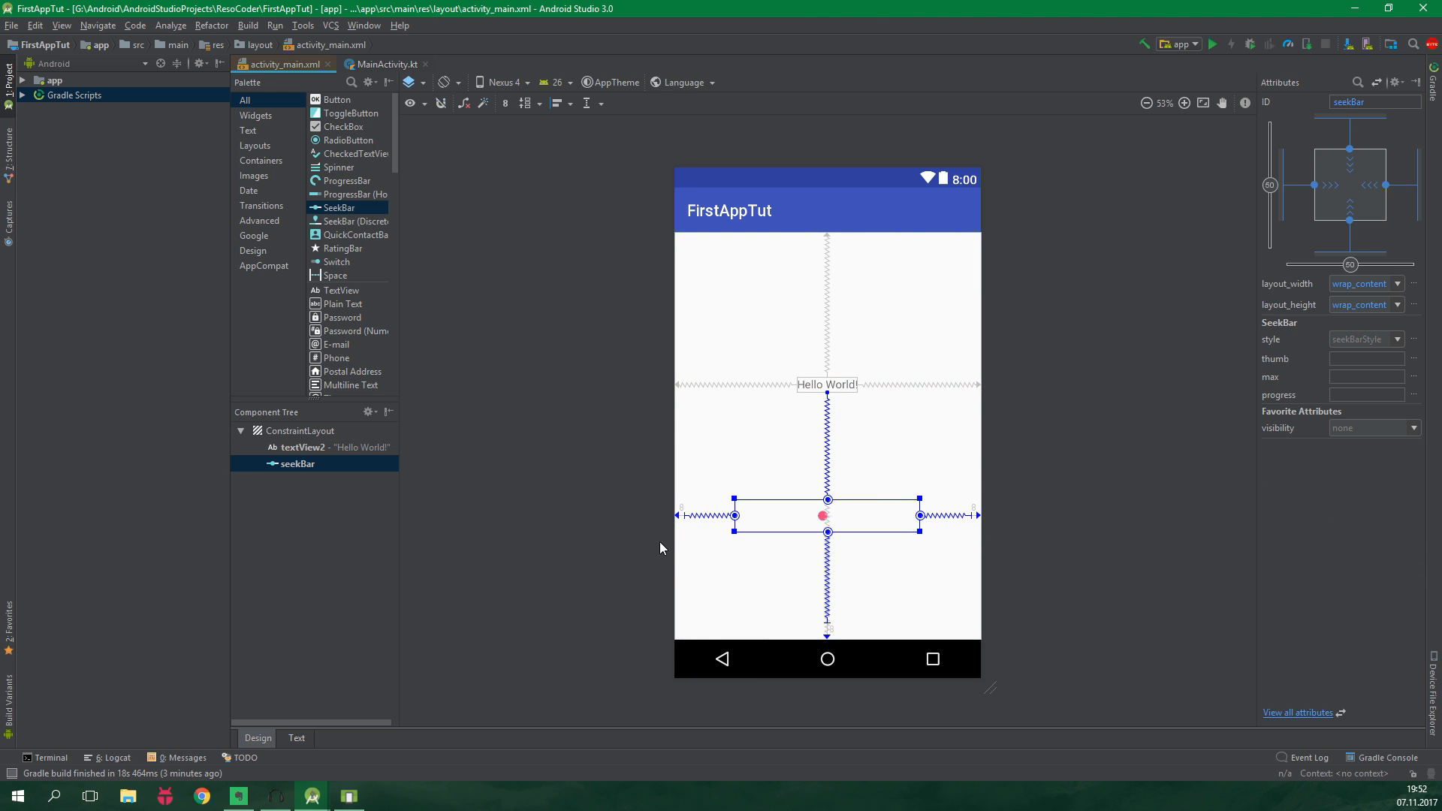
pyautogui.click(821, 576)
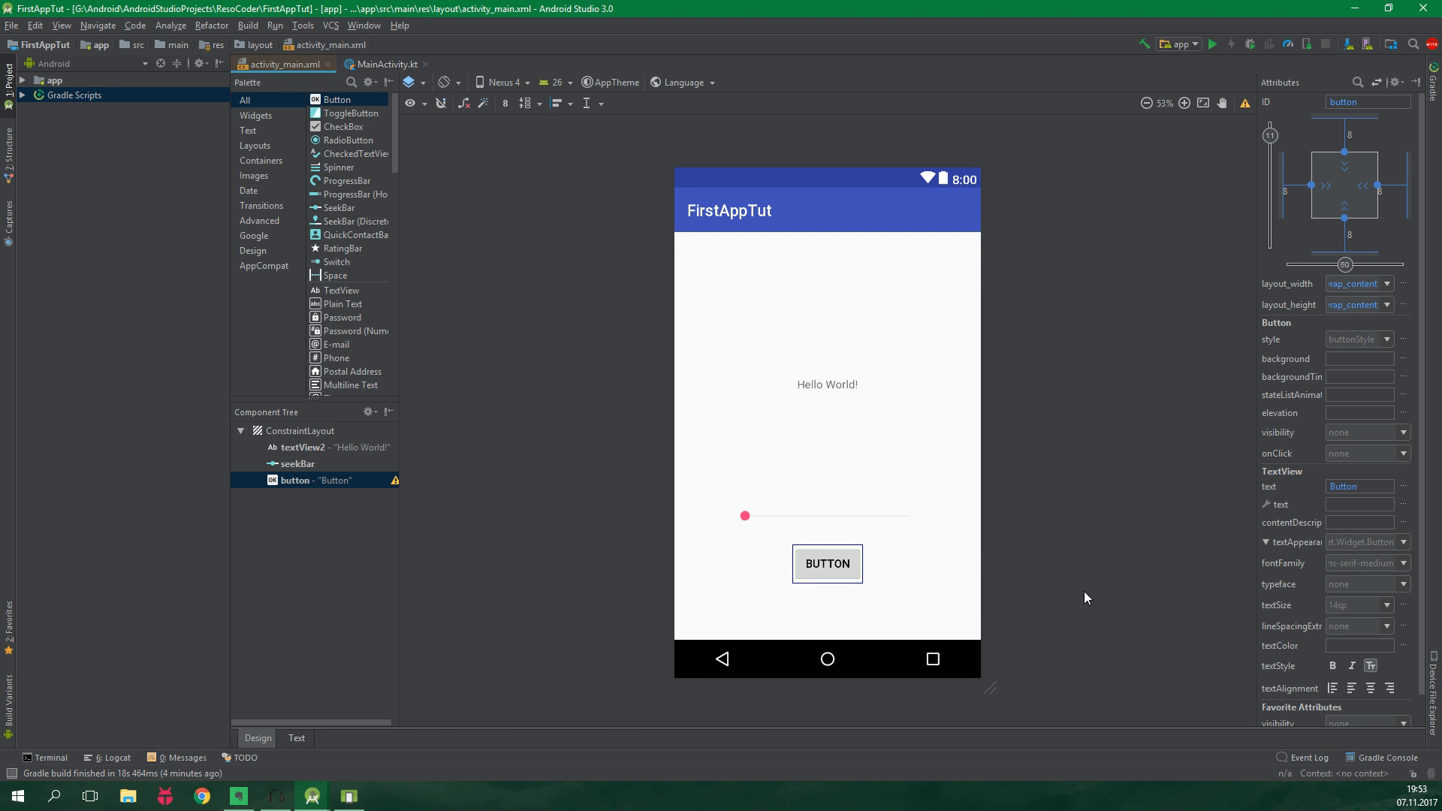
pyautogui.click(296, 738)
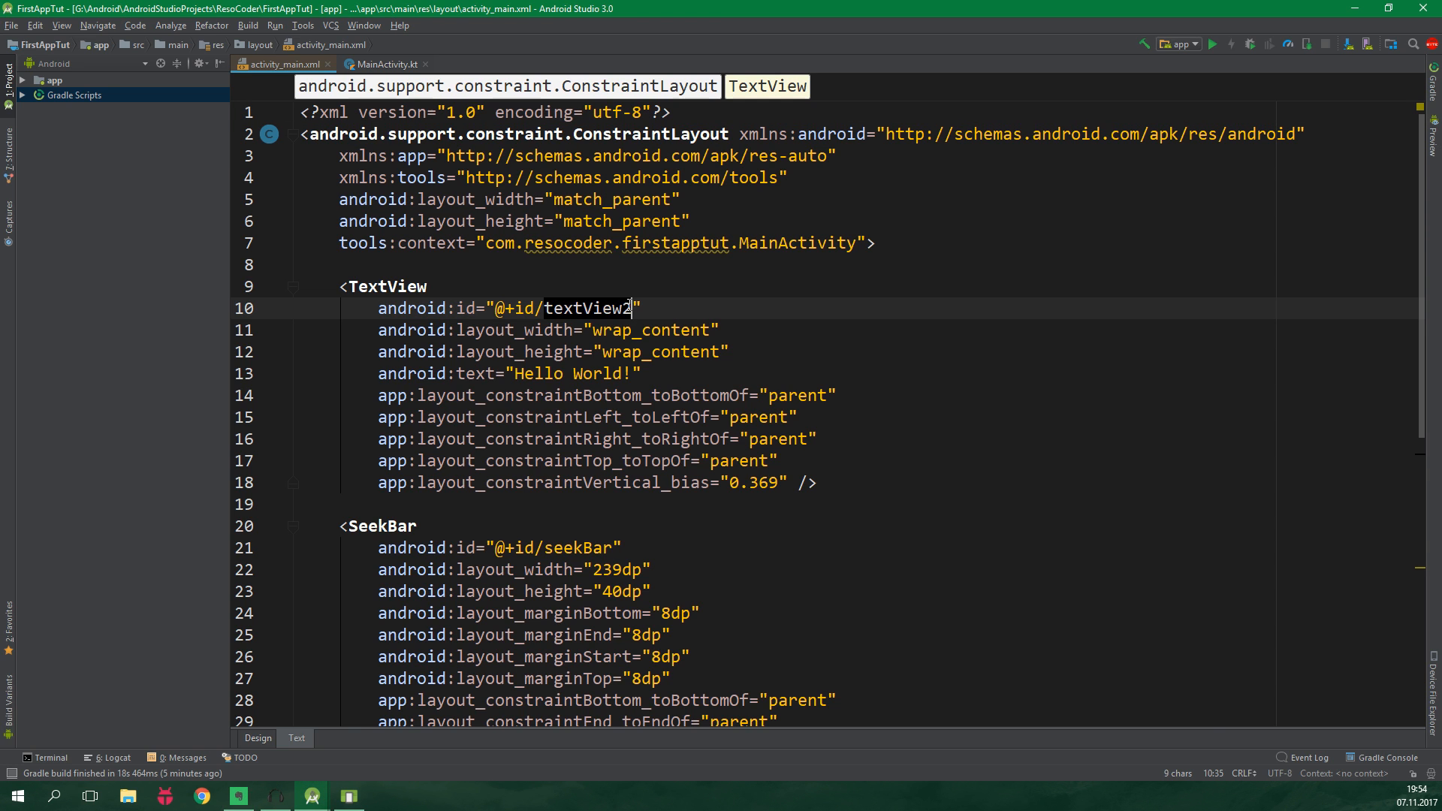
# Step: Give the TextView id textView_progress, text 0 and textSize 60sp
pyautogui.press('Backspace')
pyautogui.write('0')
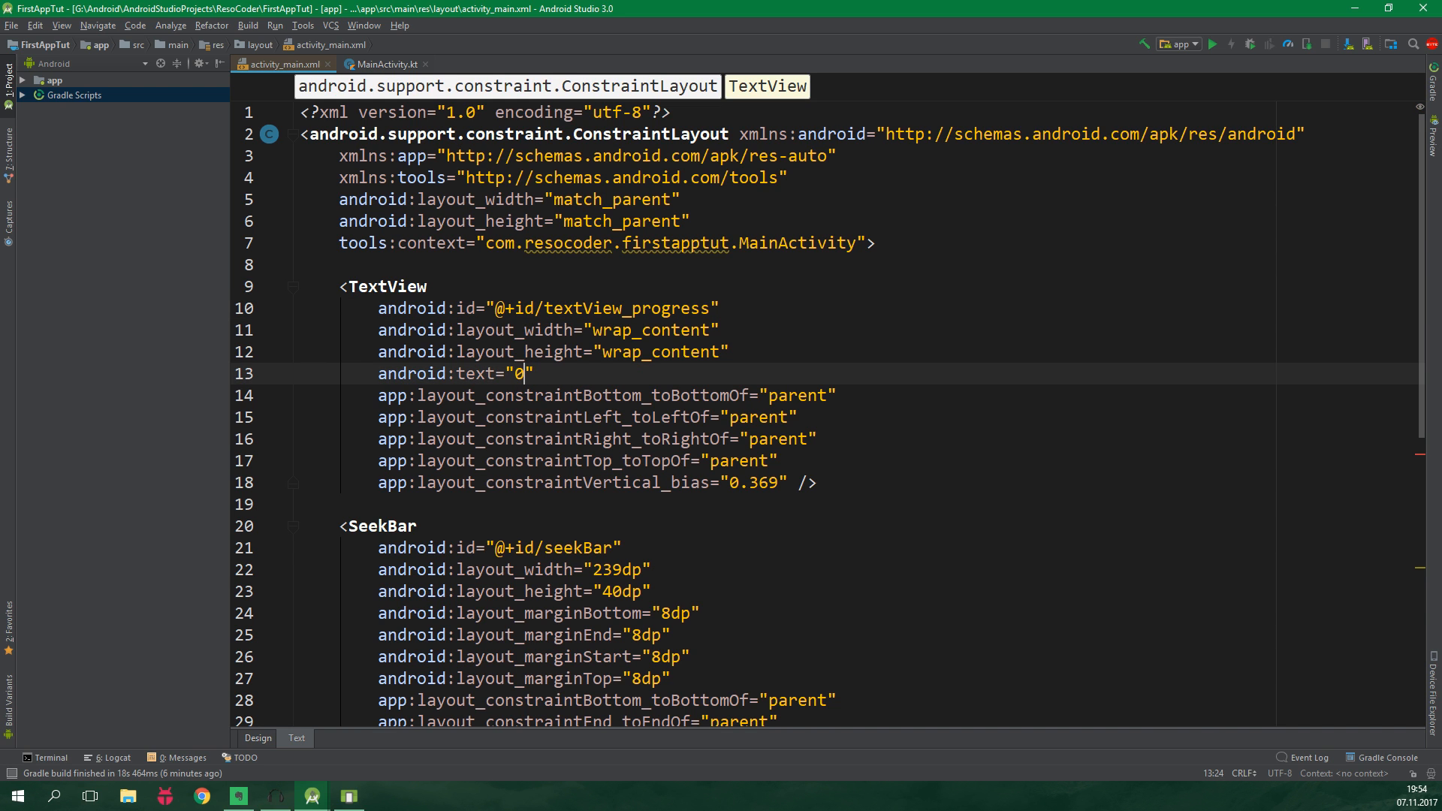
pyautogui.write('textsi')
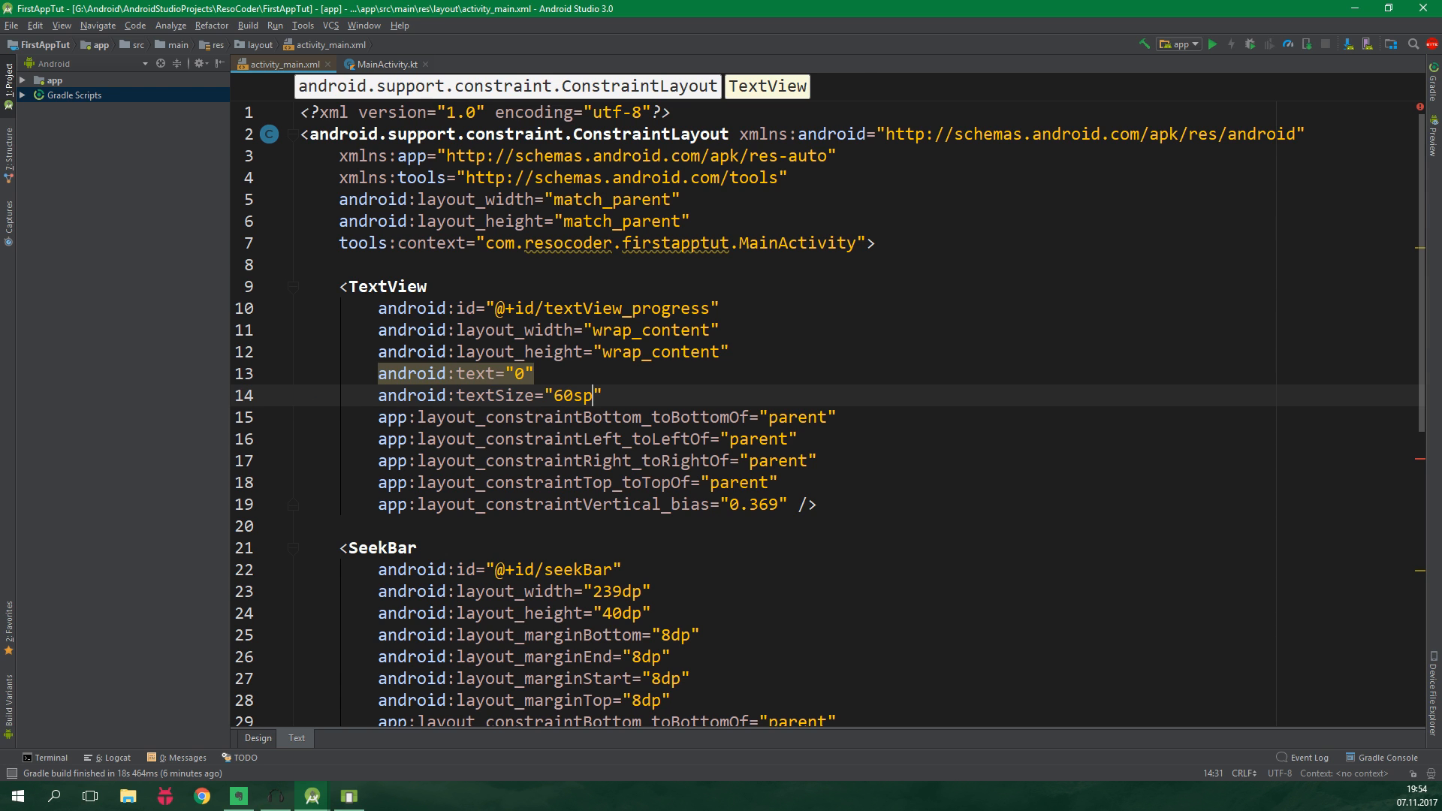
pyautogui.scroll(-3)
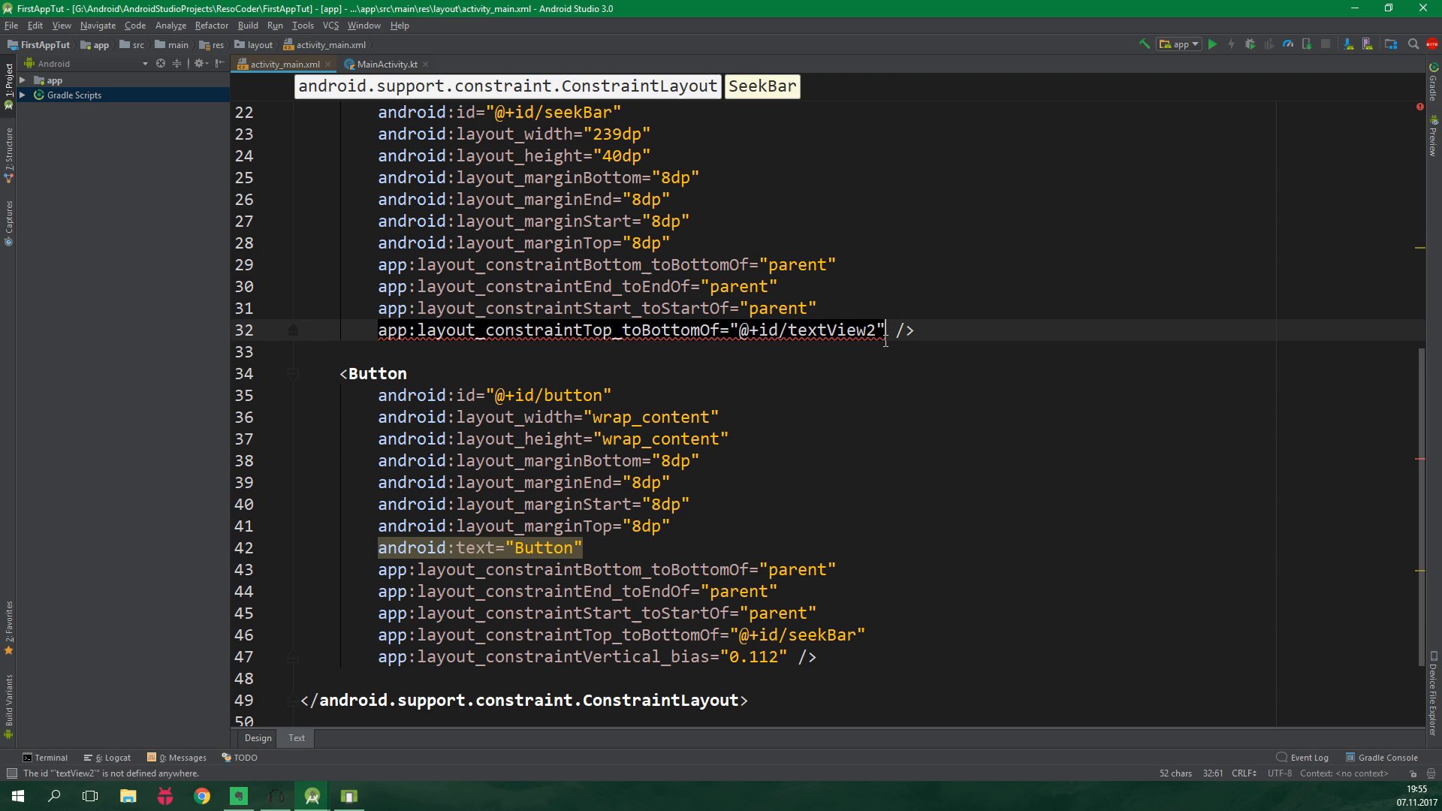
pyautogui.moveTo(869, 342)
pyautogui.write('_progress')
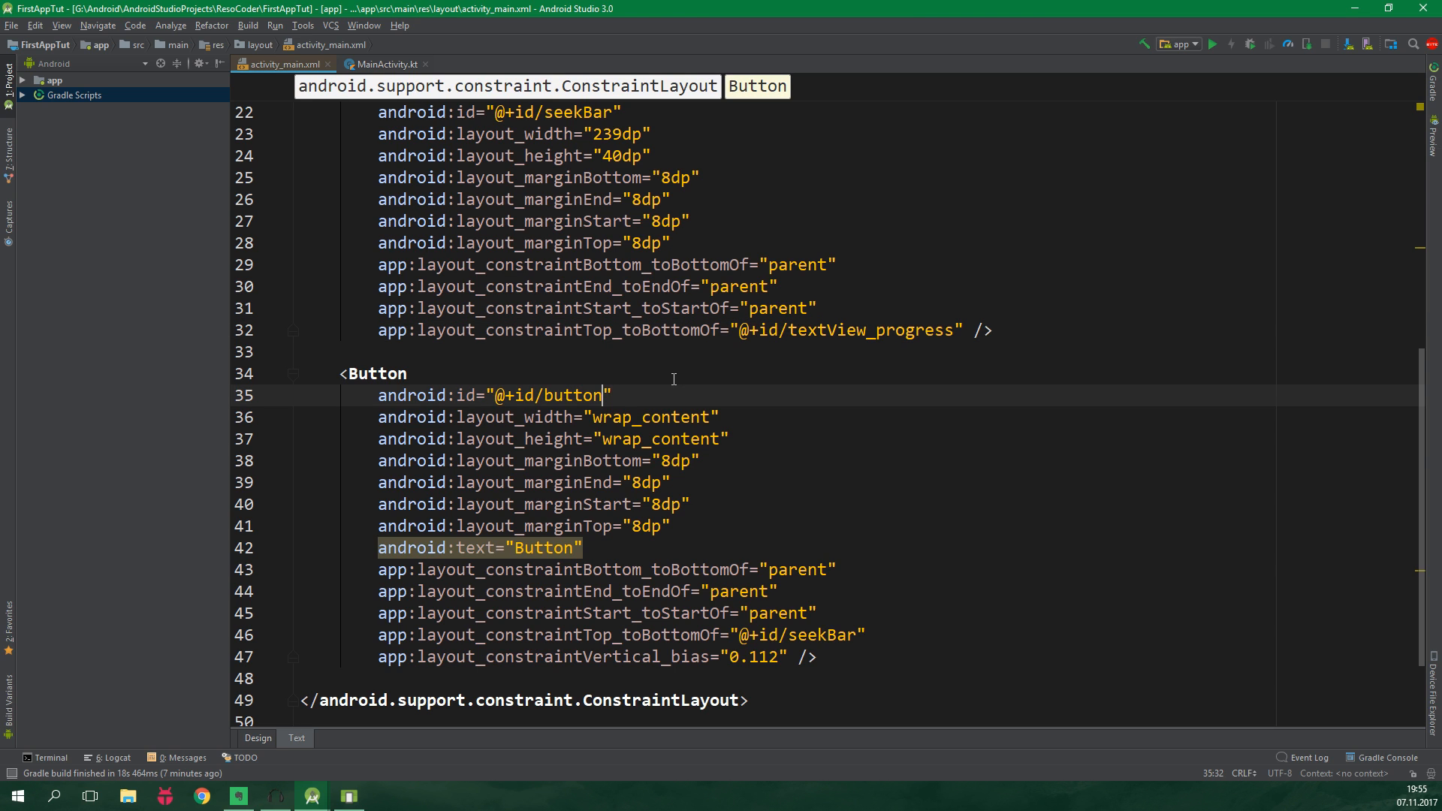
# Step: Give the Button id button_reset and text Reset, then switch to MainActivity.kt
pyautogui.write('_reset')
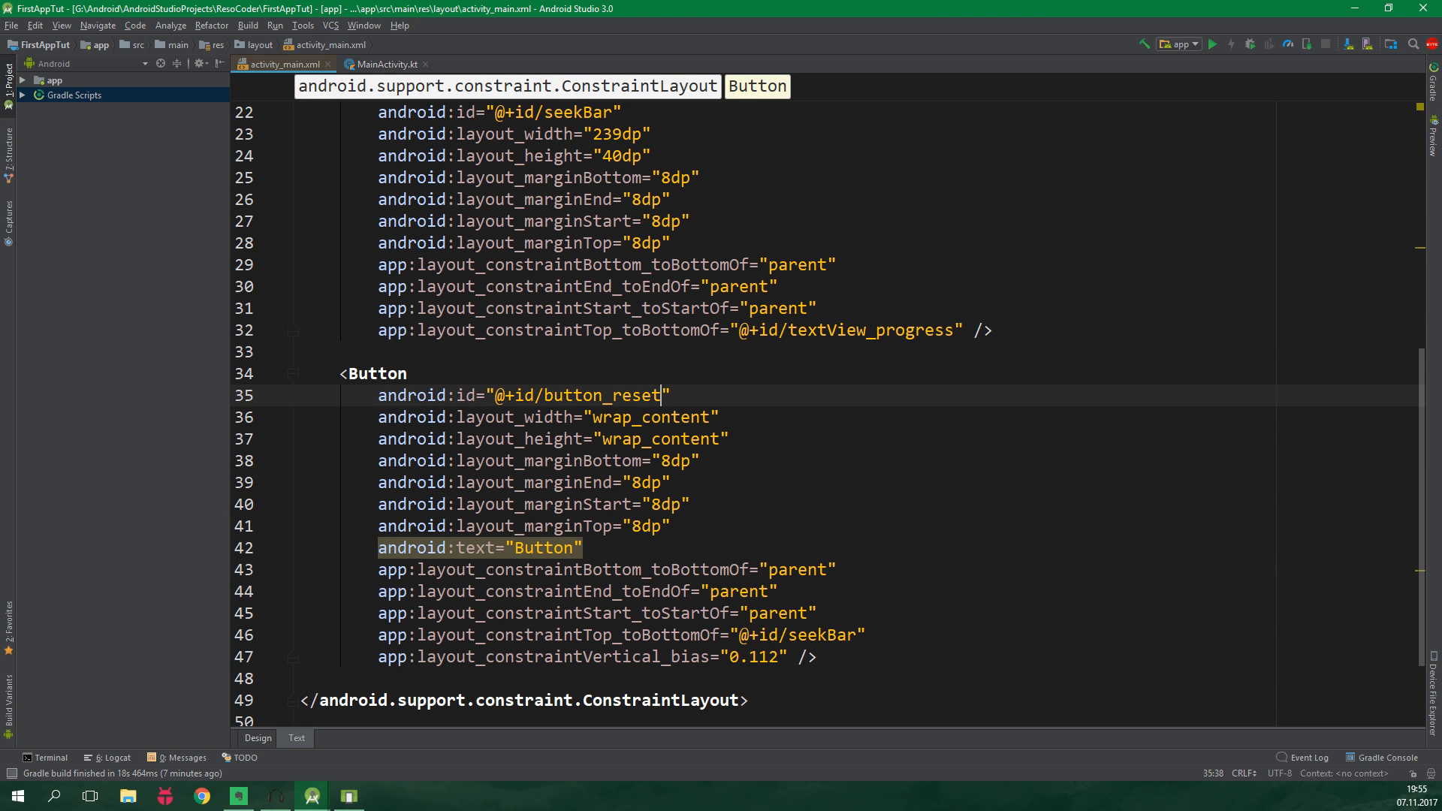
pyautogui.write('Reset')
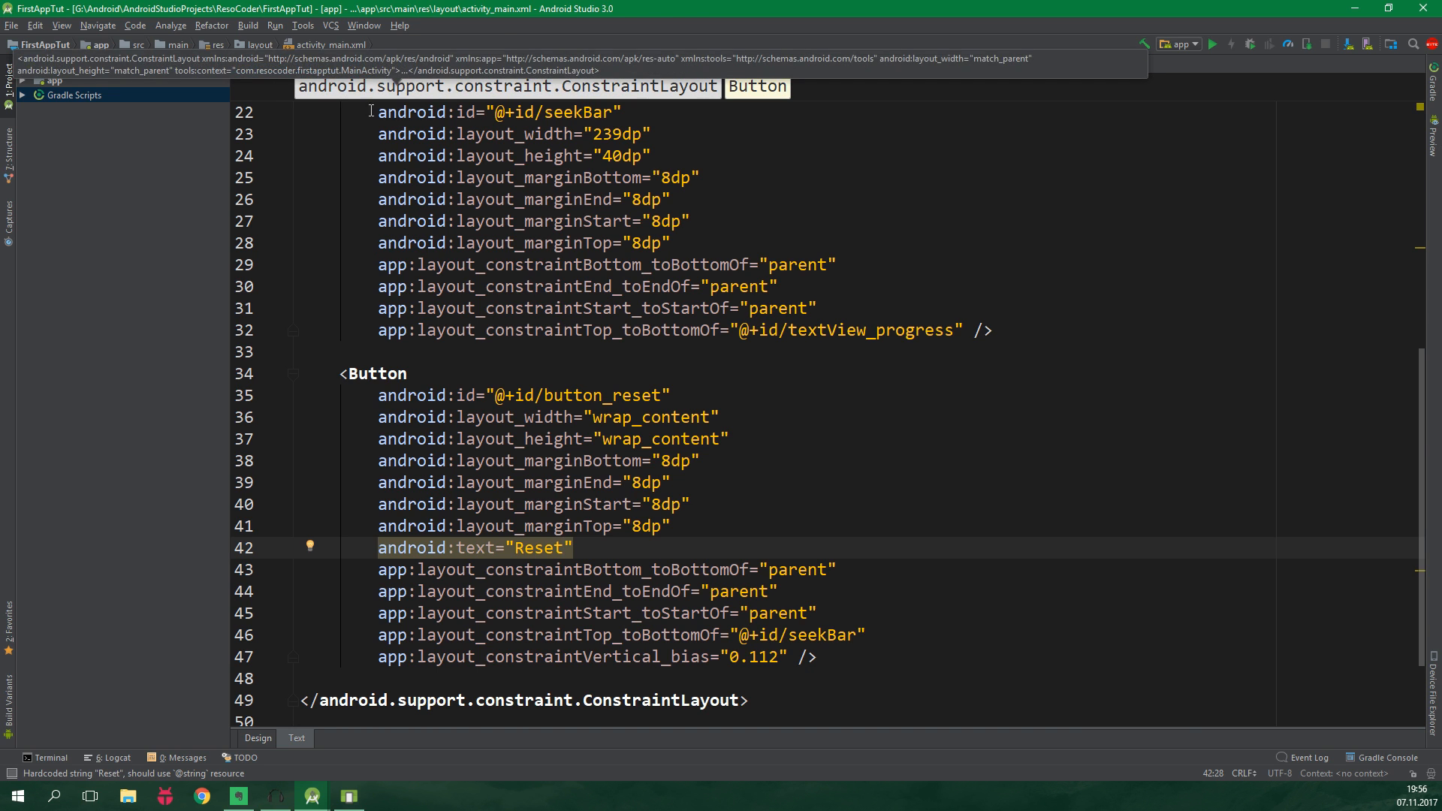
pyautogui.click(450, 44)
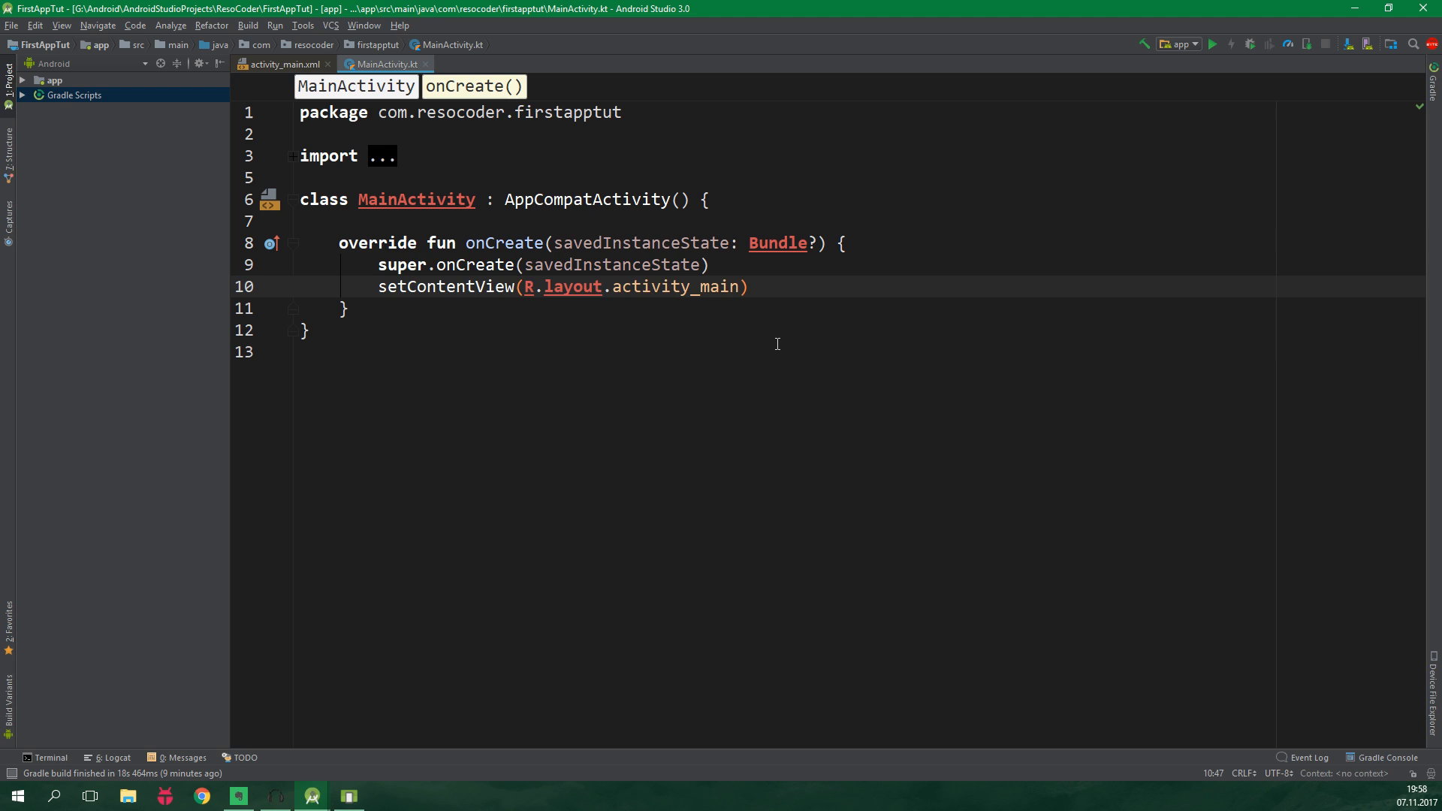
# Step: Add val initialTextViewTranslationY = textView_progress.translationY and begin seekBar.setOnSeekBarChangeListener()
pyautogui.write('val initialTextViewTranslationY')
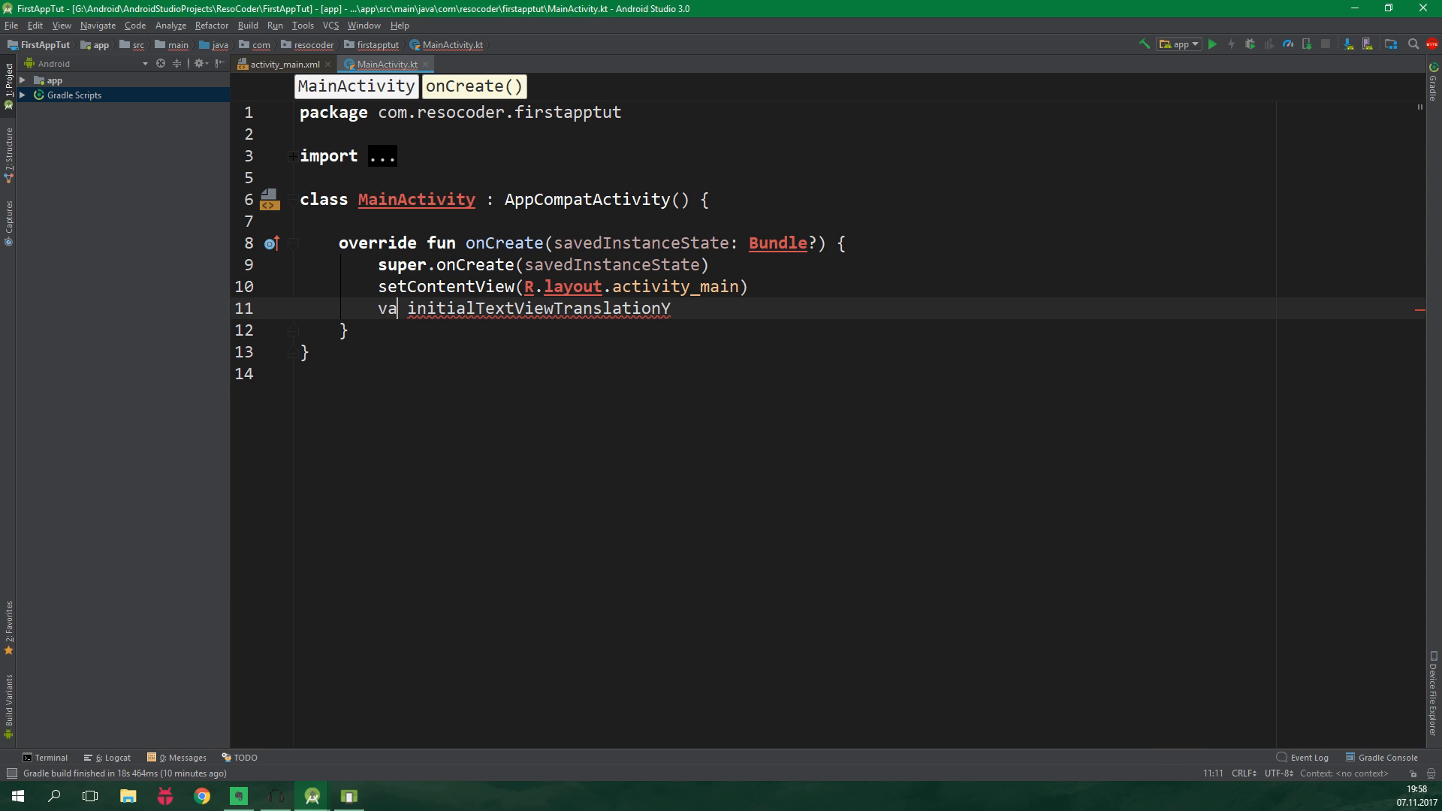
pyautogui.write('l')
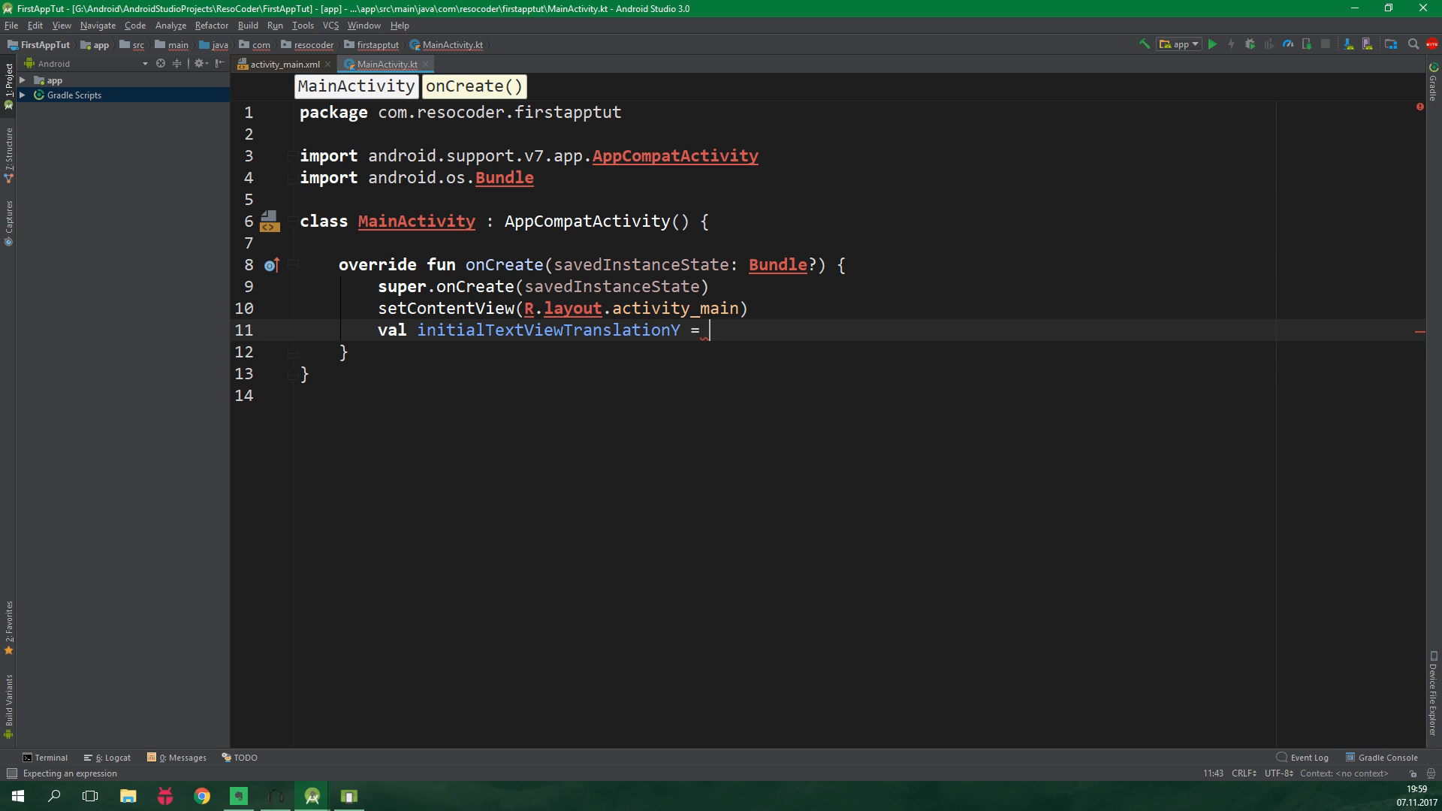
pyautogui.write('textView_progress')
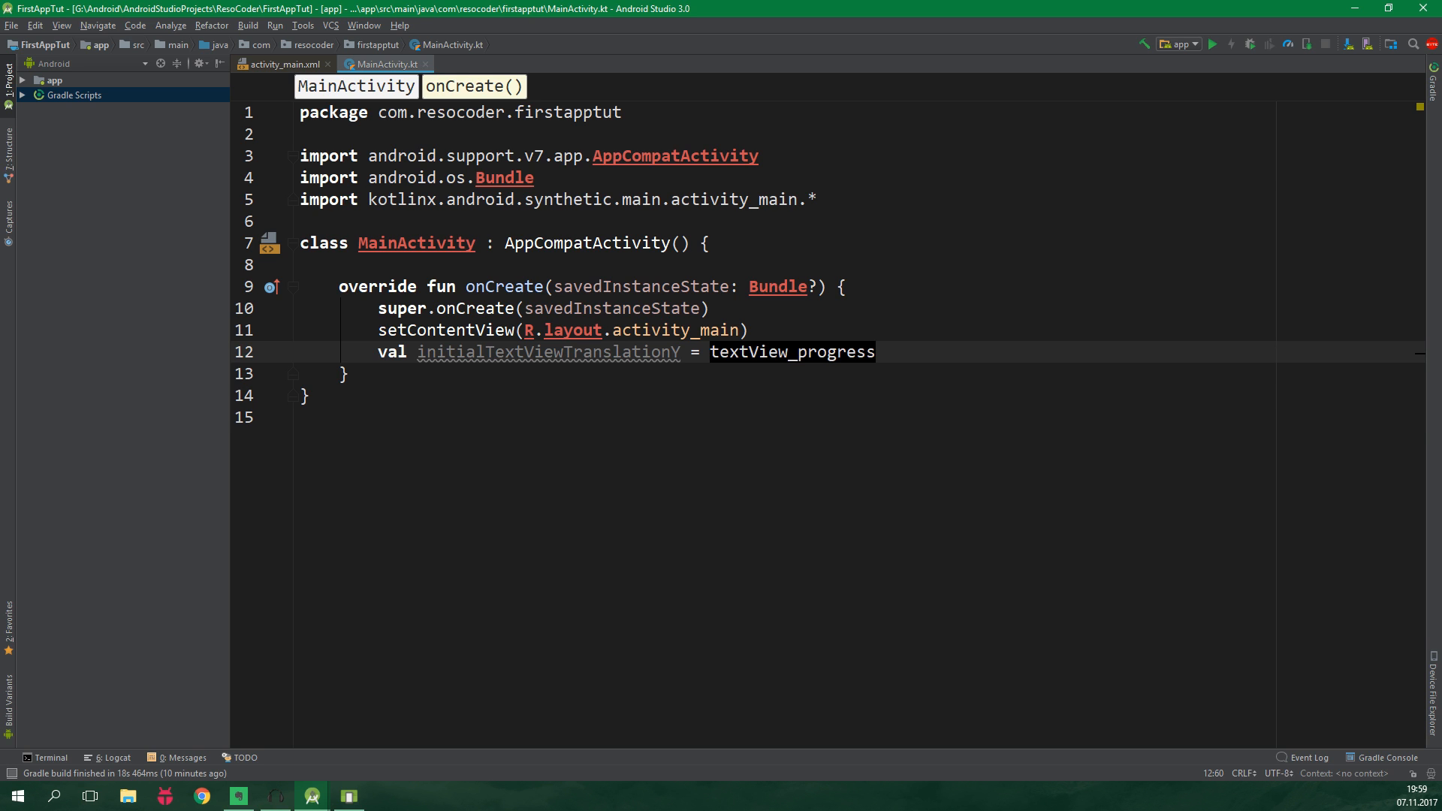
pyautogui.write('.translationY')
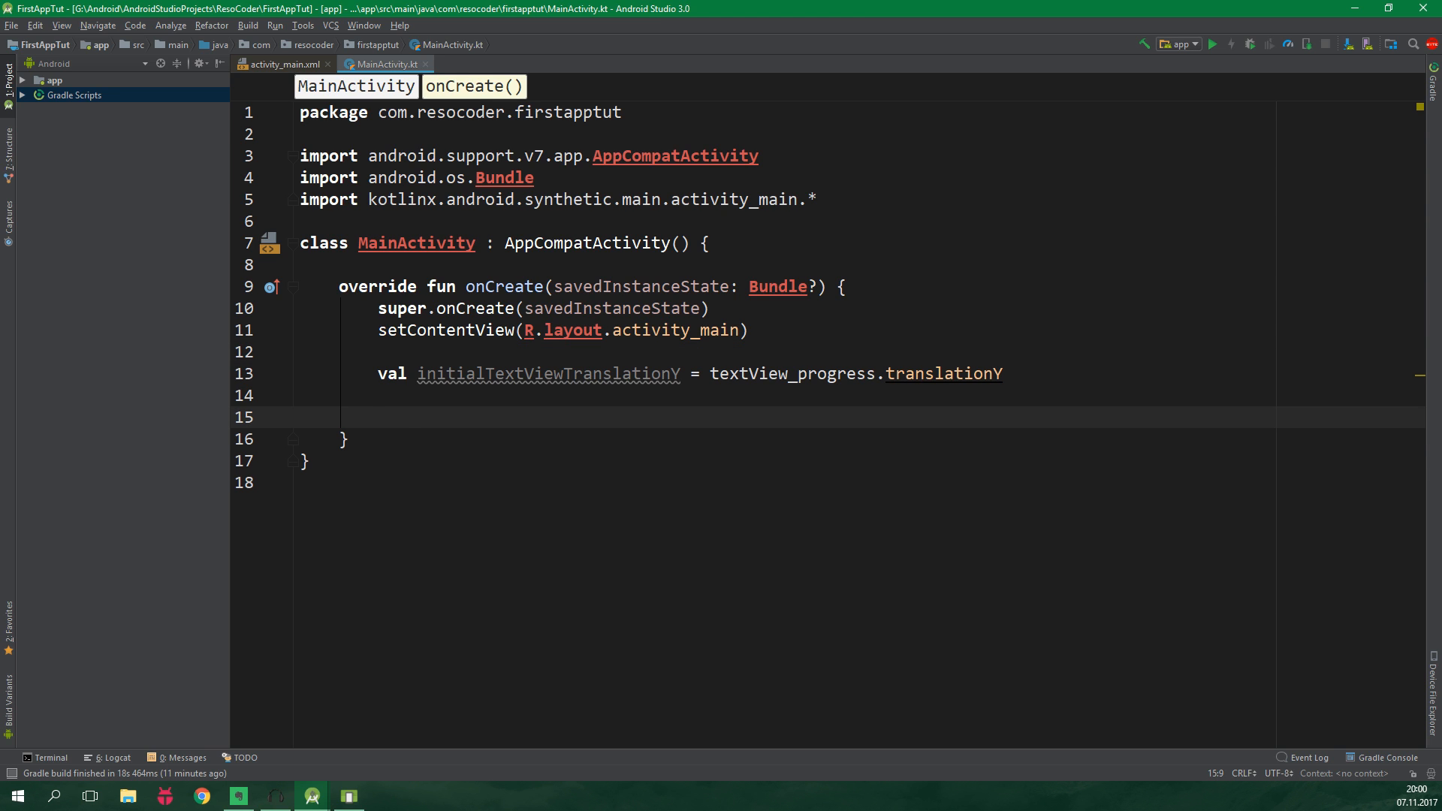
pyautogui.write('seekBar')
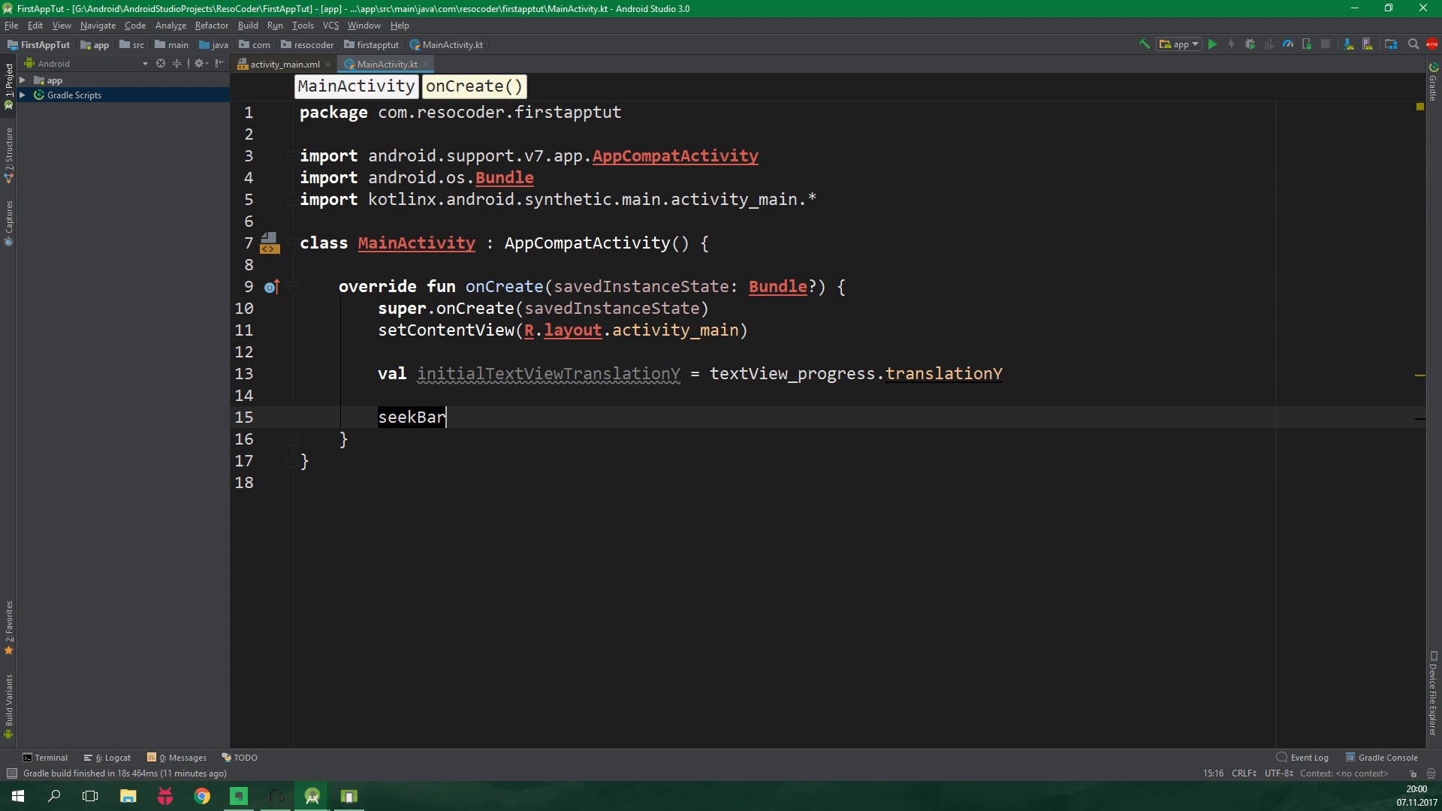
pyautogui.write('.setOnSeekBarChangeListener(')
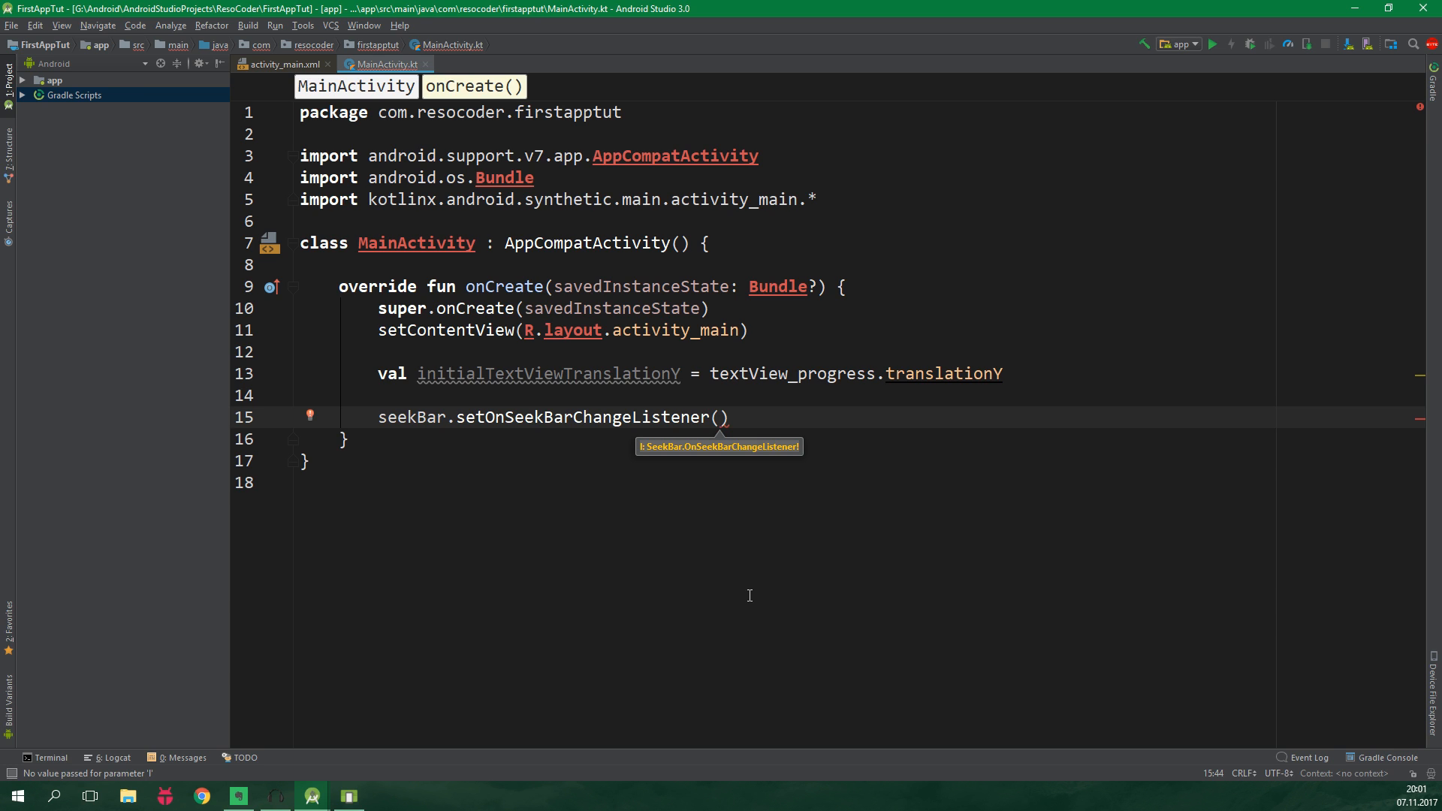
# Step: Pass an object: SeekBar.OnSeekBarChangeListener, implement all three members and delete the TODO lines
pyautogui.write('object:')
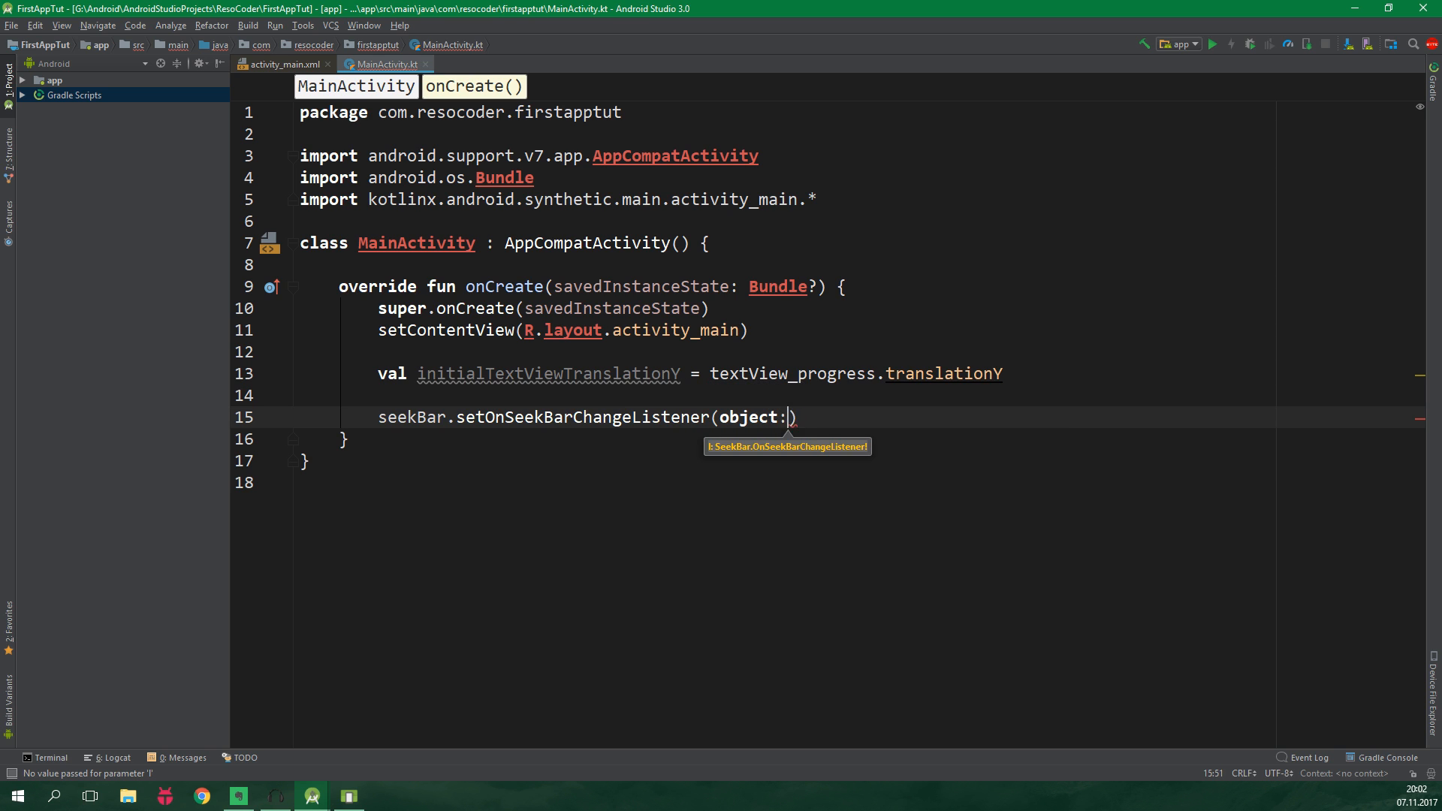
pyautogui.write('SeekBar.OnSeekBarChangeListener{')
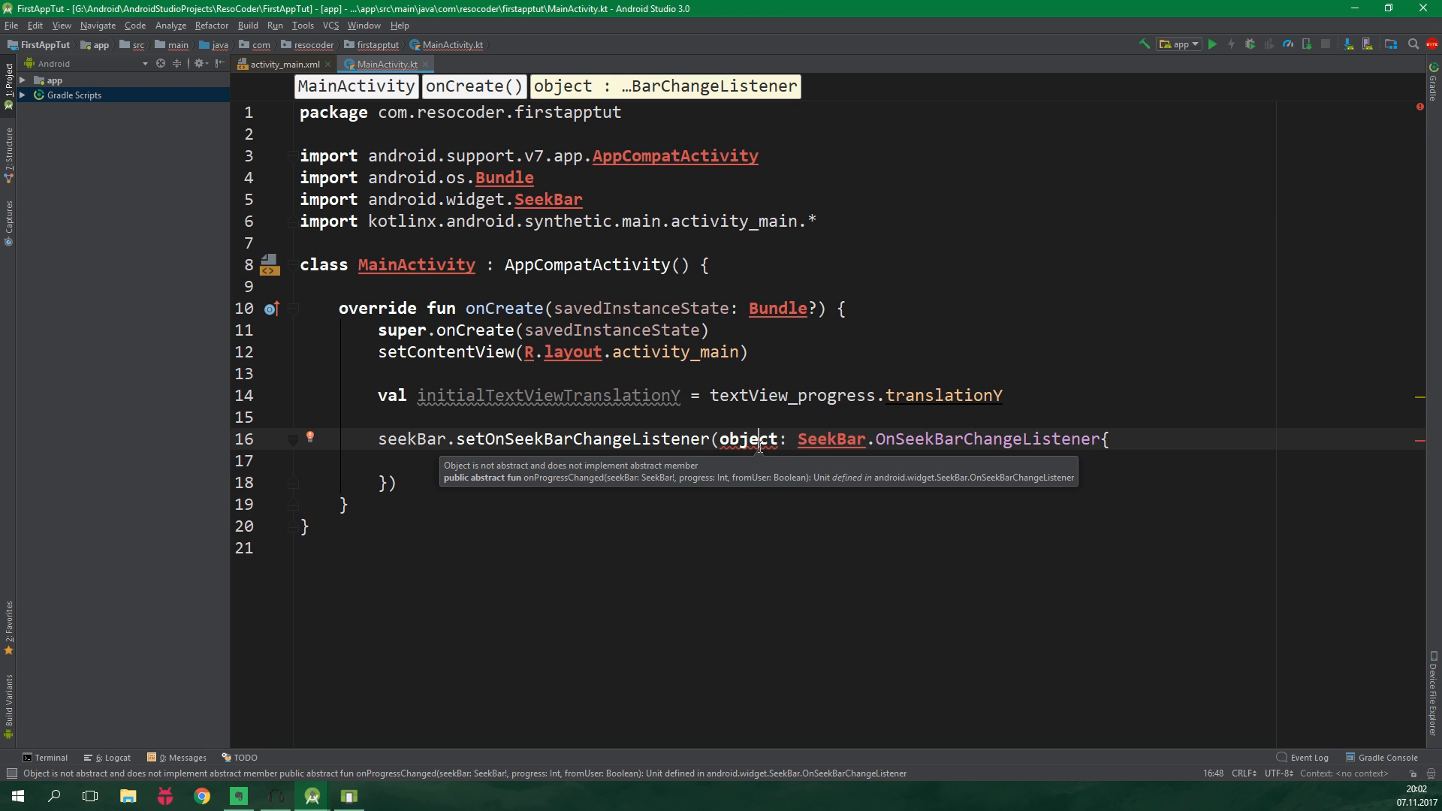
pyautogui.click(311, 439)
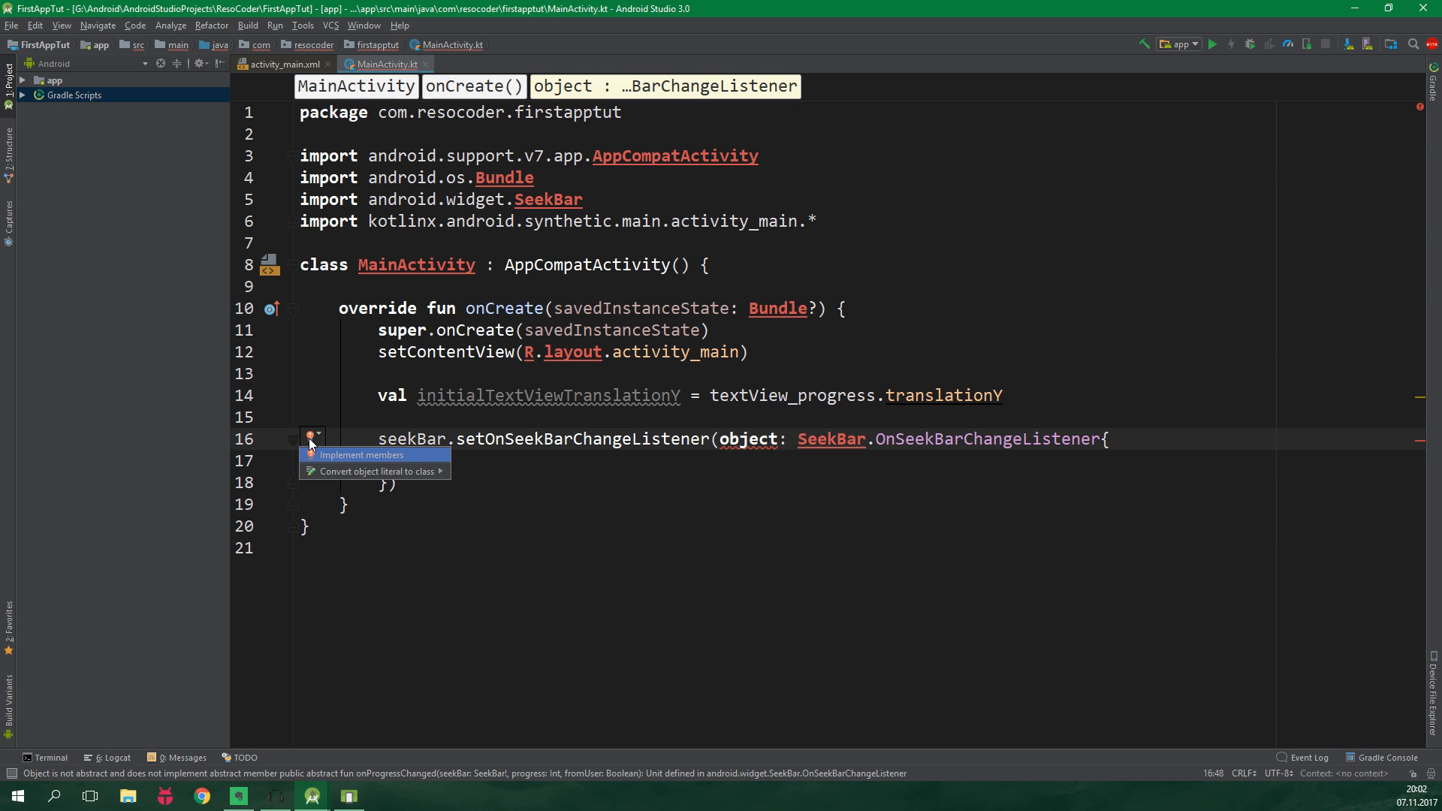
pyautogui.click(361, 454)
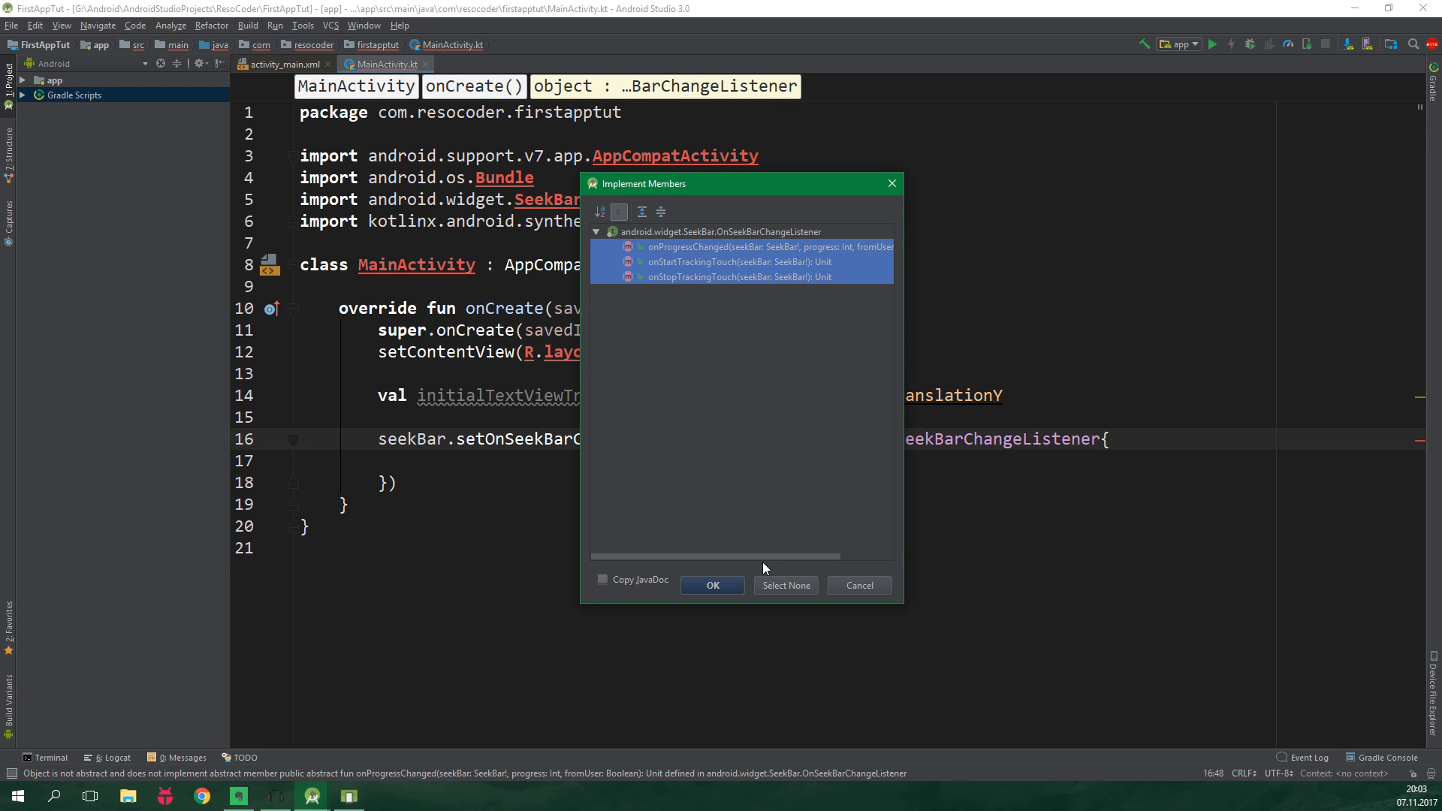
pyautogui.click(712, 585)
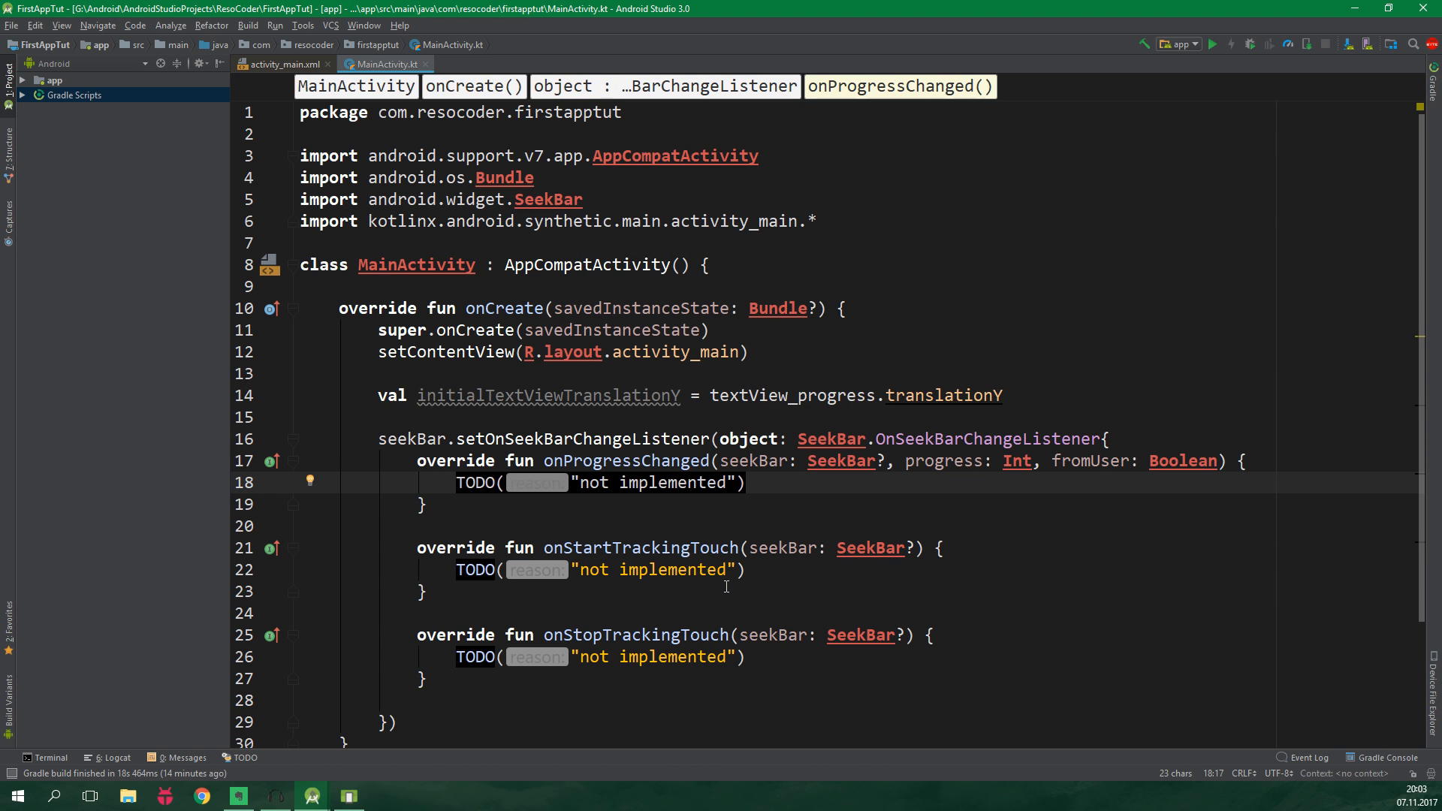
pyautogui.press('Delete')
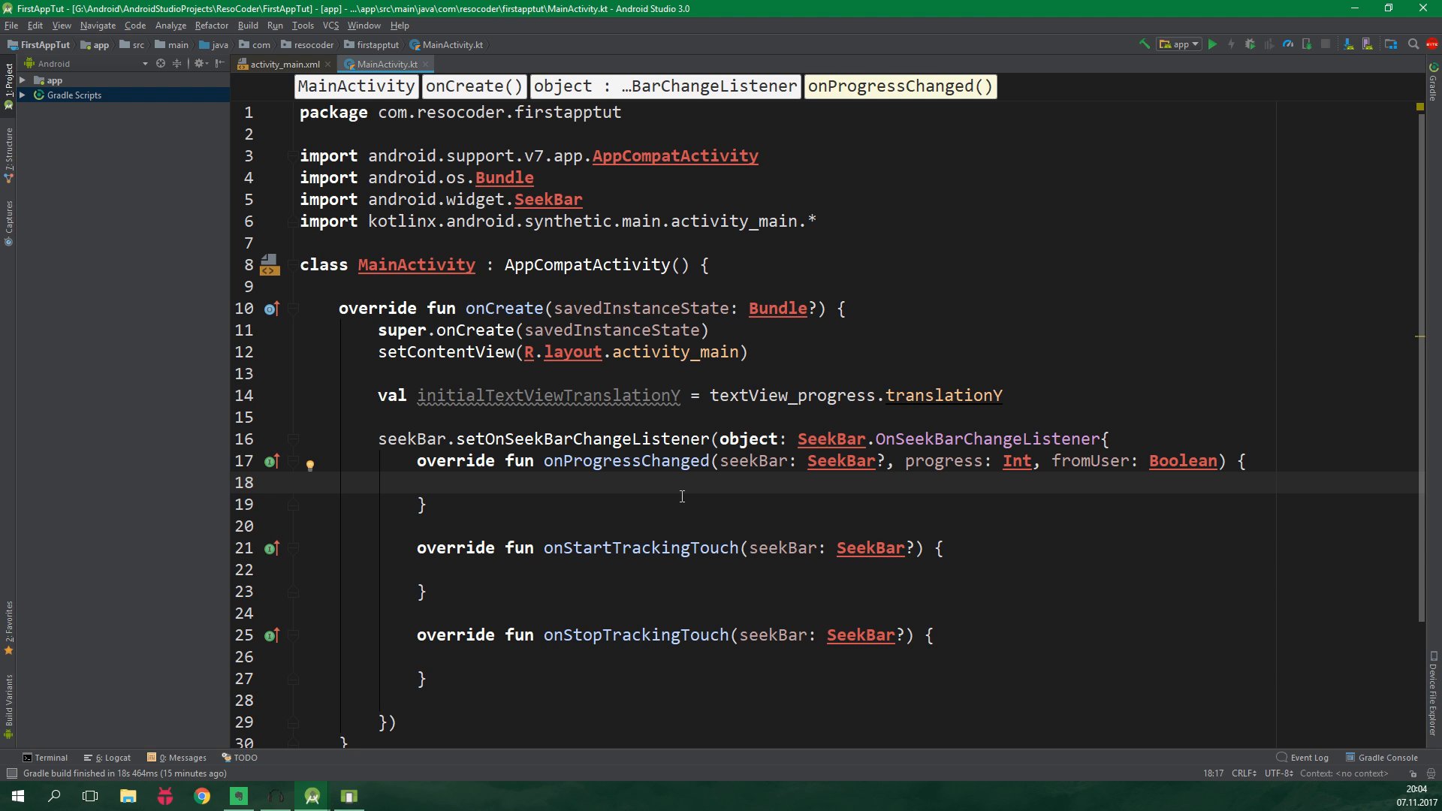
# Step: Set textView_progress.text to progress.toString() and compute translationDistance using progress * animstep * -1
pyautogui.write('textView_progress.text')
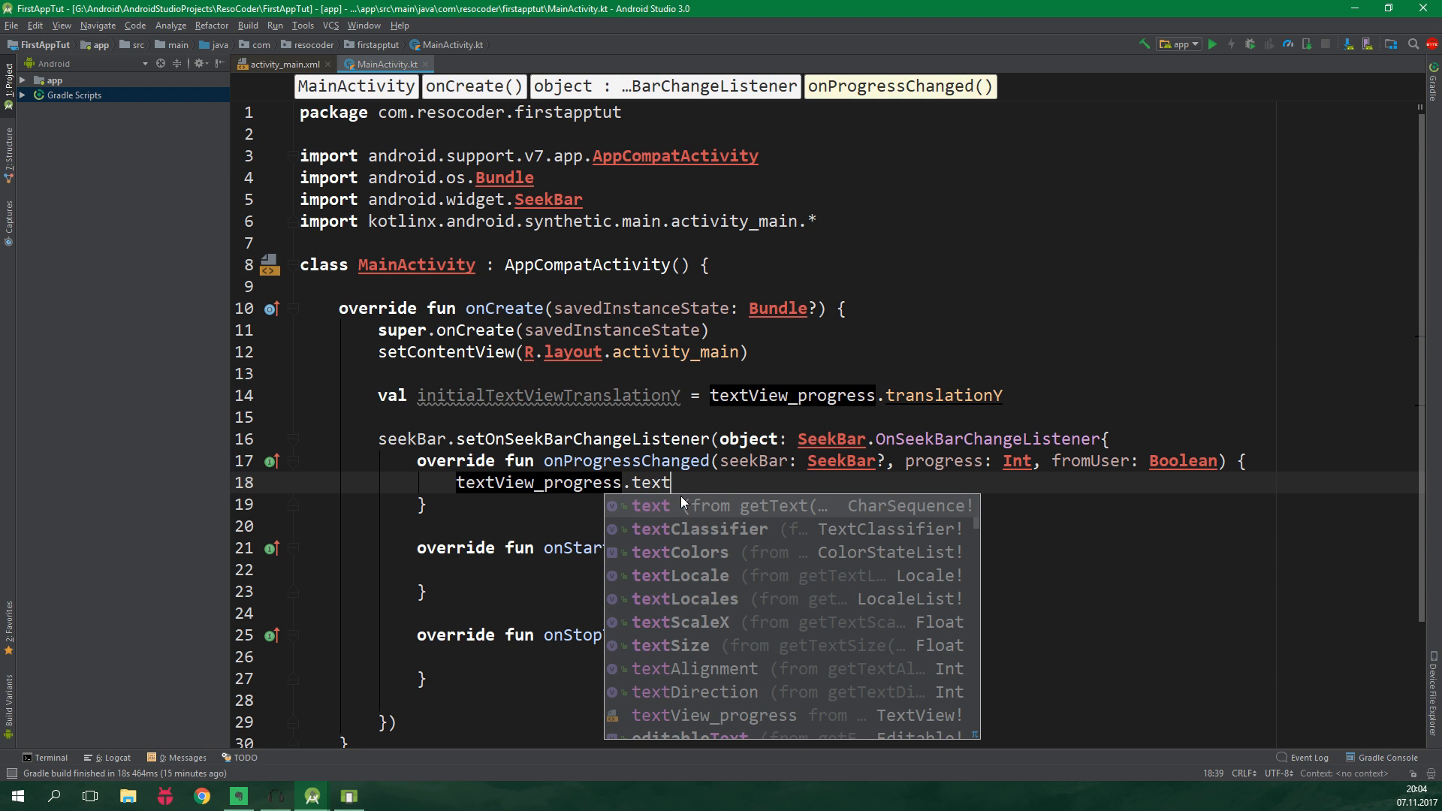
pyautogui.write('= progress.toString(')
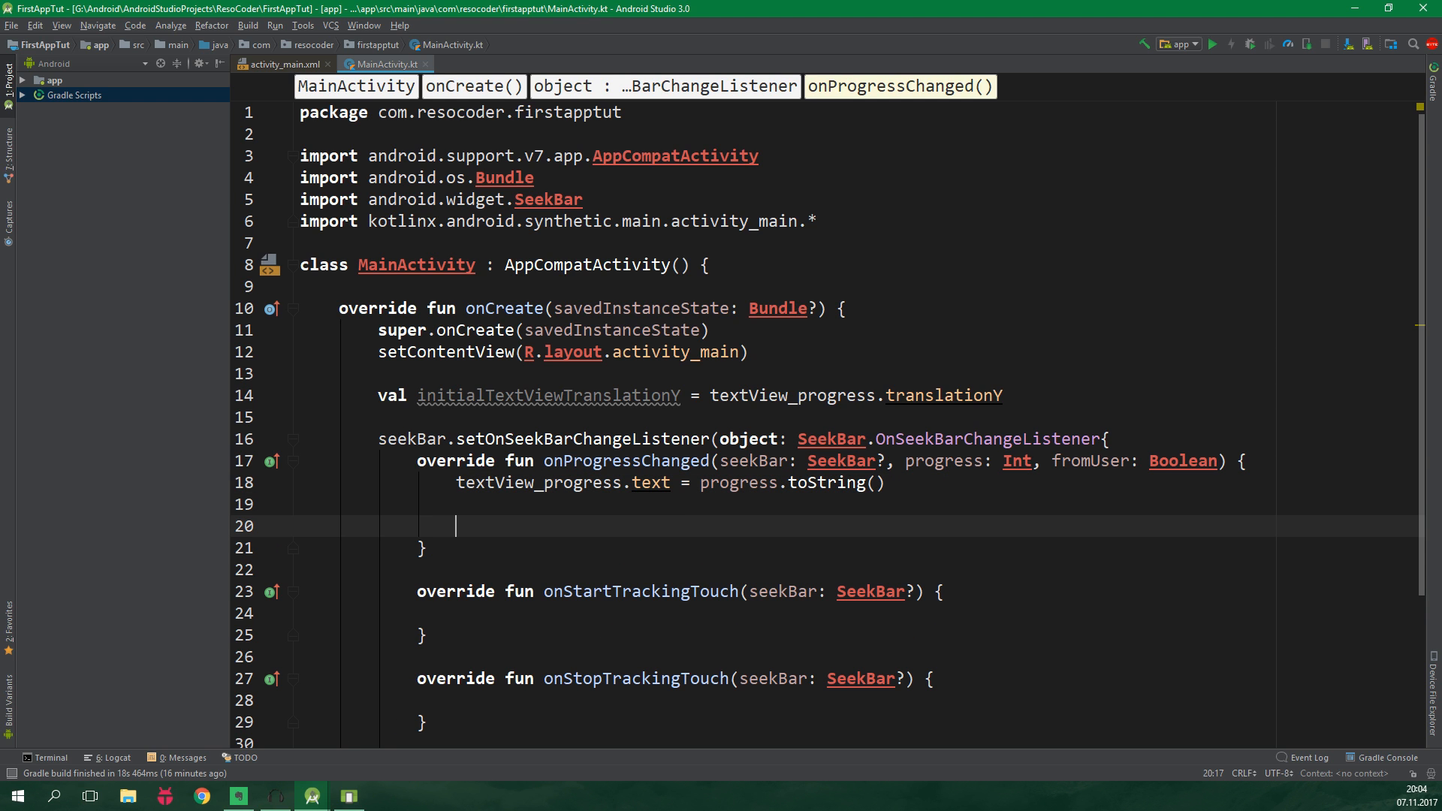
pyautogui.write('val')
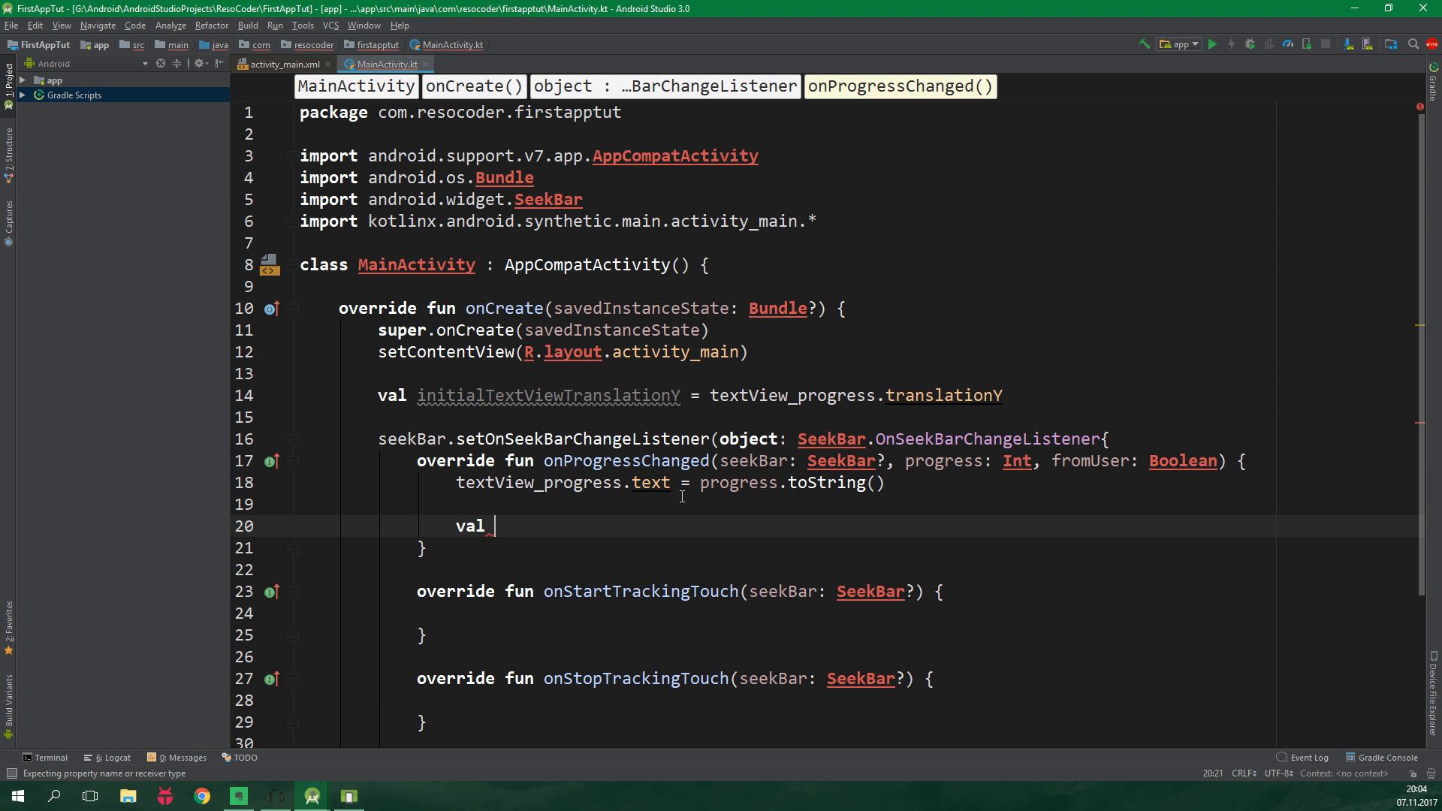
pyautogui.write('translat')
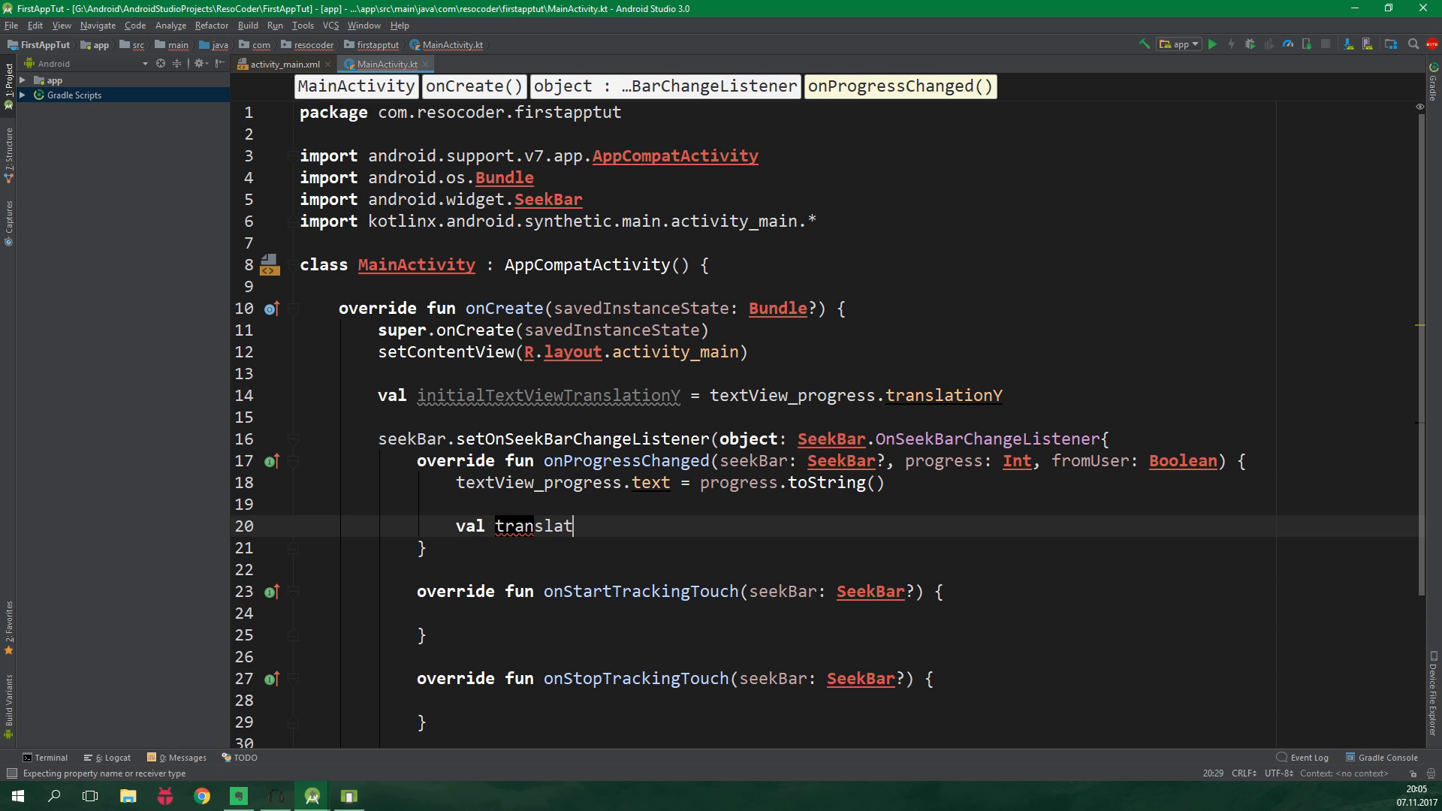
pyautogui.write('ionDistance')
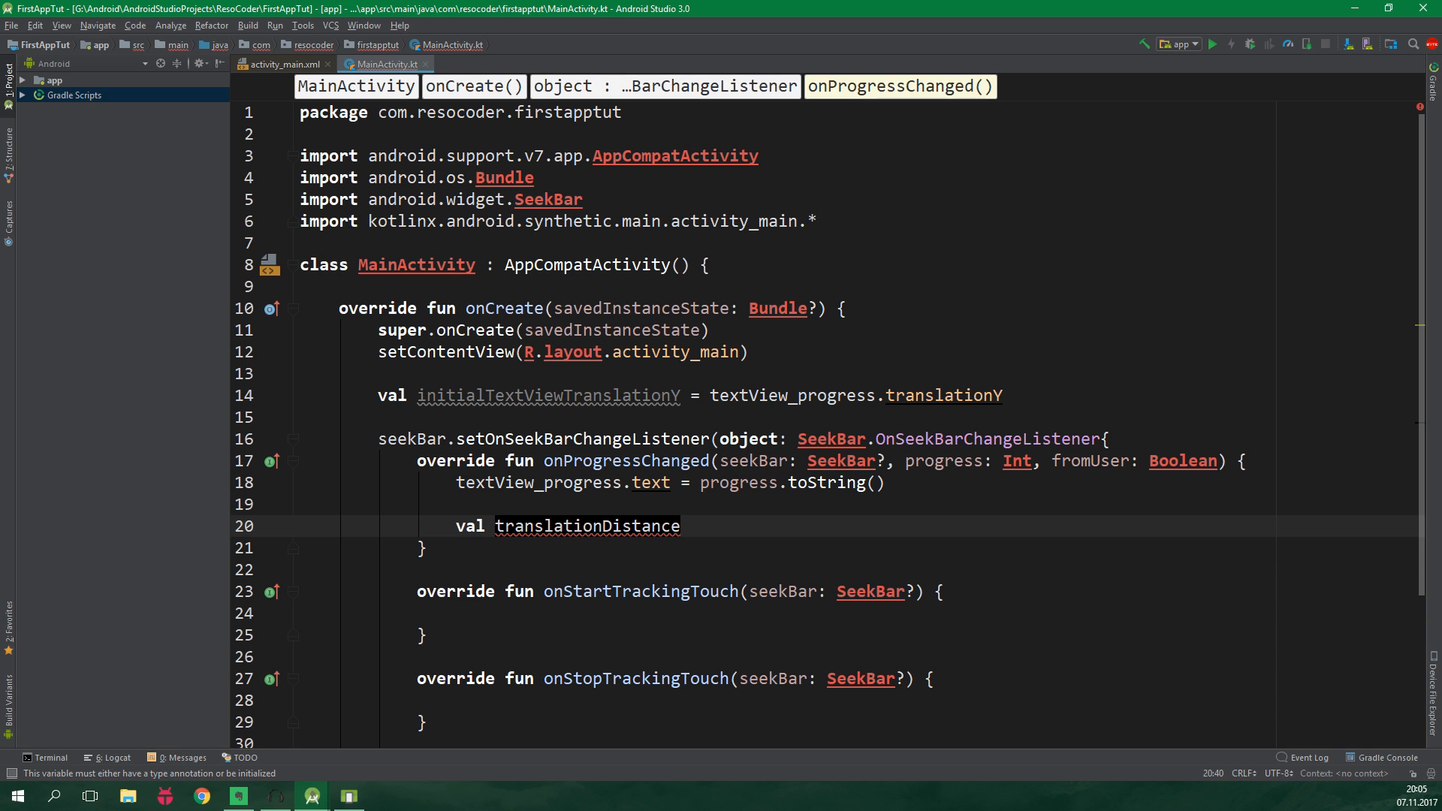
pyautogui.write('= ()')
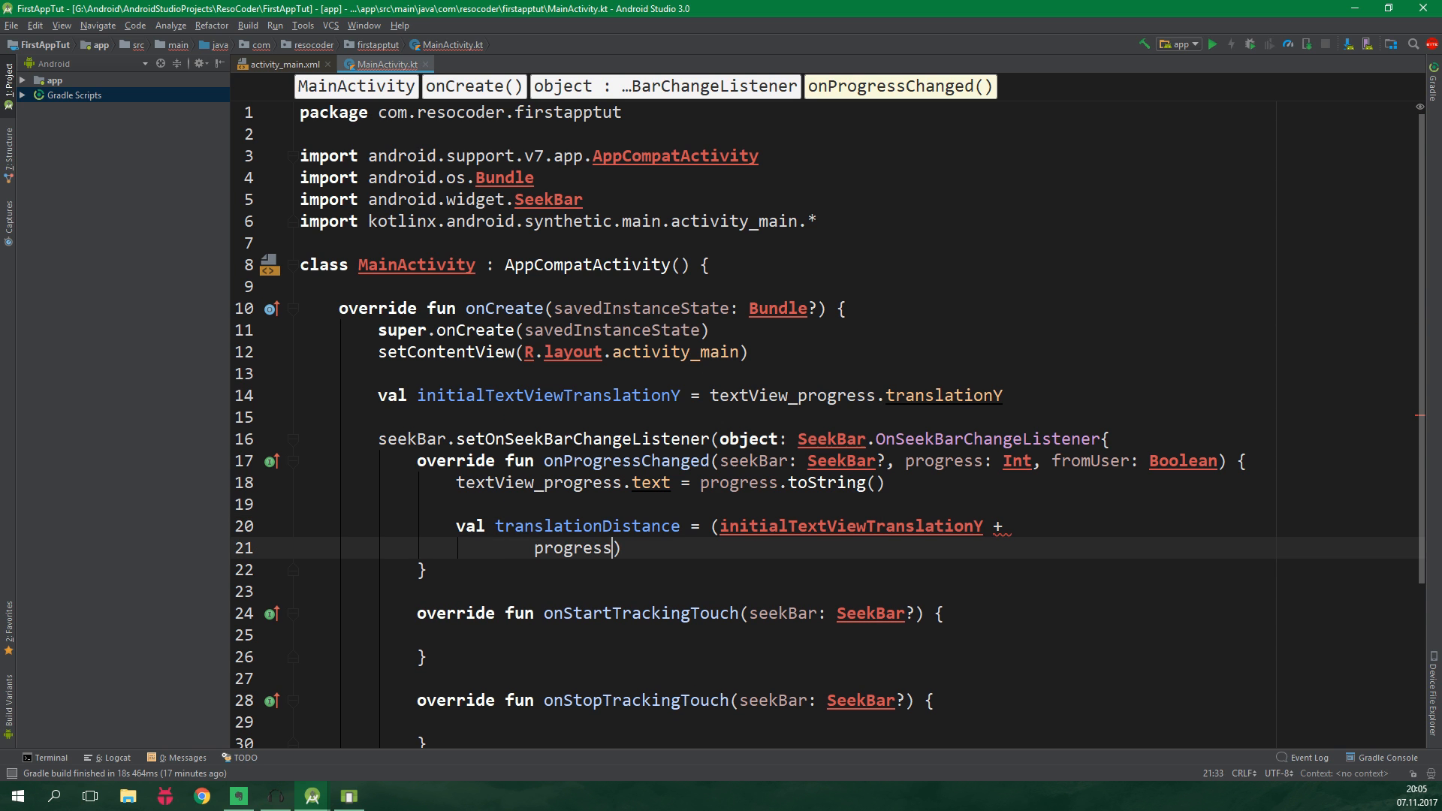
pyautogui.write('* animstep * -1')
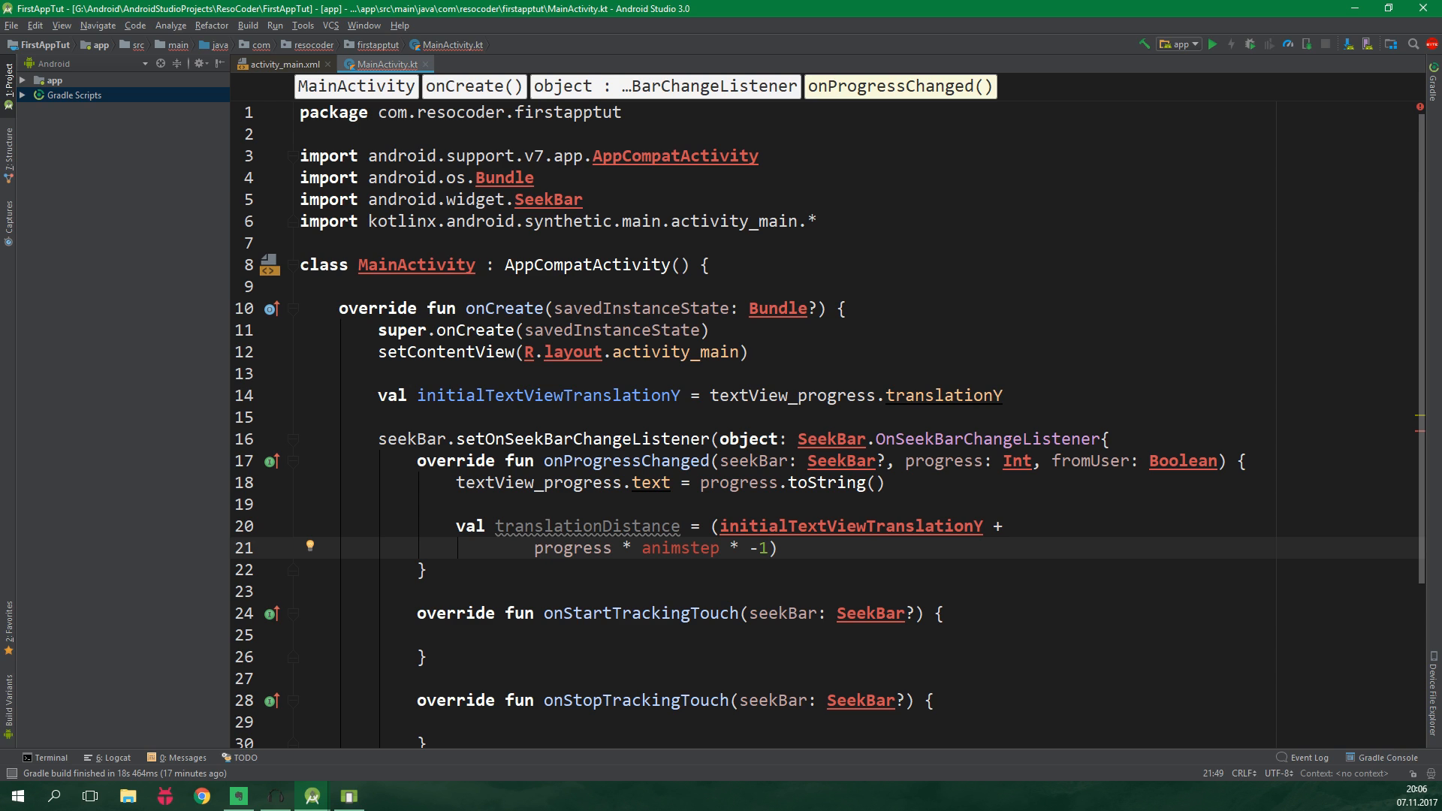
pyautogui.moveTo(681, 548)
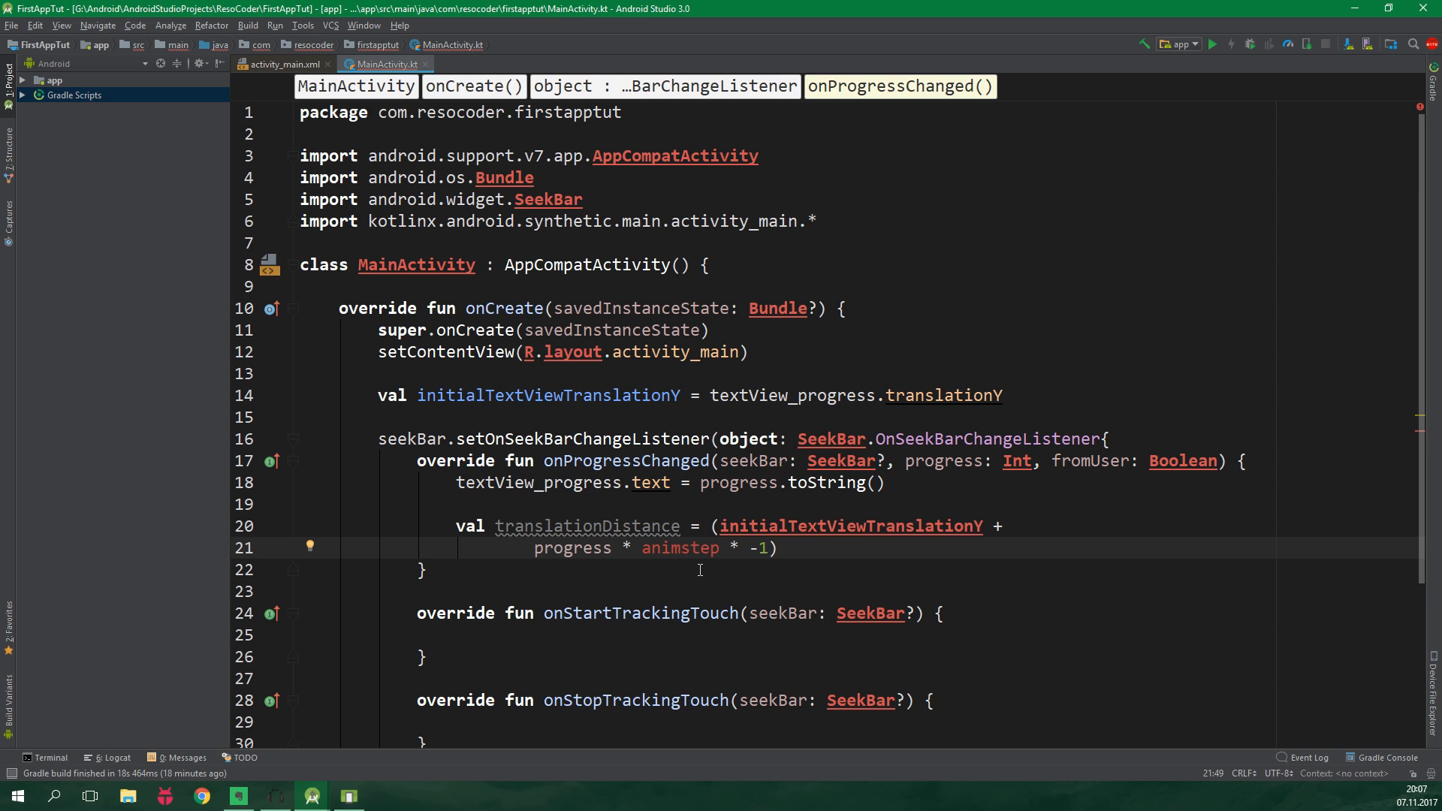
pyautogui.click(38, 80)
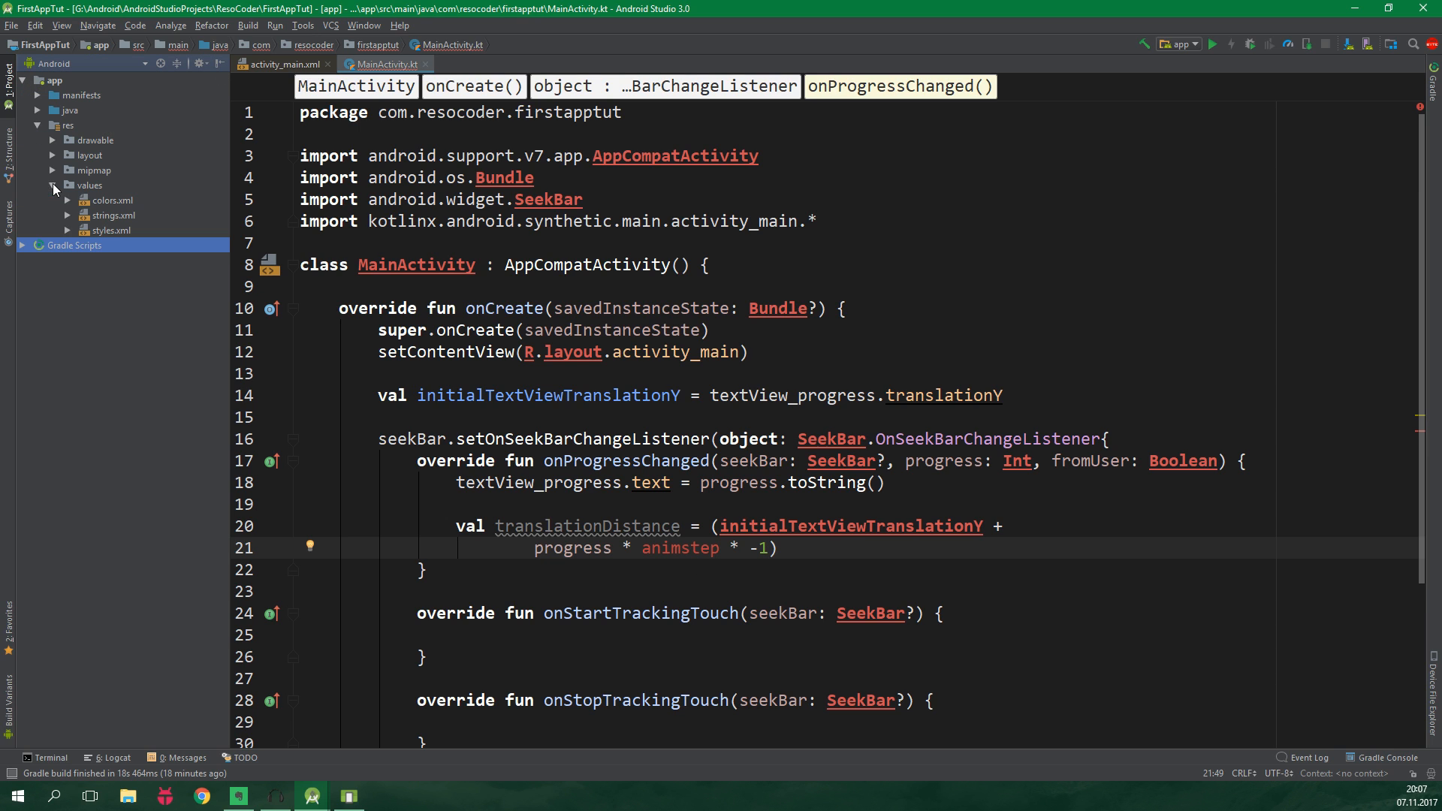
# Step: Add a new values resource file named dimens to the app's res/values folder
pyautogui.rightClick(89, 185)
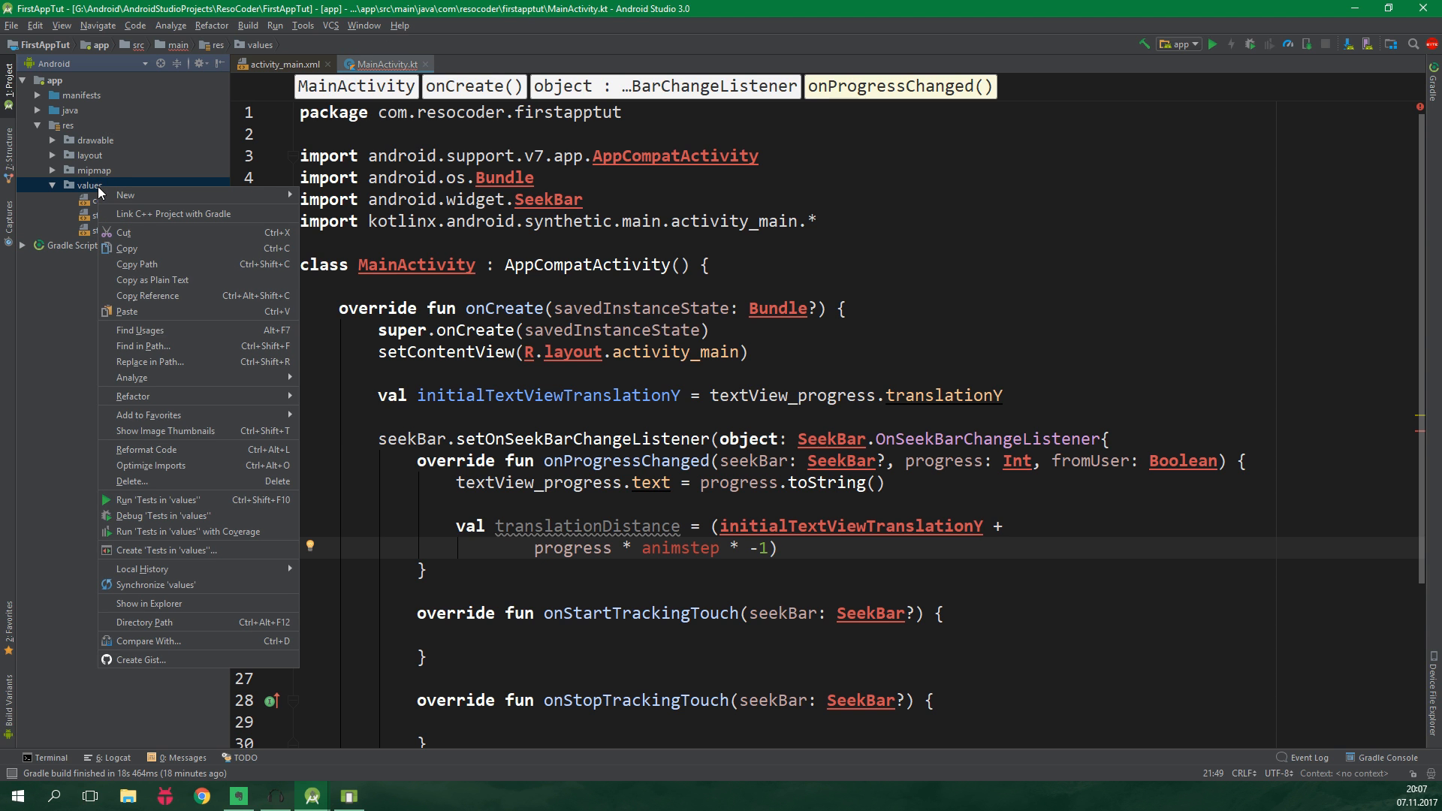
pyautogui.click(125, 194)
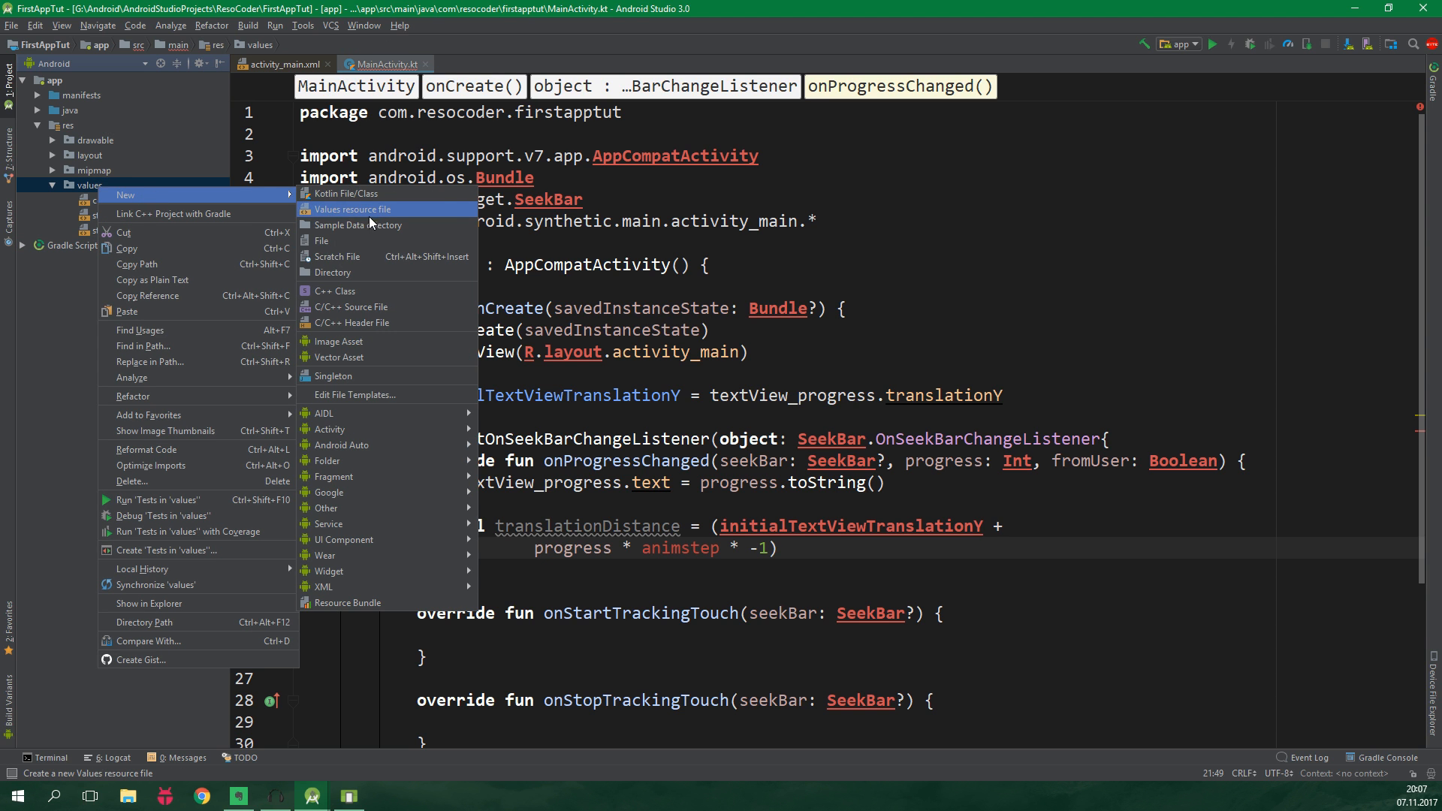
pyautogui.click(352, 209)
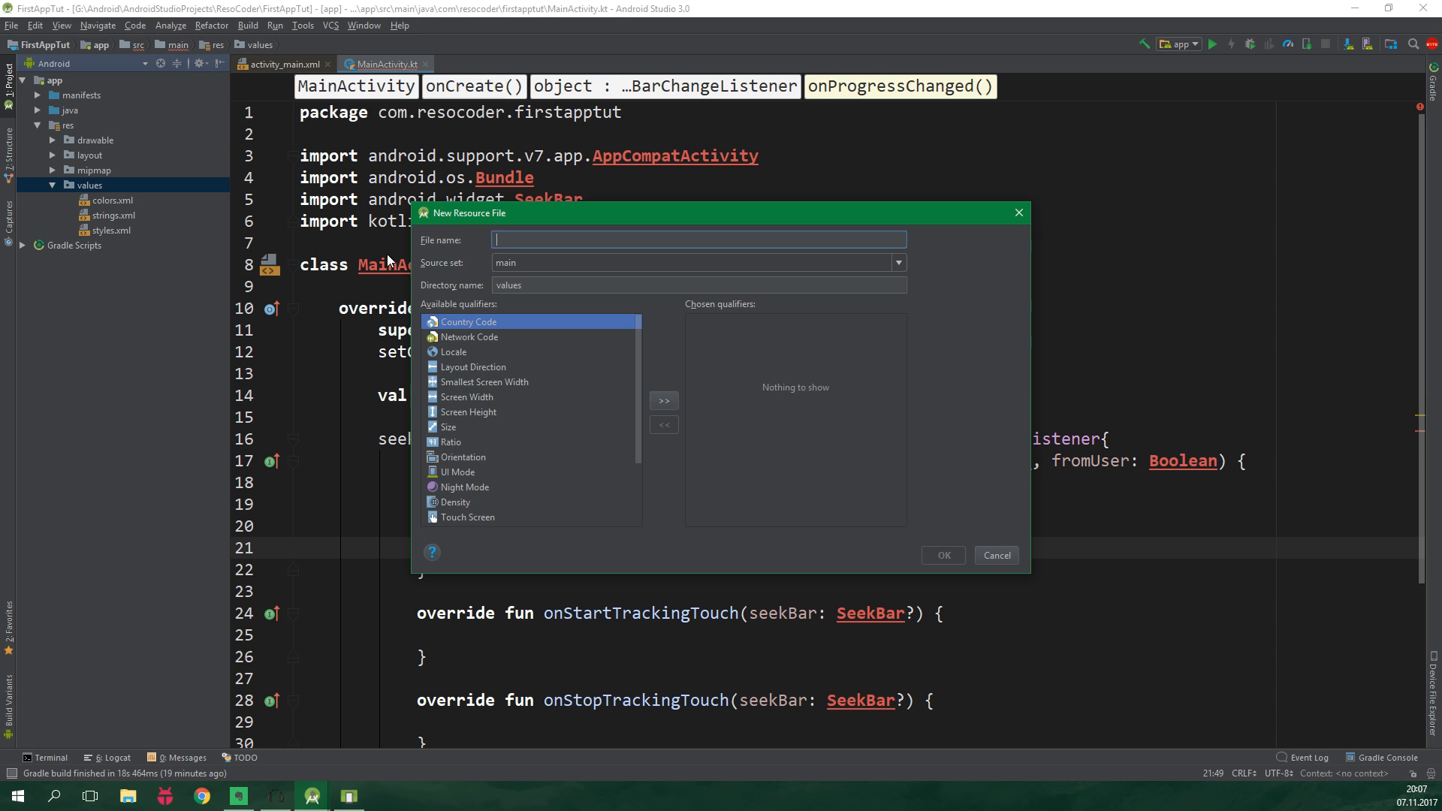
pyautogui.write('dimens')
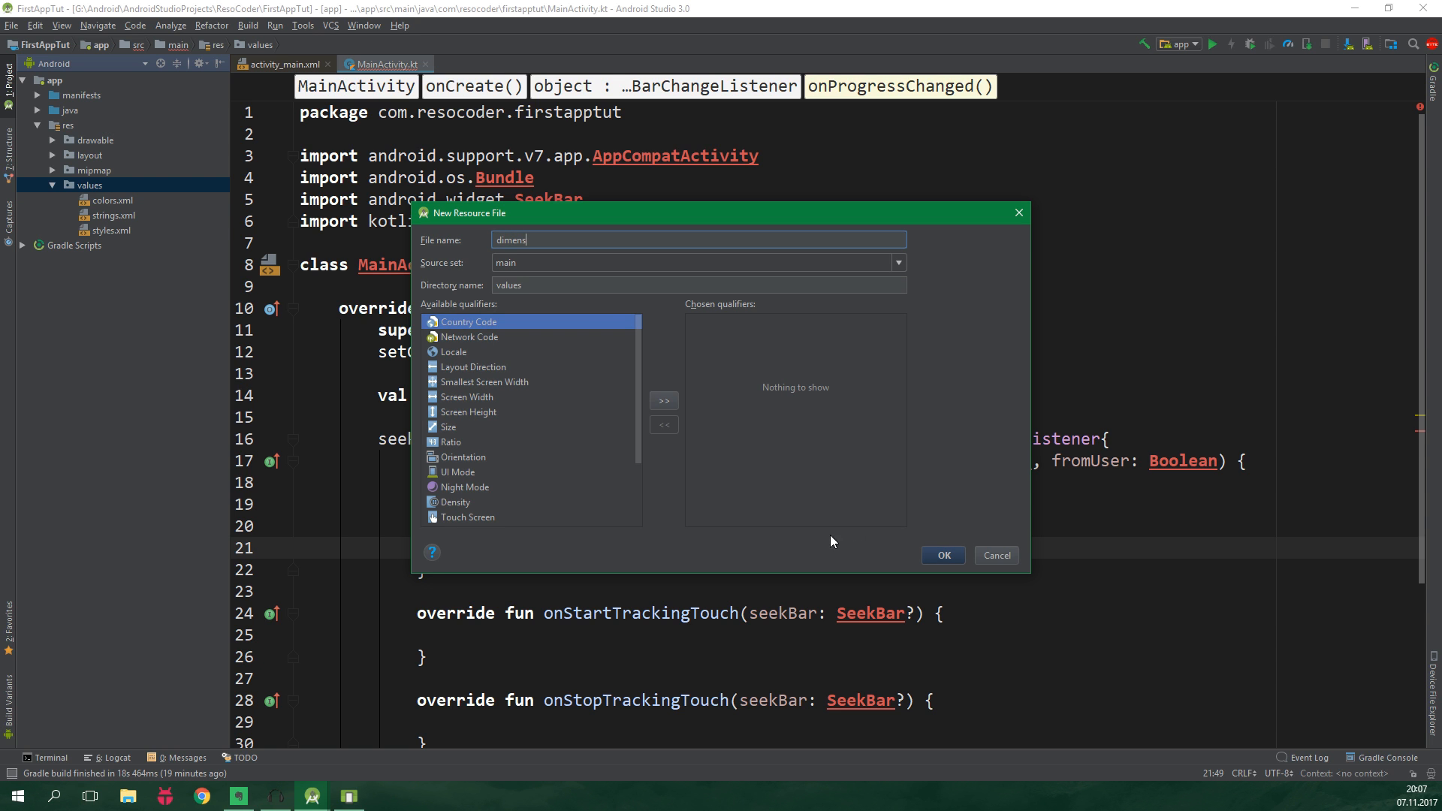
pyautogui.click(941, 555)
pyautogui.write('<dimen name="')
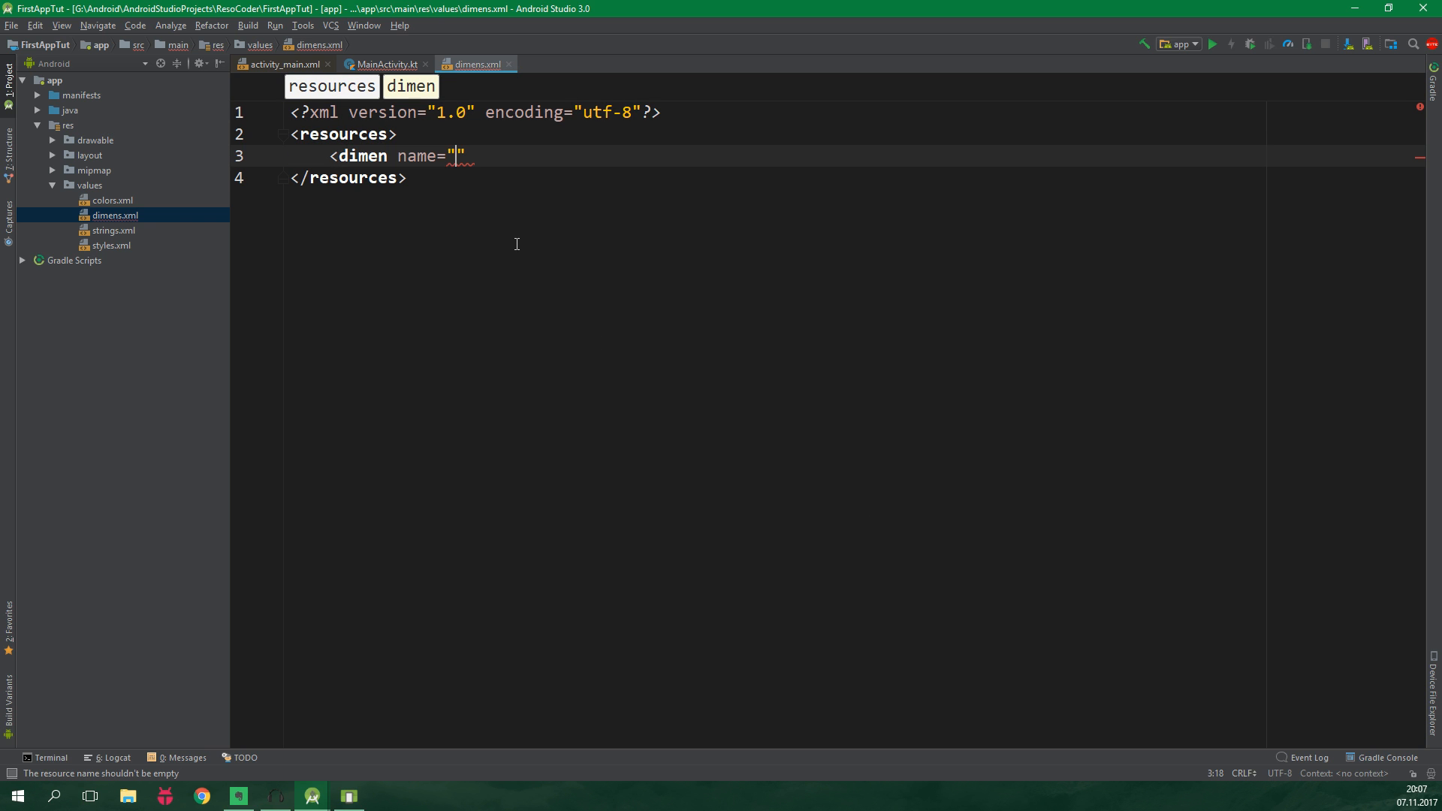
# Step: Define <dimen name="text_anim_step">5dp</dimen> in dimens.xml and return to MainActivity.kt
pyautogui.write('text_anim_ste')
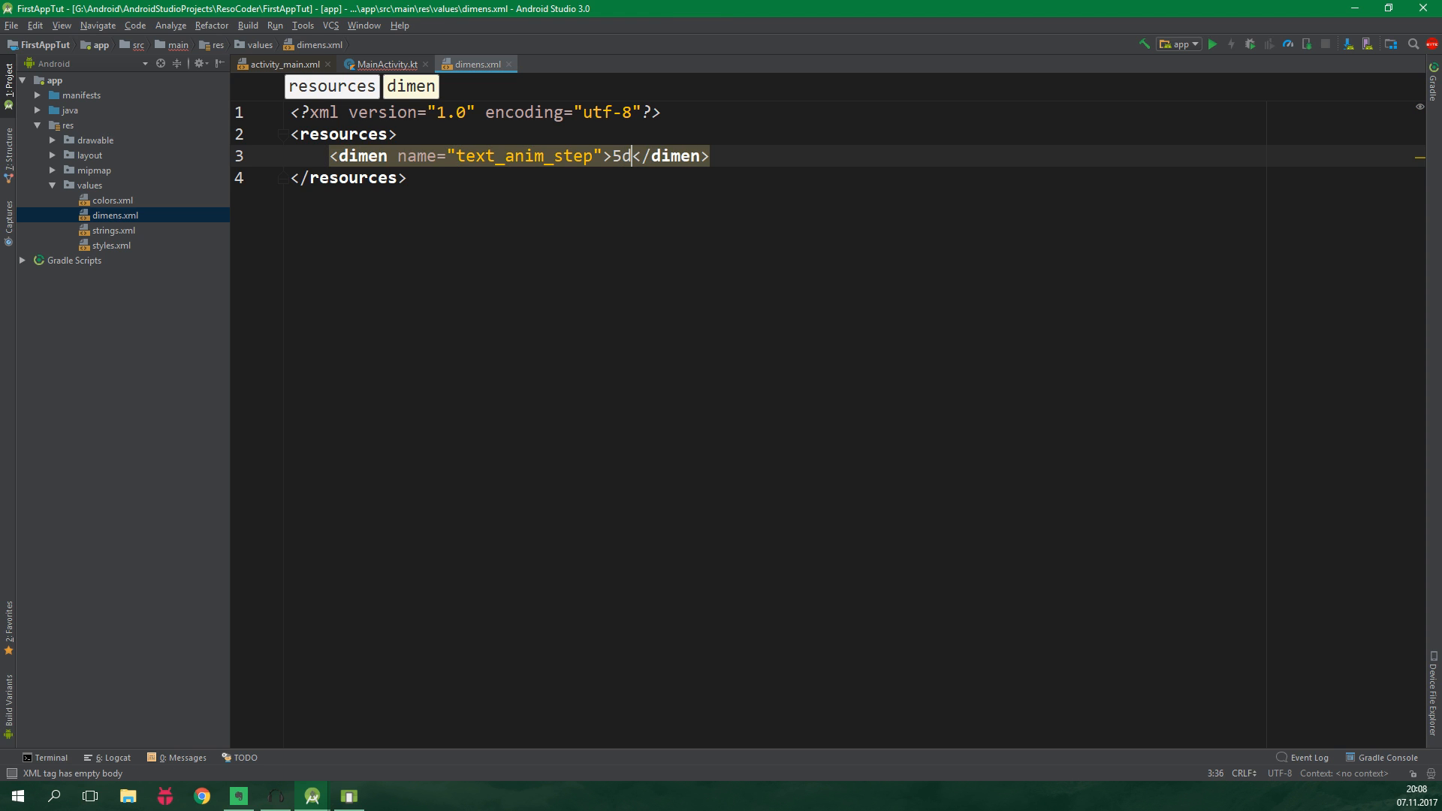
pyautogui.write('p')
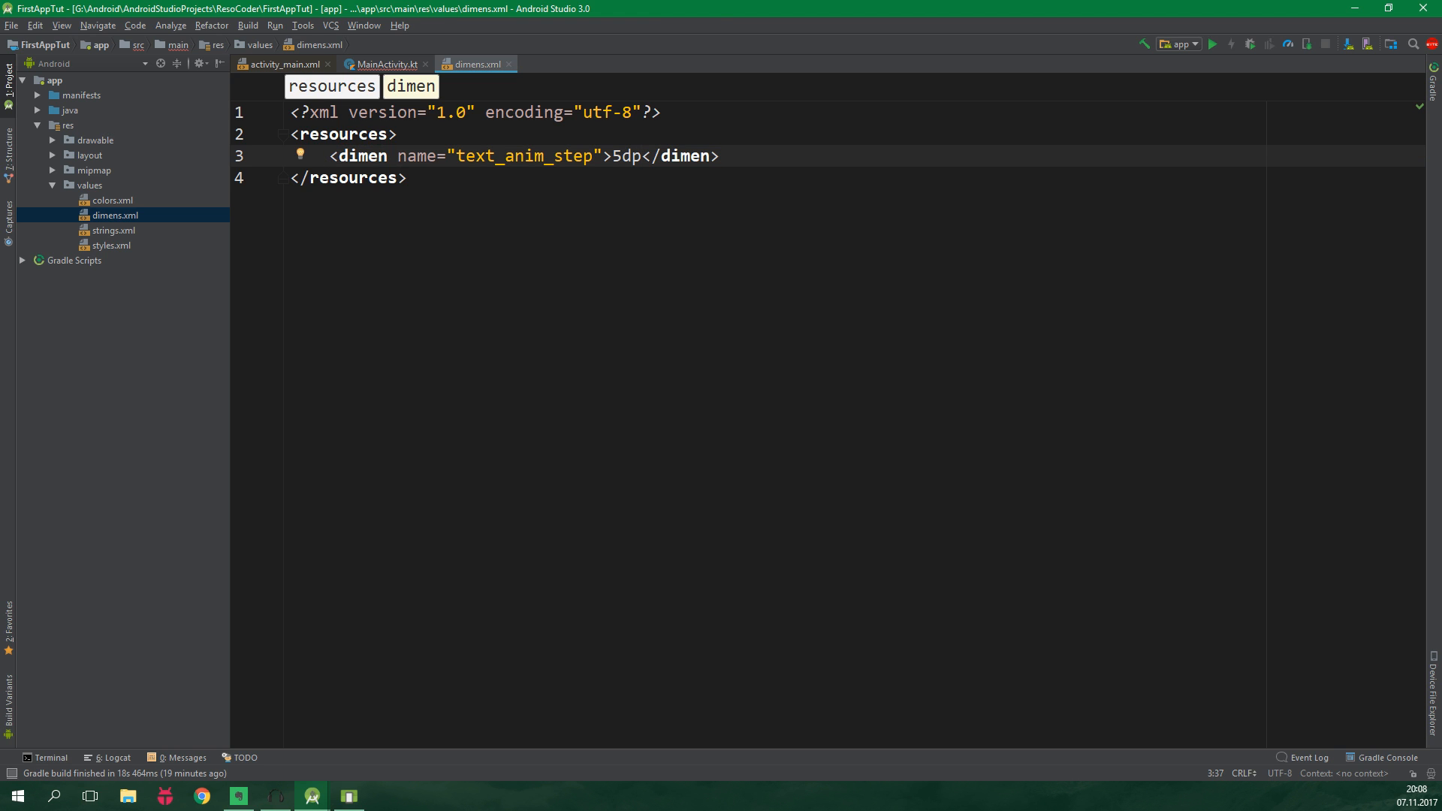
pyautogui.click(643, 156)
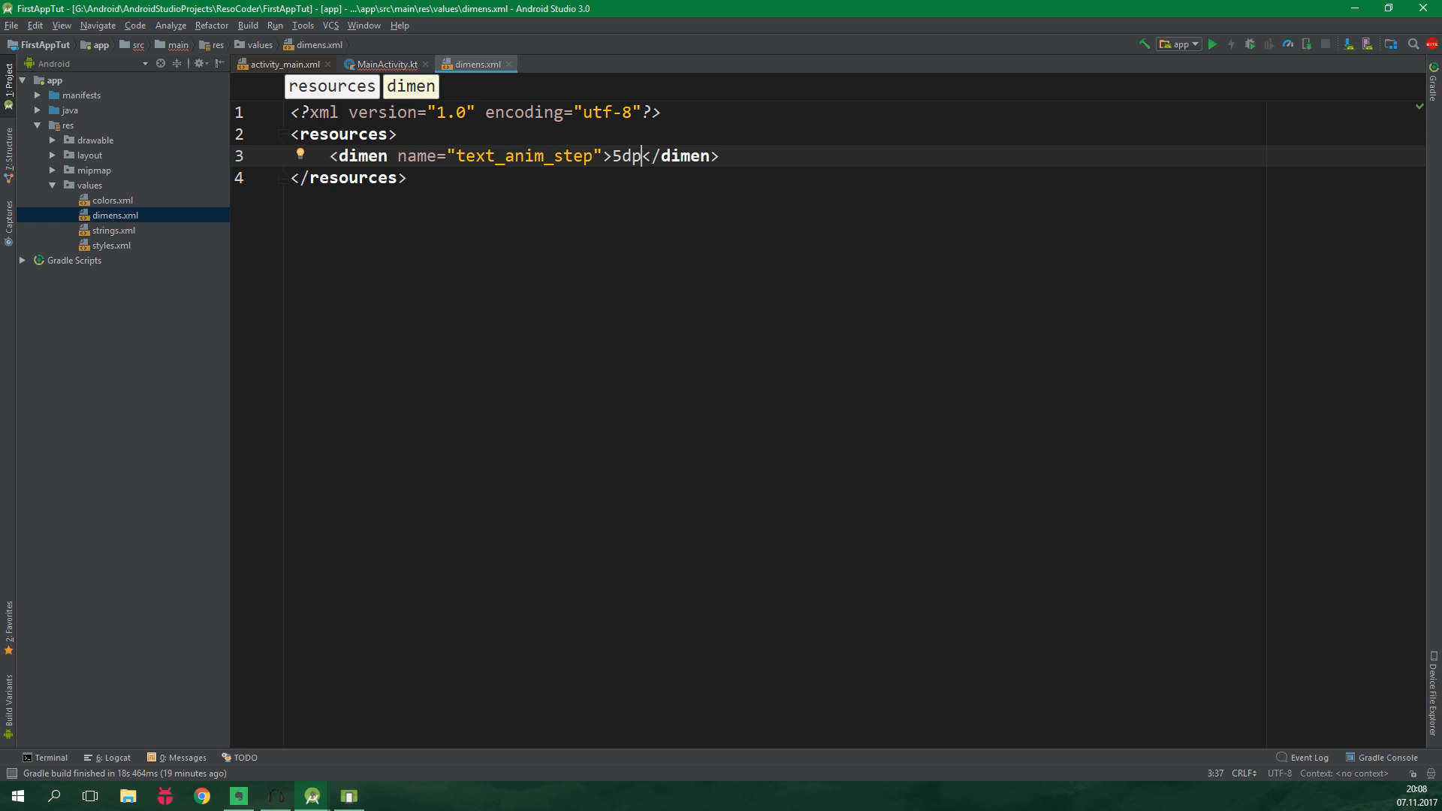
pyautogui.click(385, 63)
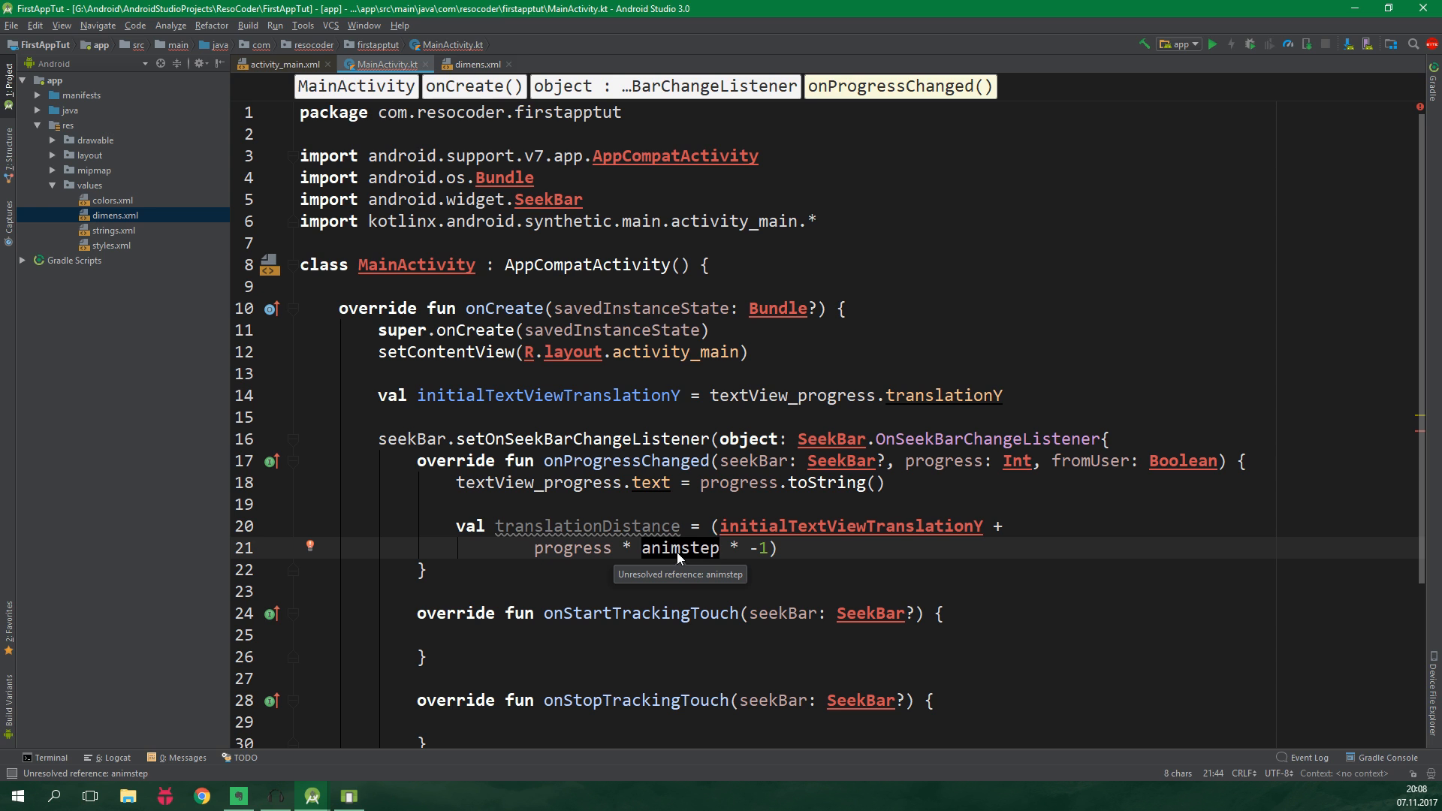
# Step: Replace animstep with resources.getDimension(R.dimen.text_anim_step) and animate textView_progress translationY to translationDistance
pyautogui.write('resources.getDimension(')
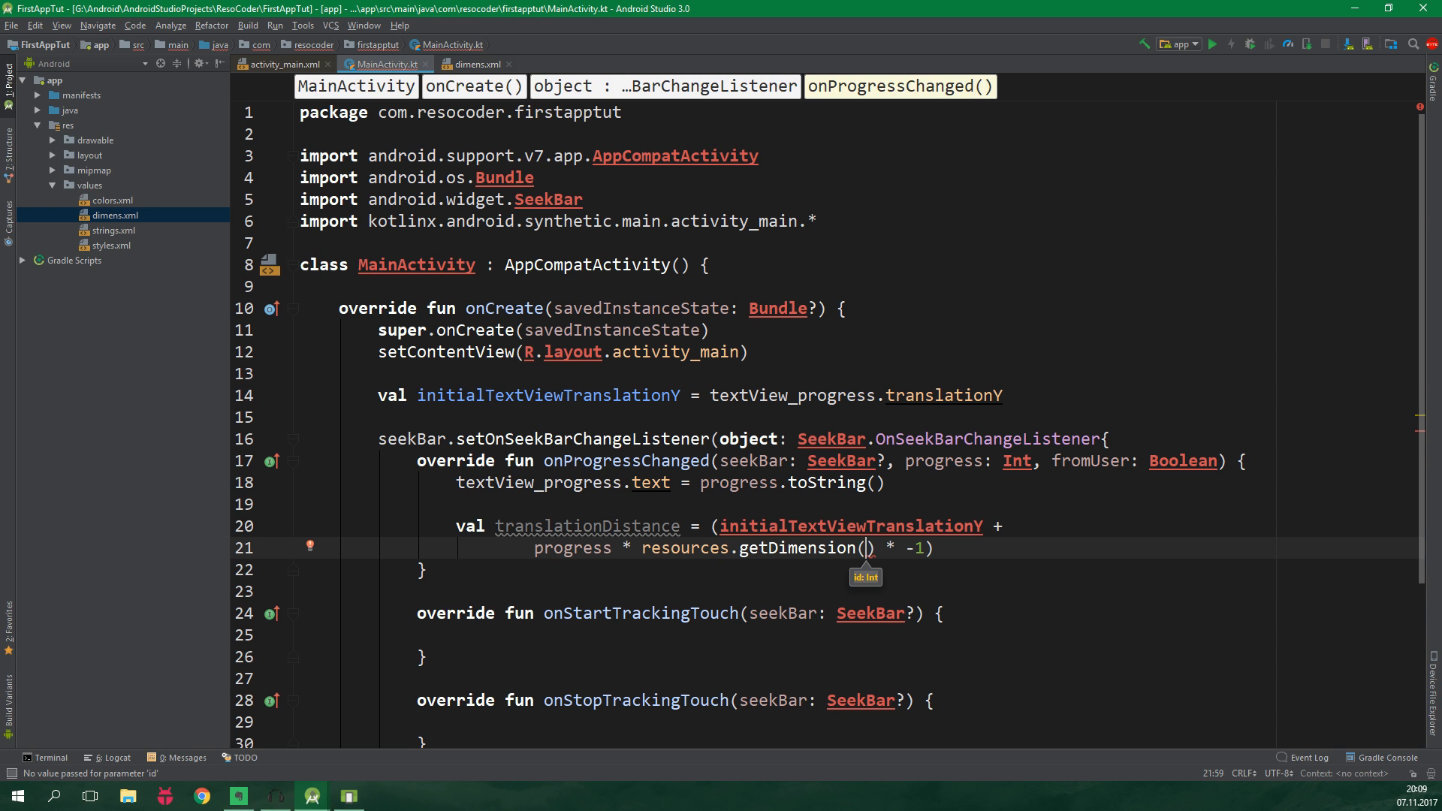
pyautogui.write('R')
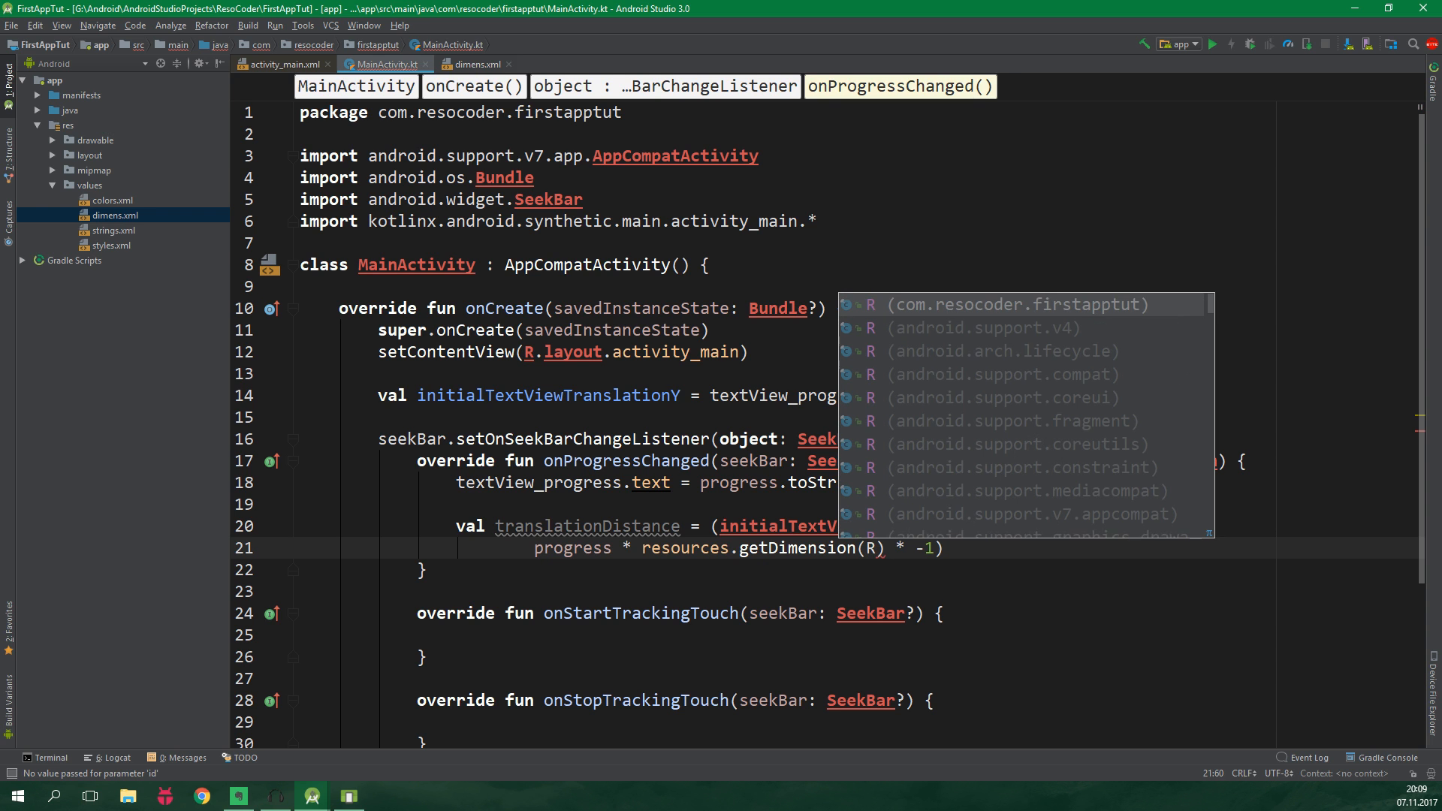
pyautogui.write('.dimen.text_anim_step')
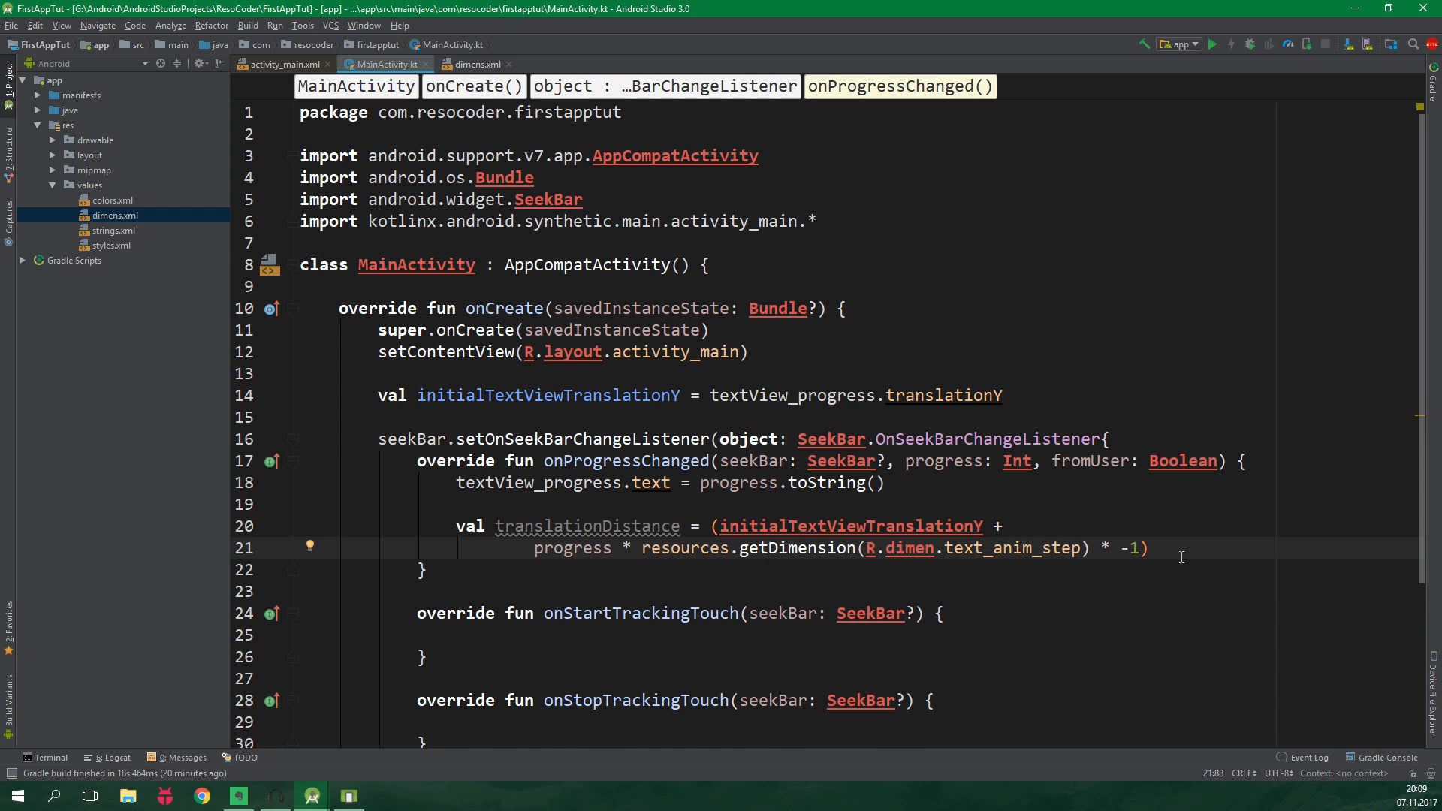
pyautogui.write('textView_progress.animate().')
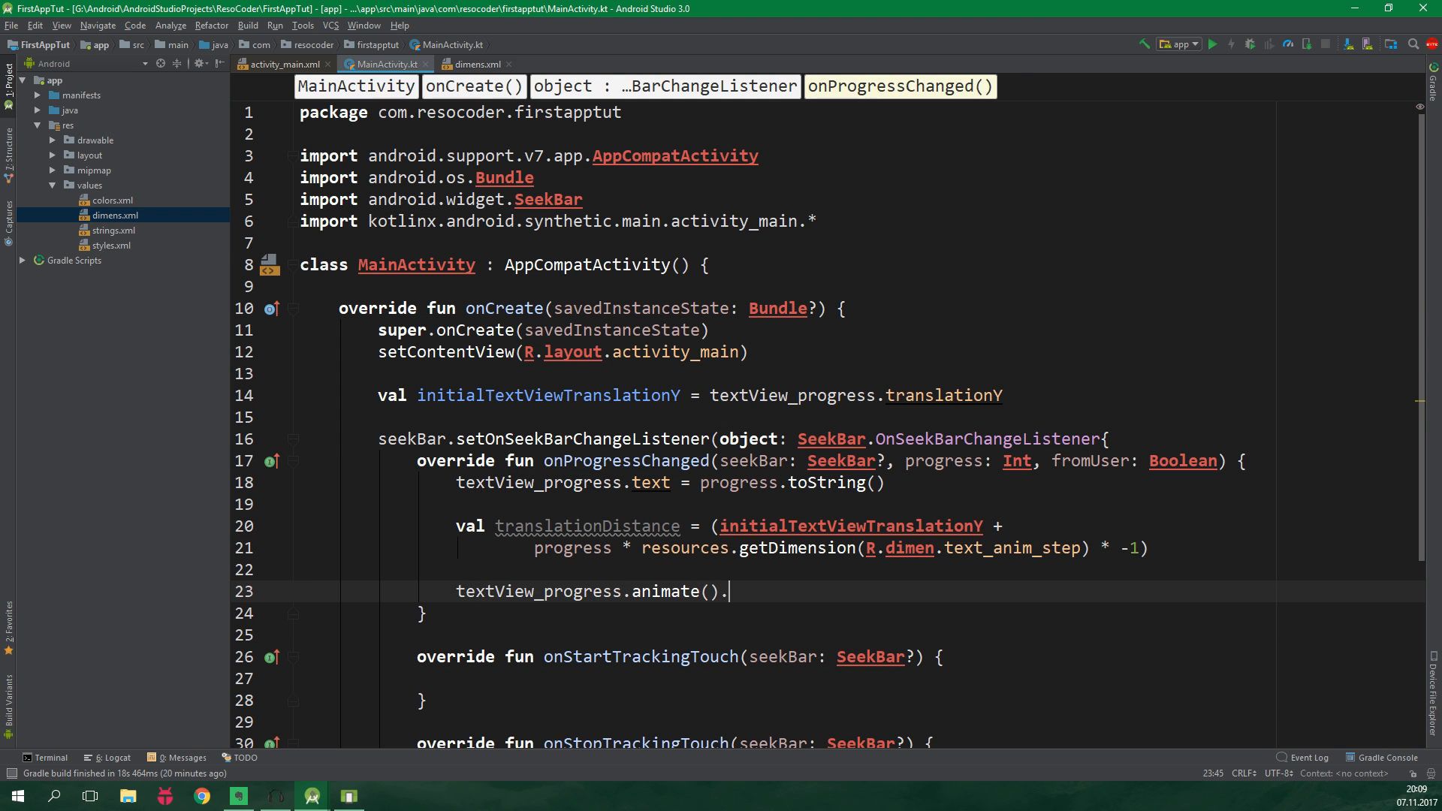
pyautogui.write('translationY(translationDistance')
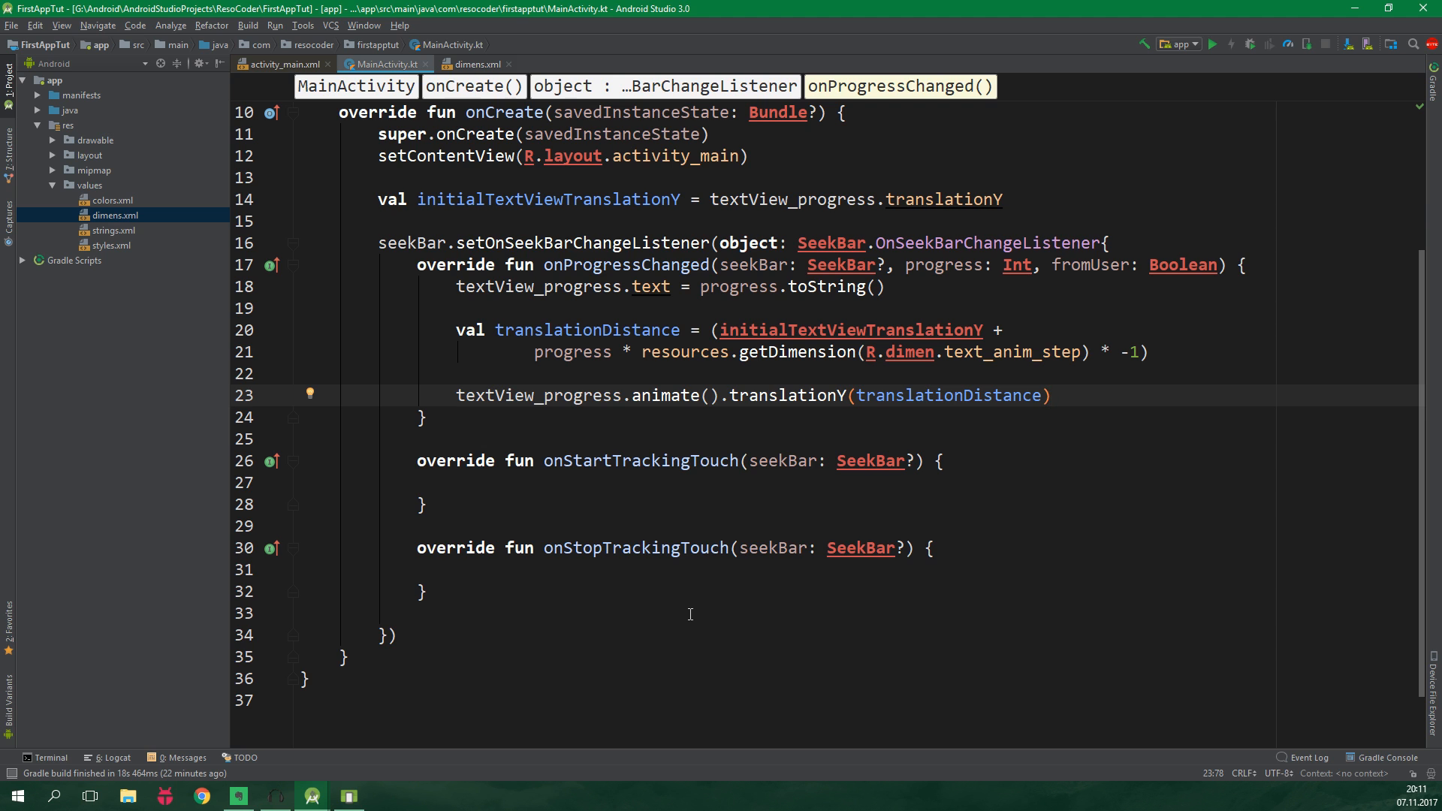
pyautogui.write('button_reset')
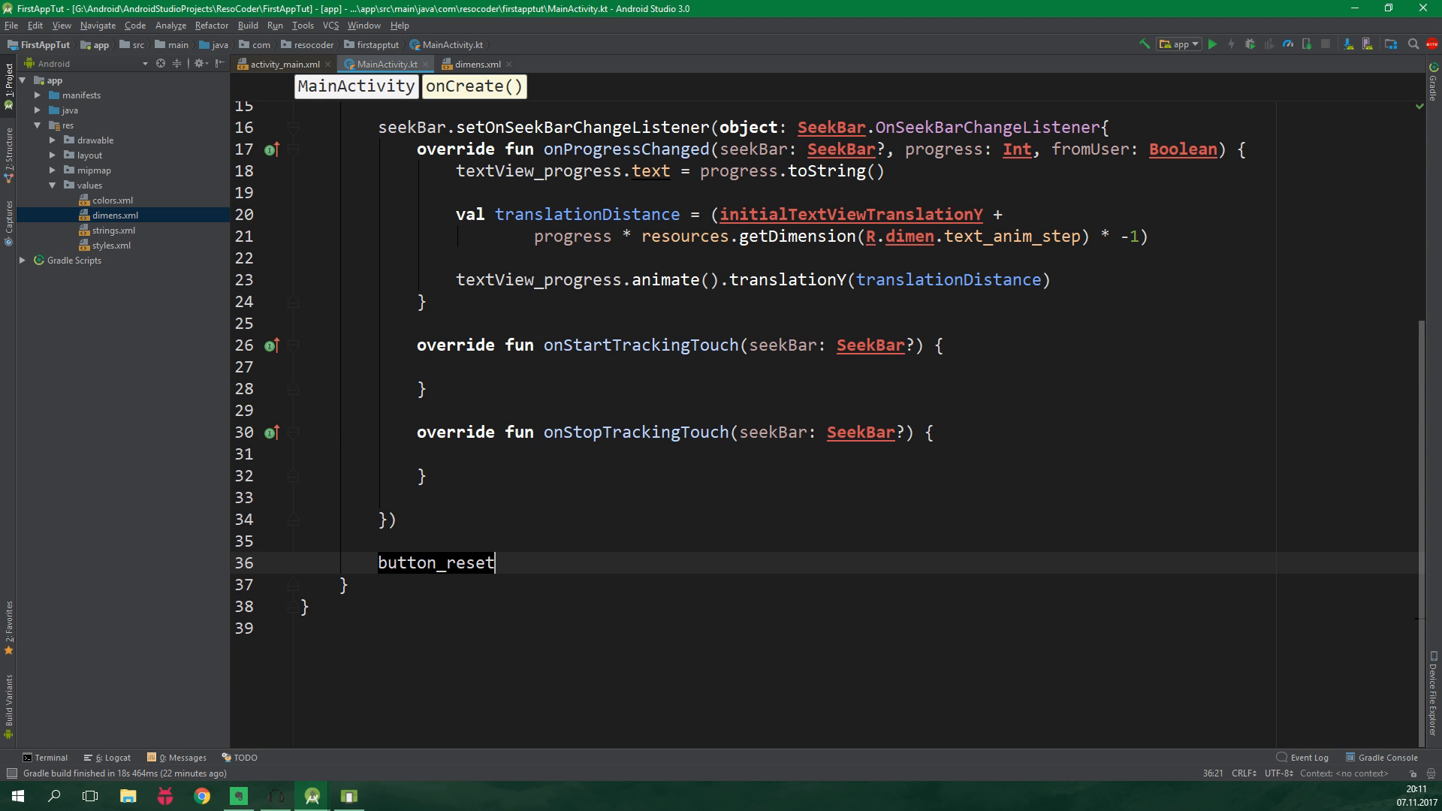
# Step: Make the reset click handler set seekBar.progress to 0
pyautogui.write('.setOnClickListener {')
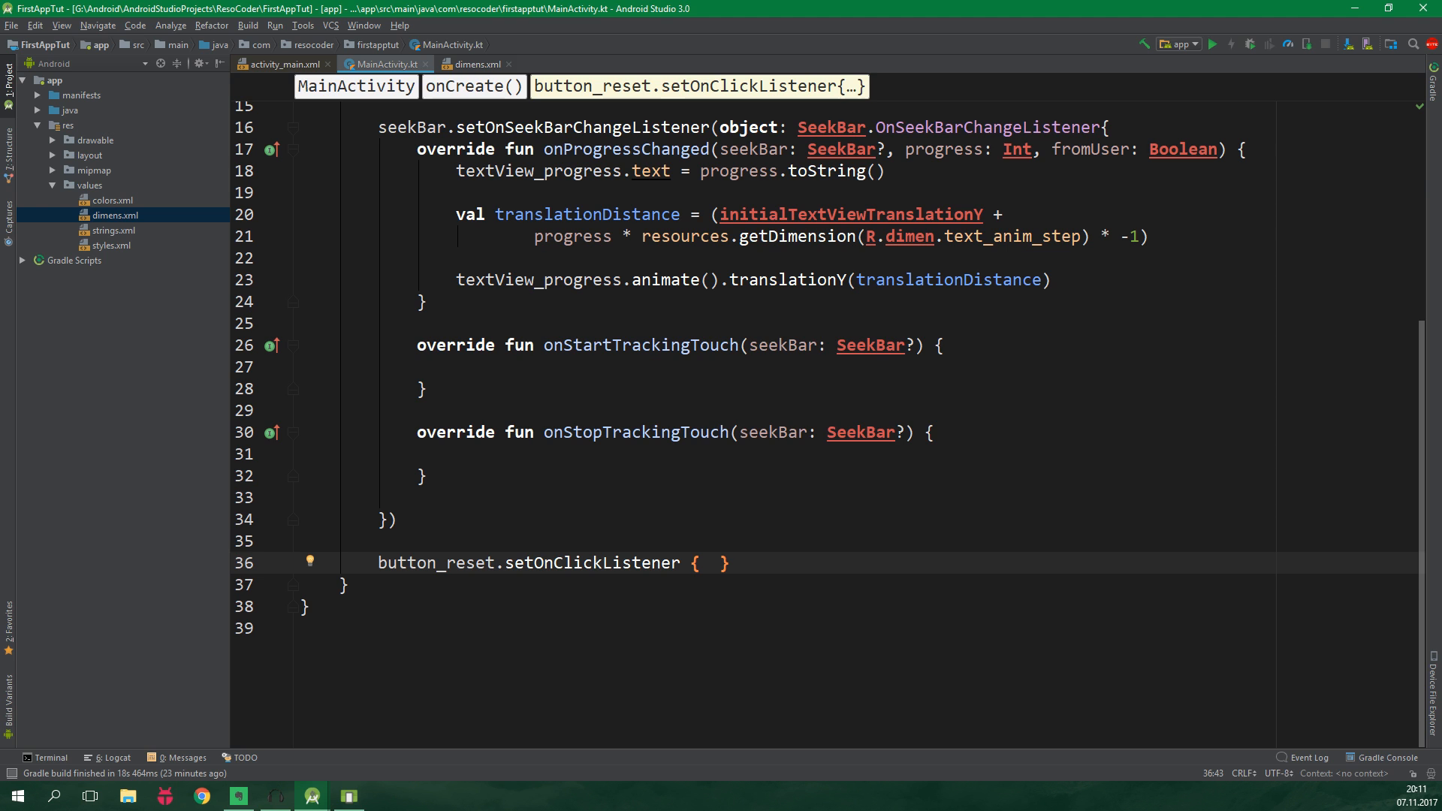
pyautogui.click(712, 562)
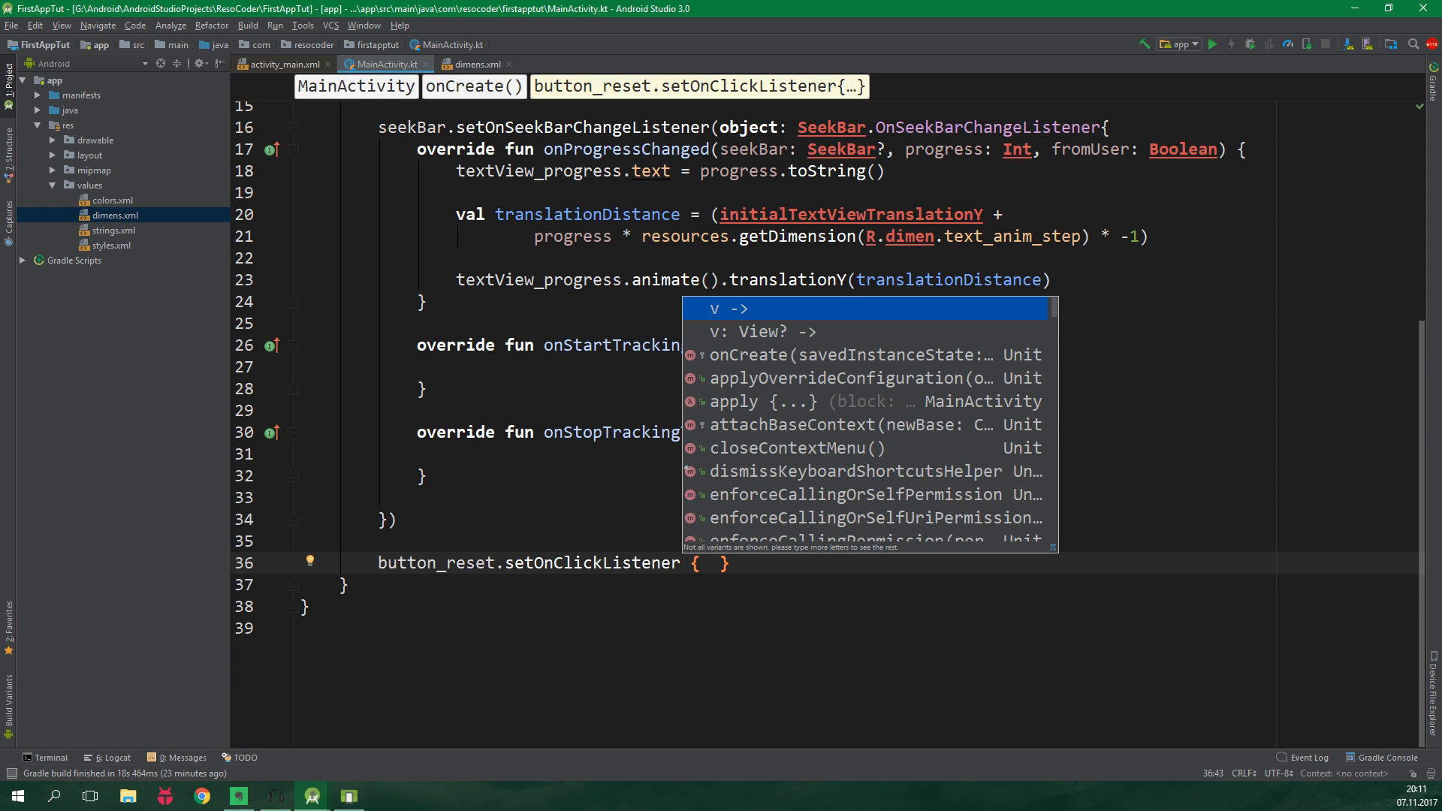
pyautogui.click(741, 309)
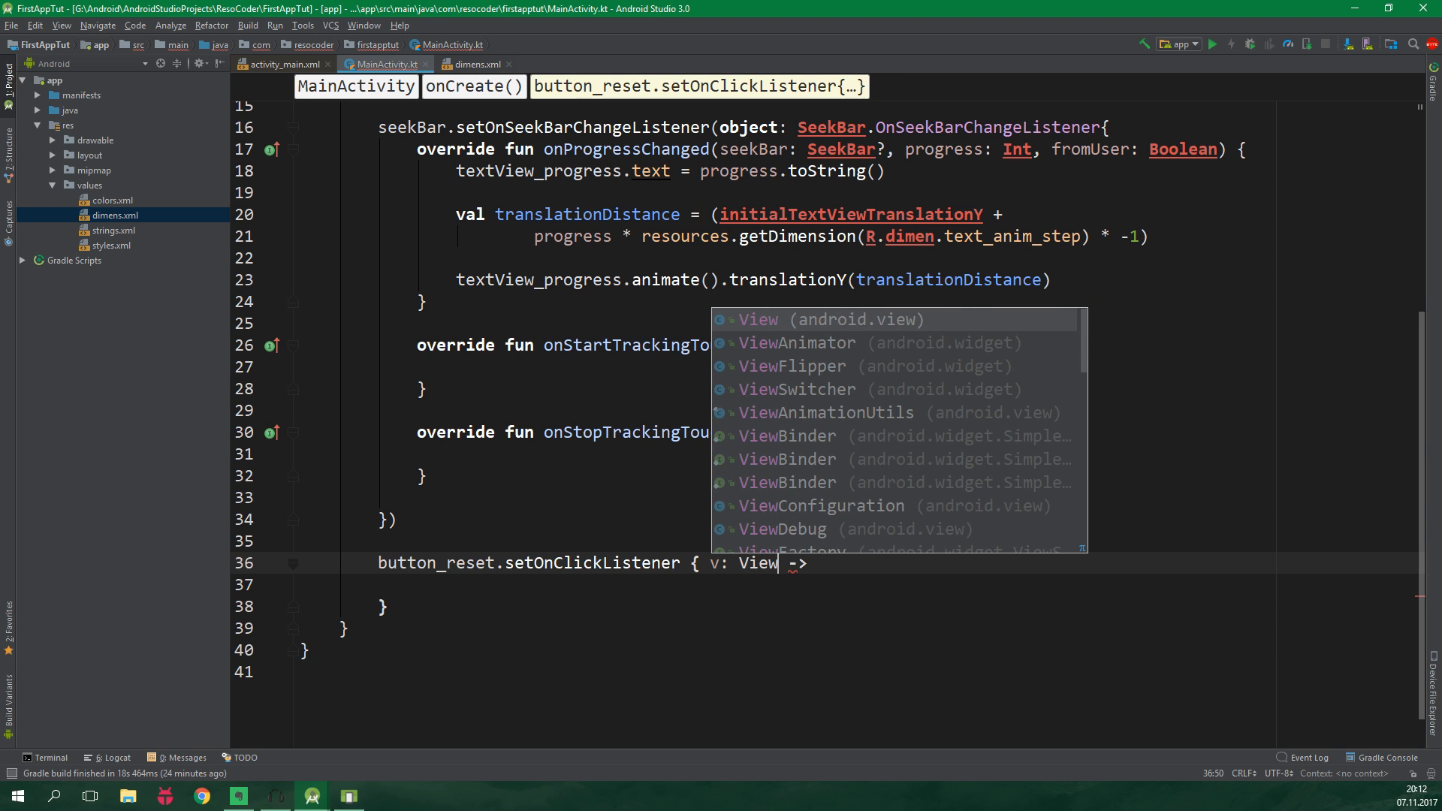
pyautogui.press('Escape')
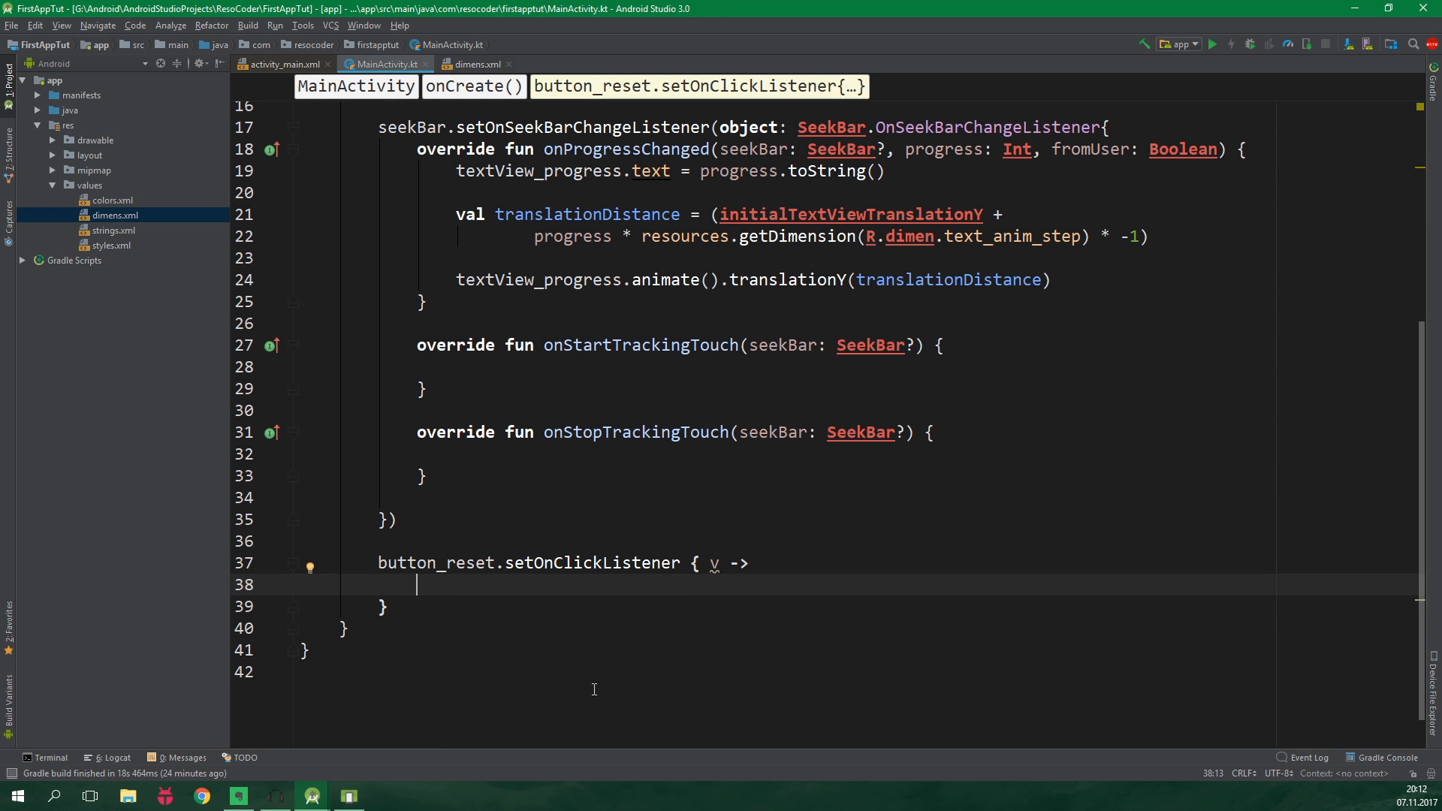
pyautogui.write('seekBar.')
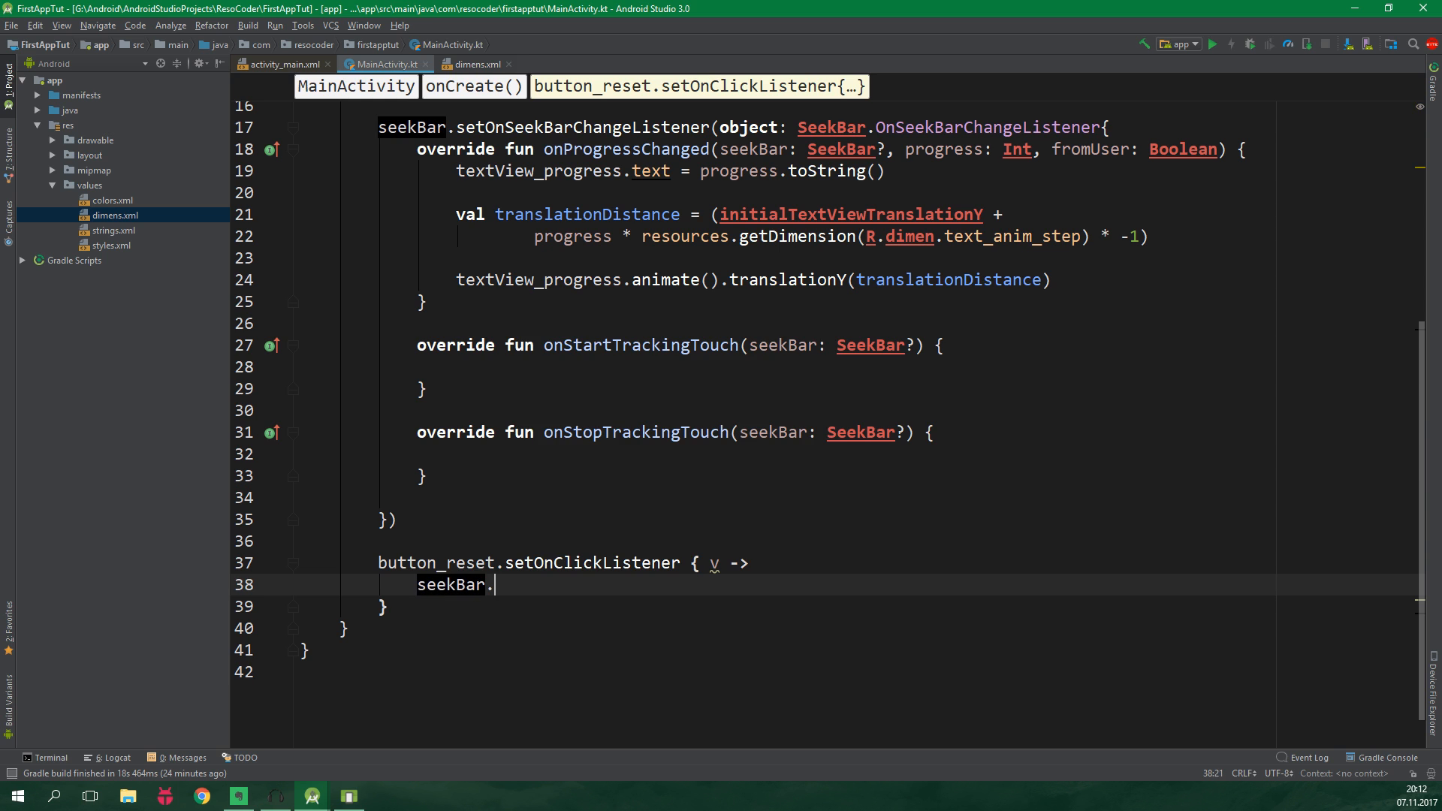
pyautogui.write('progress')
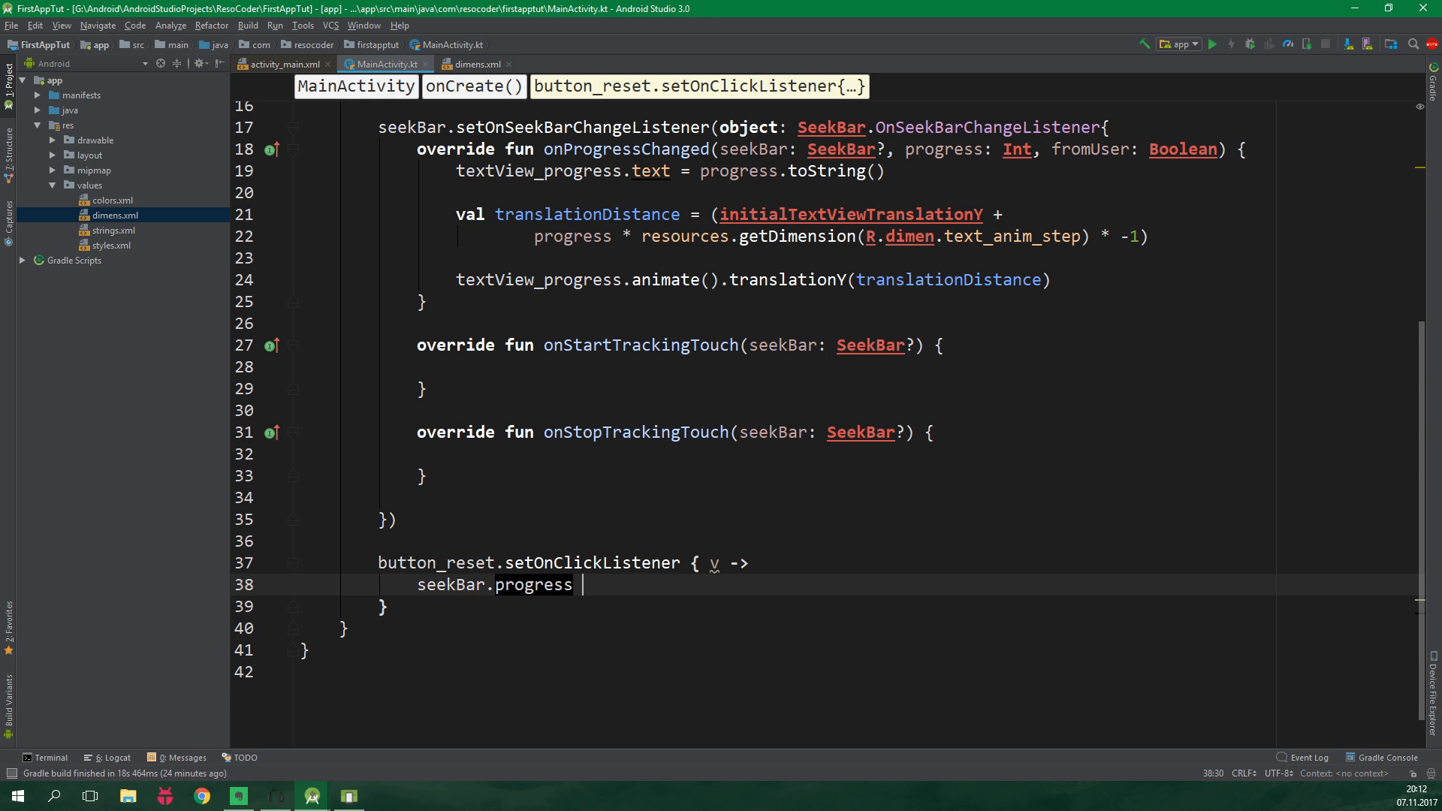
pyautogui.write('= 0')
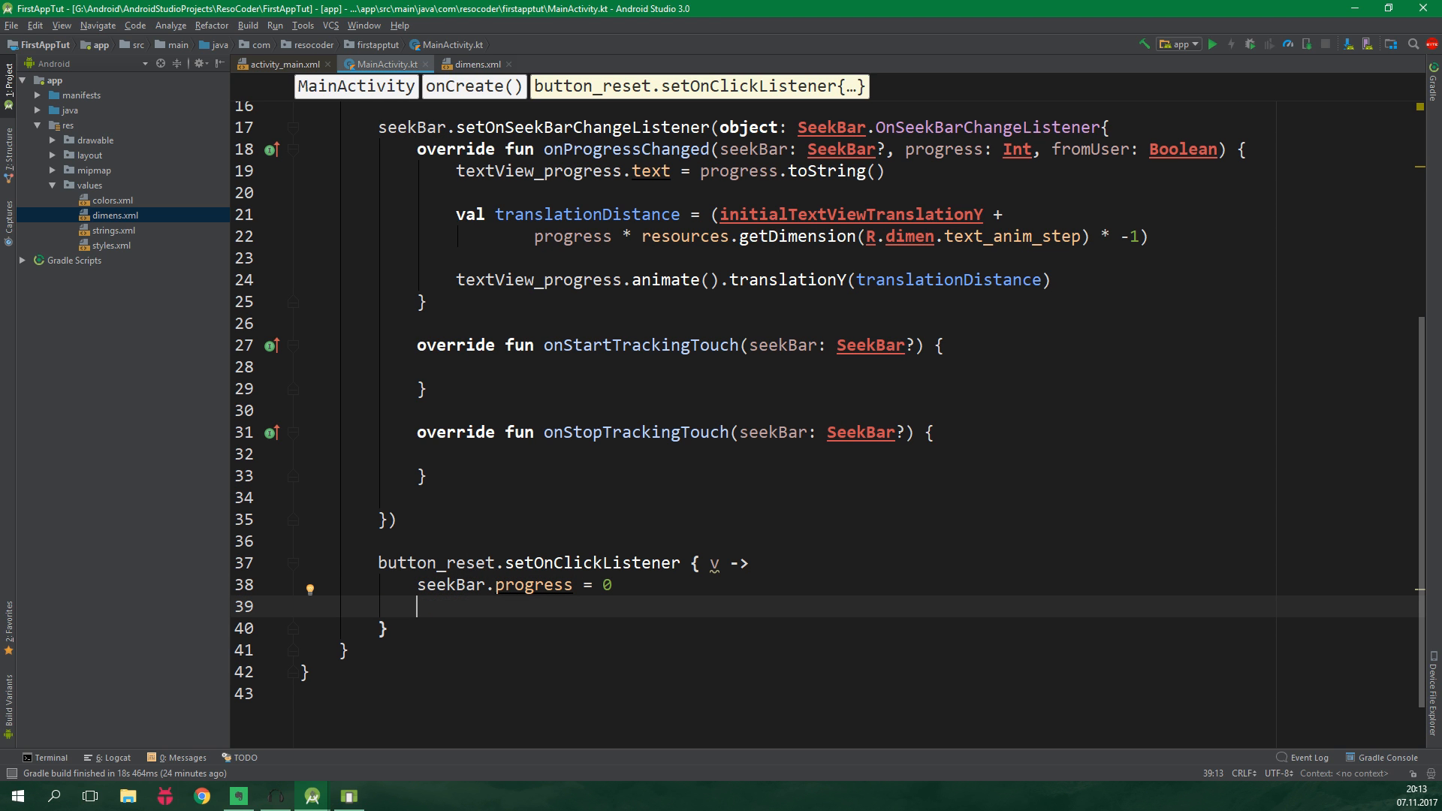
# Step: Animate textView_progress over 500 ms, rotating 360f and translating to initialTextViewTranslationY
pyautogui.write('textView_progress.animate().')
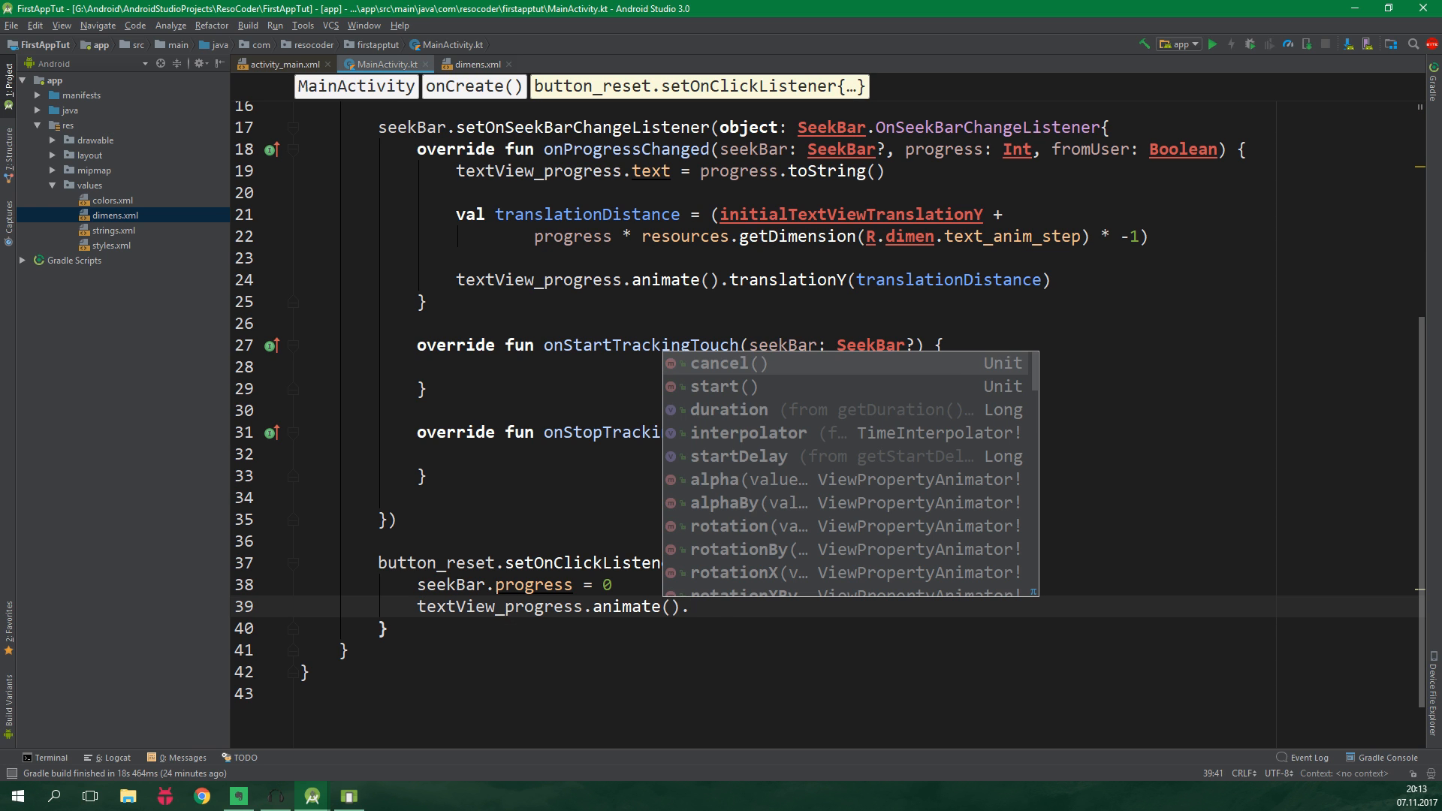
pyautogui.write('setDuration(50')
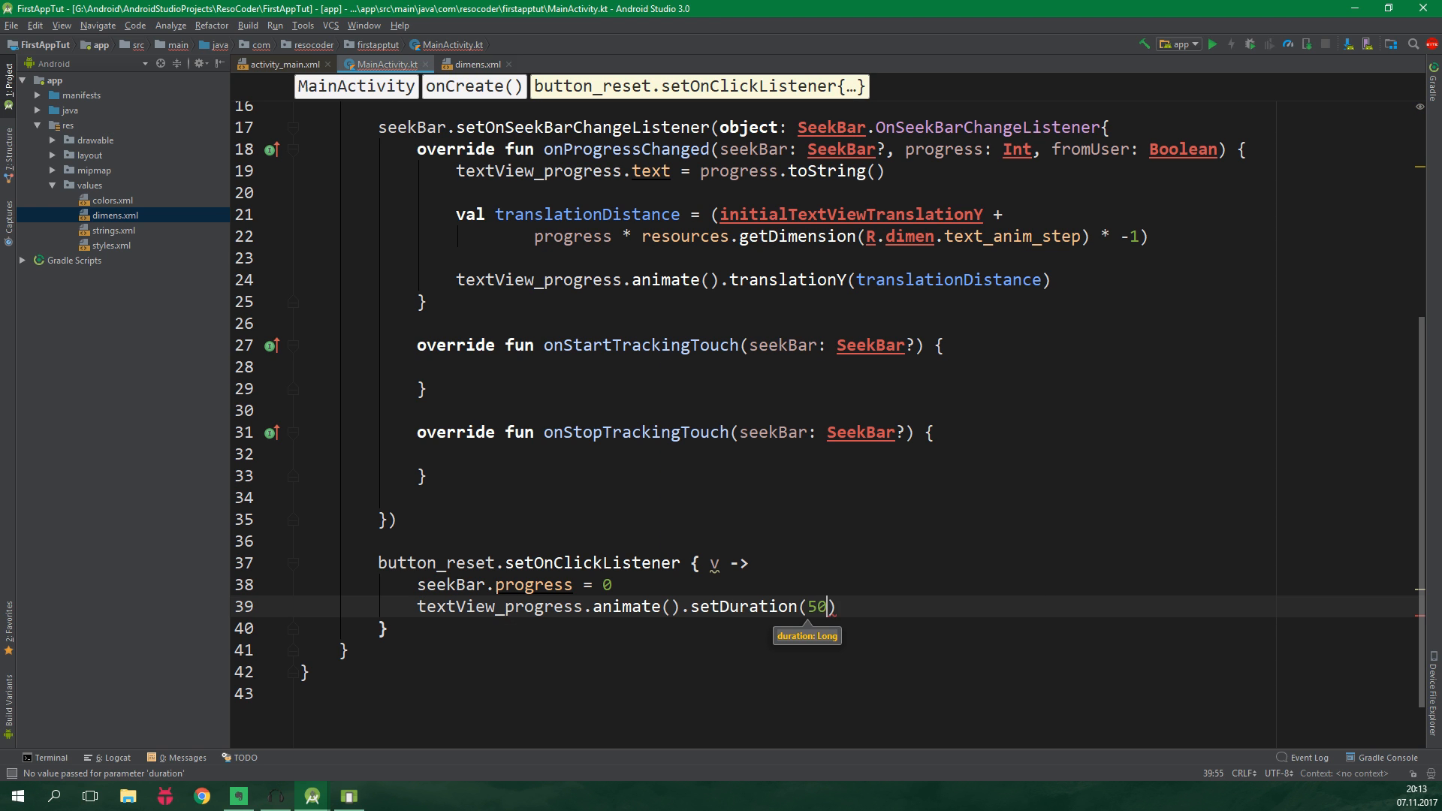
pyautogui.write('0')
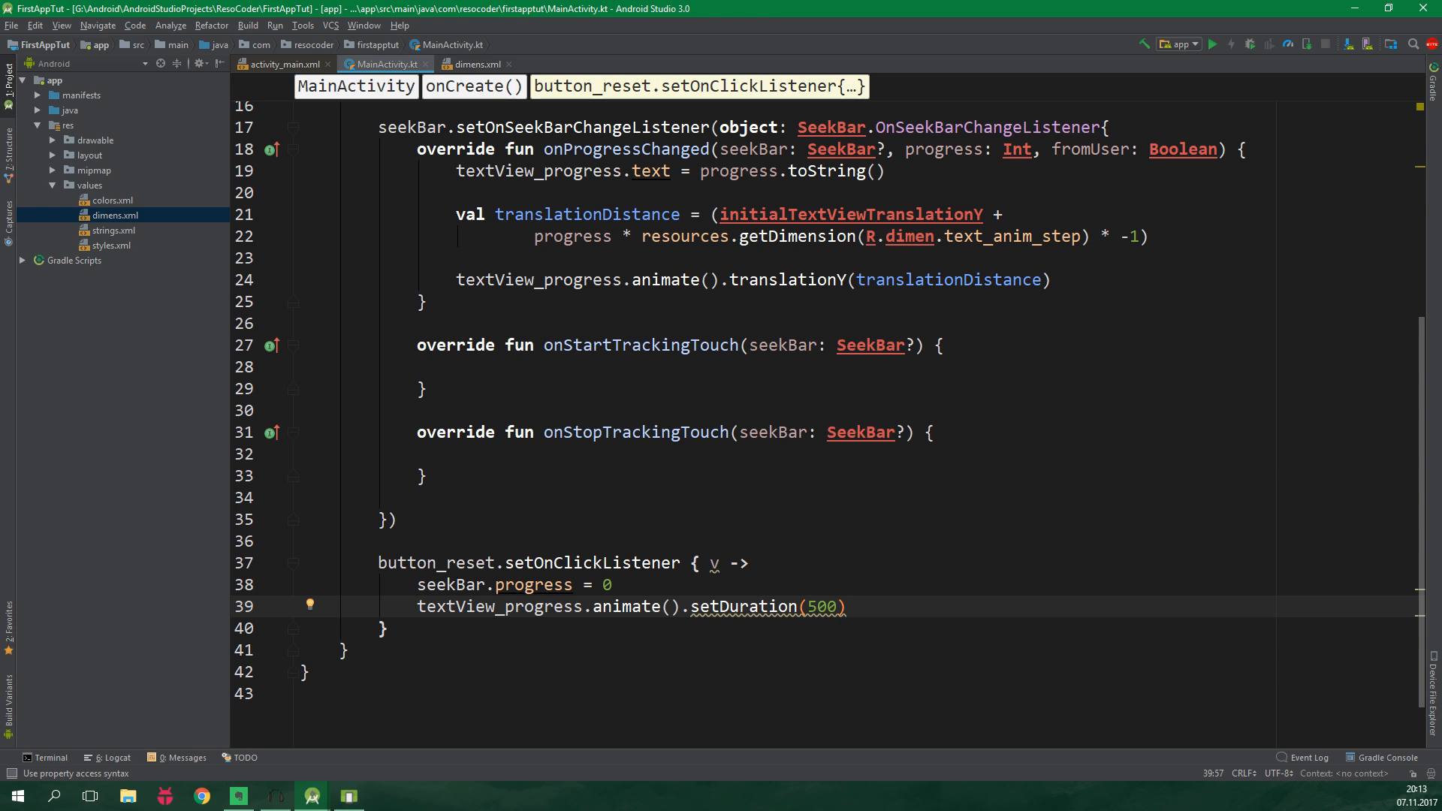
pyautogui.write('.rotationBy(360f')
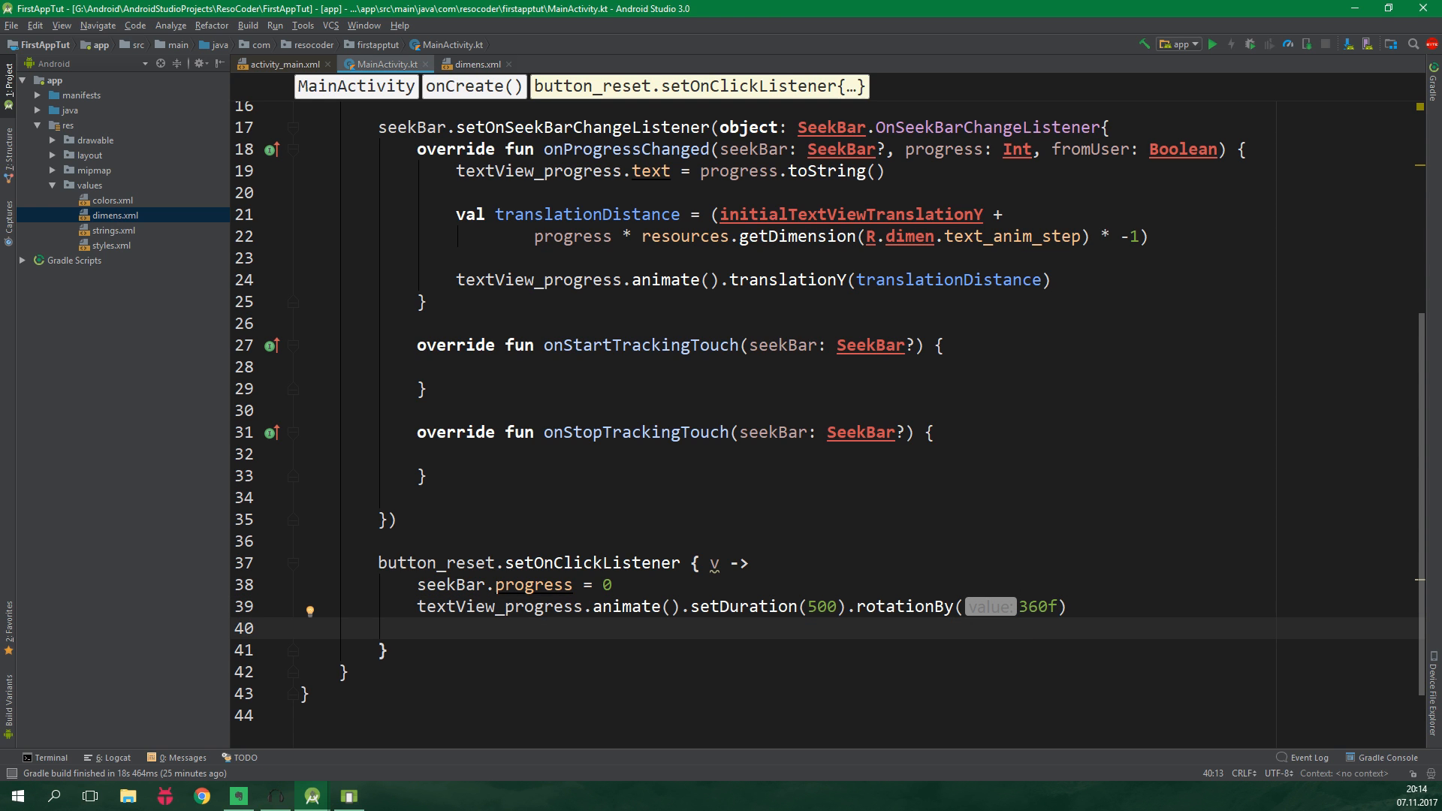
pyautogui.write('.translationY(')
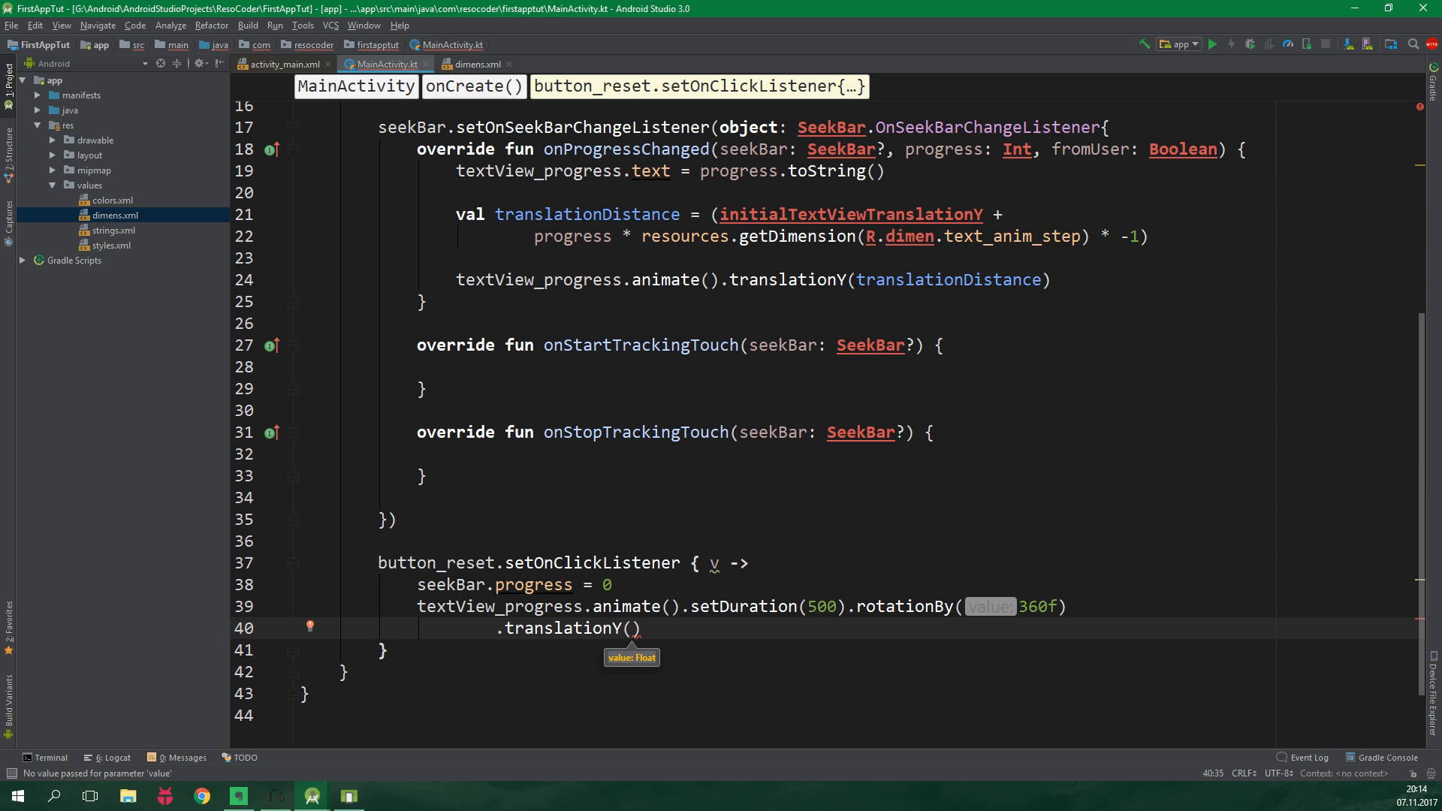
pyautogui.write('initialTextViewTranslationY')
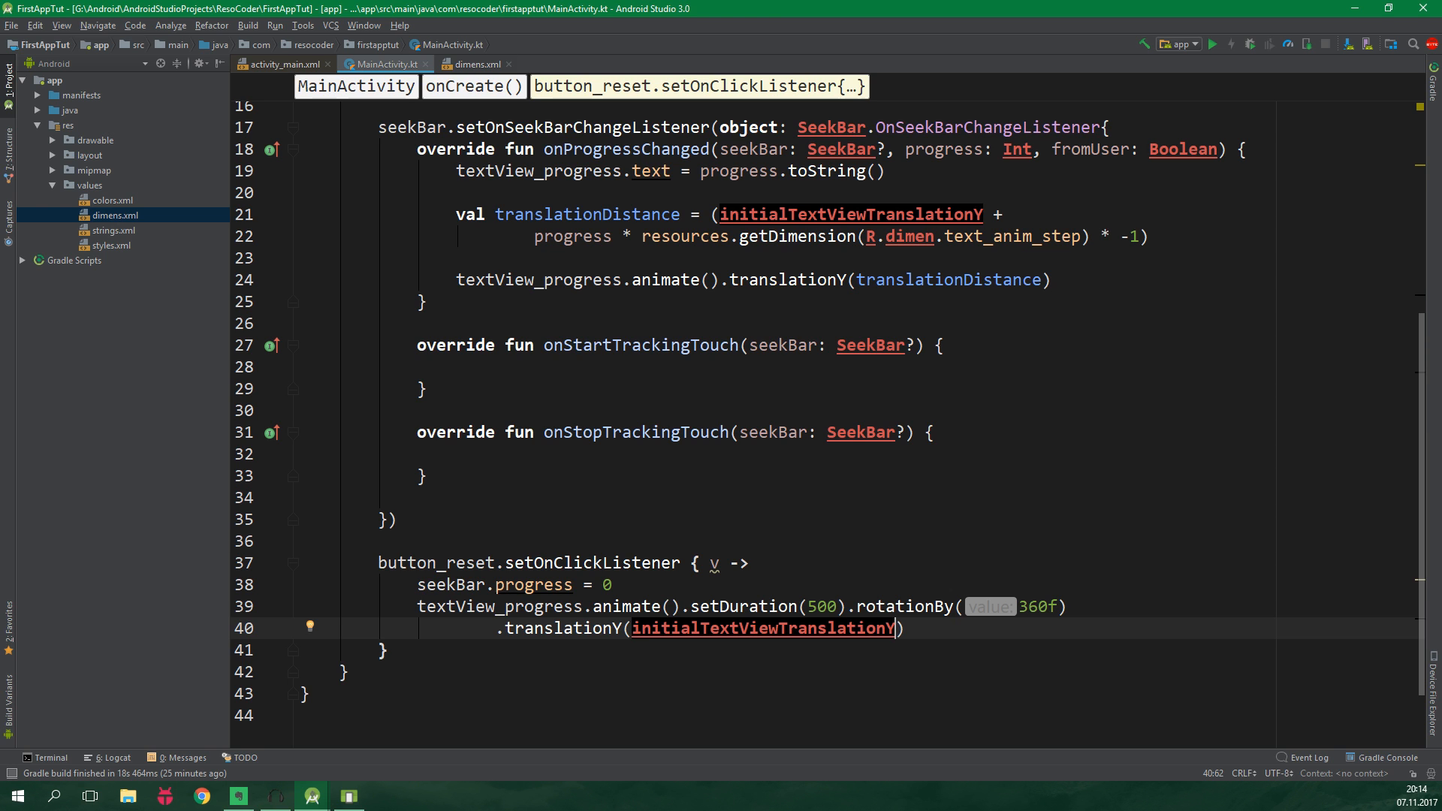
pyautogui.moveTo(1249, 44)
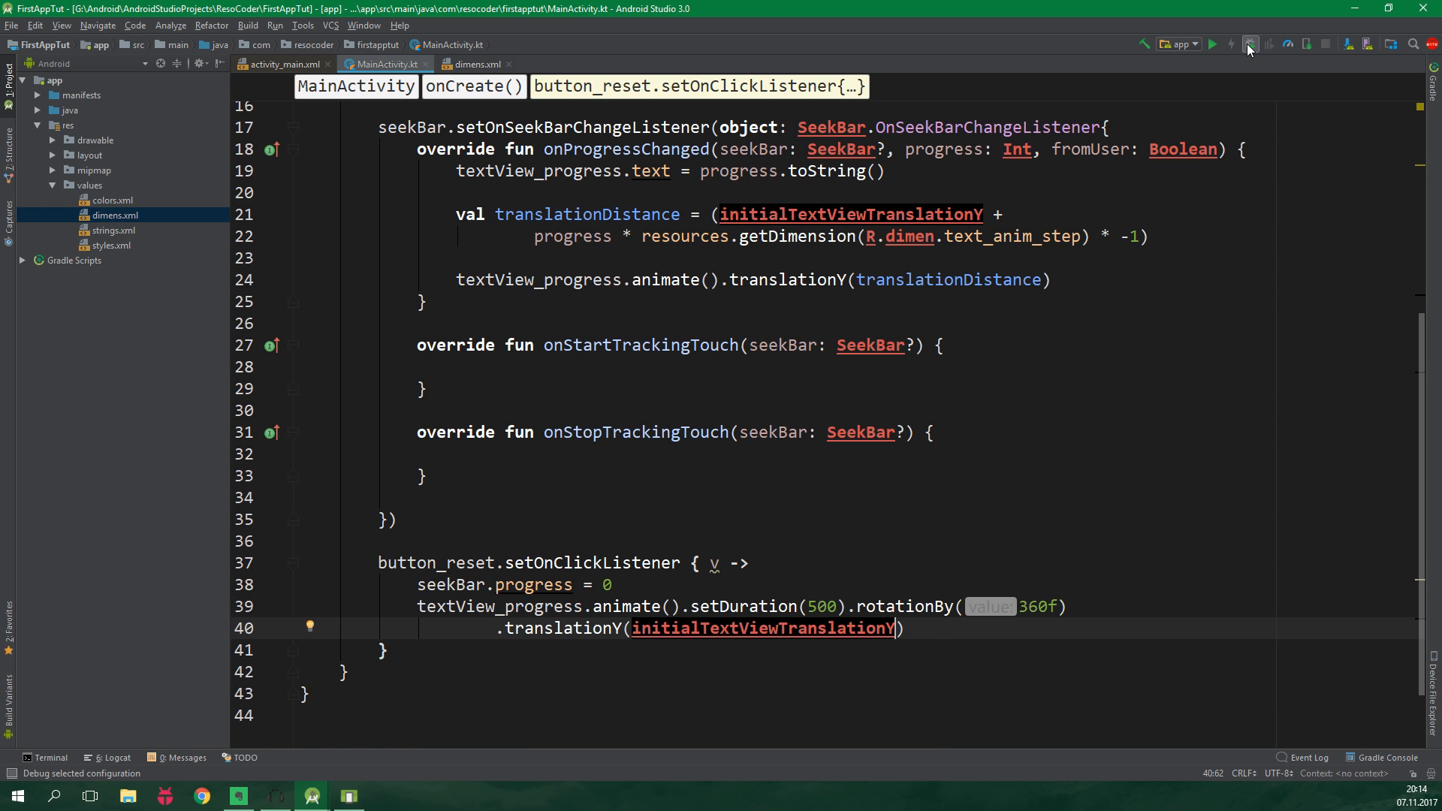
# Step: Launch the debug build in the emulator, then switch to activity_main.xml
pyautogui.click(1212, 44)
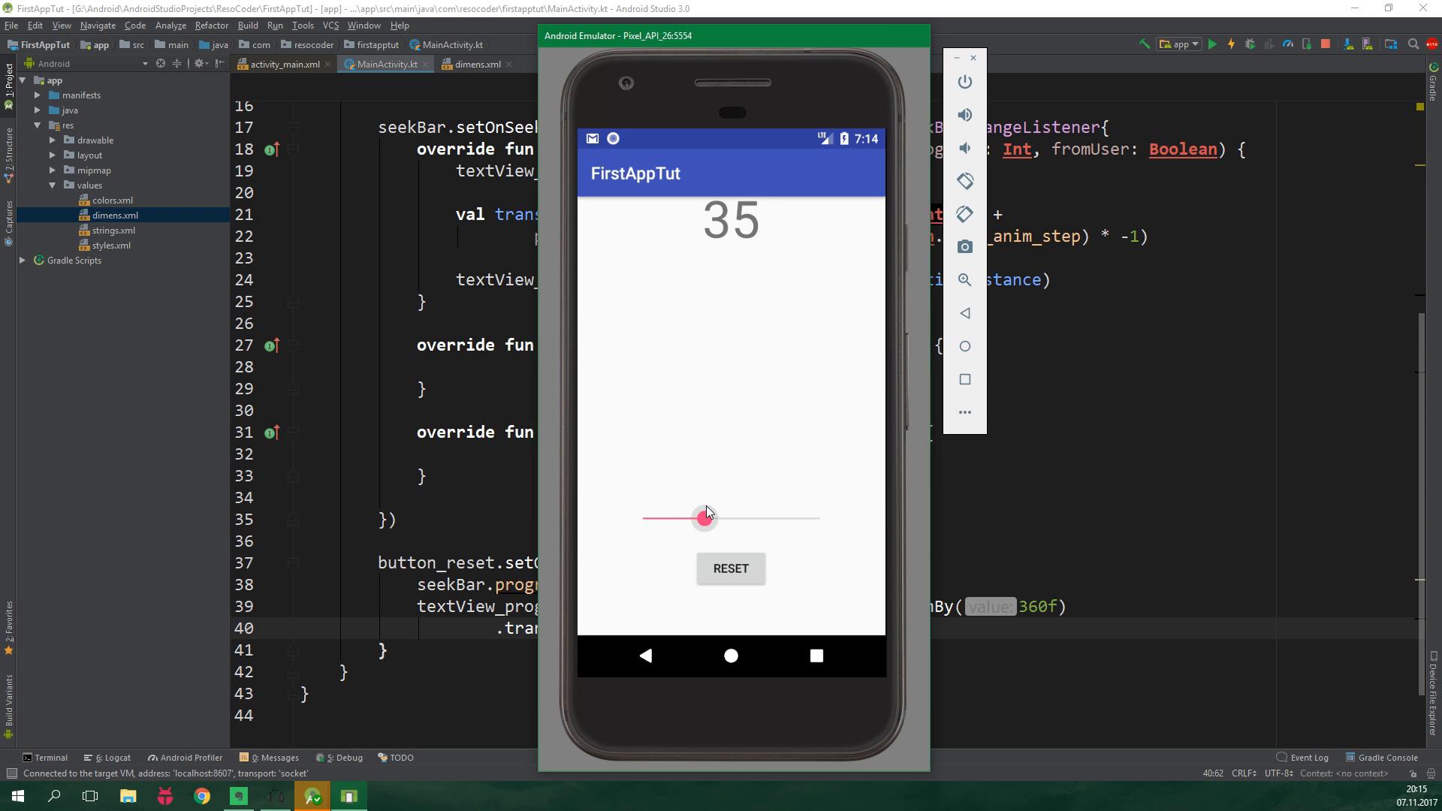
pyautogui.moveTo(708, 522)
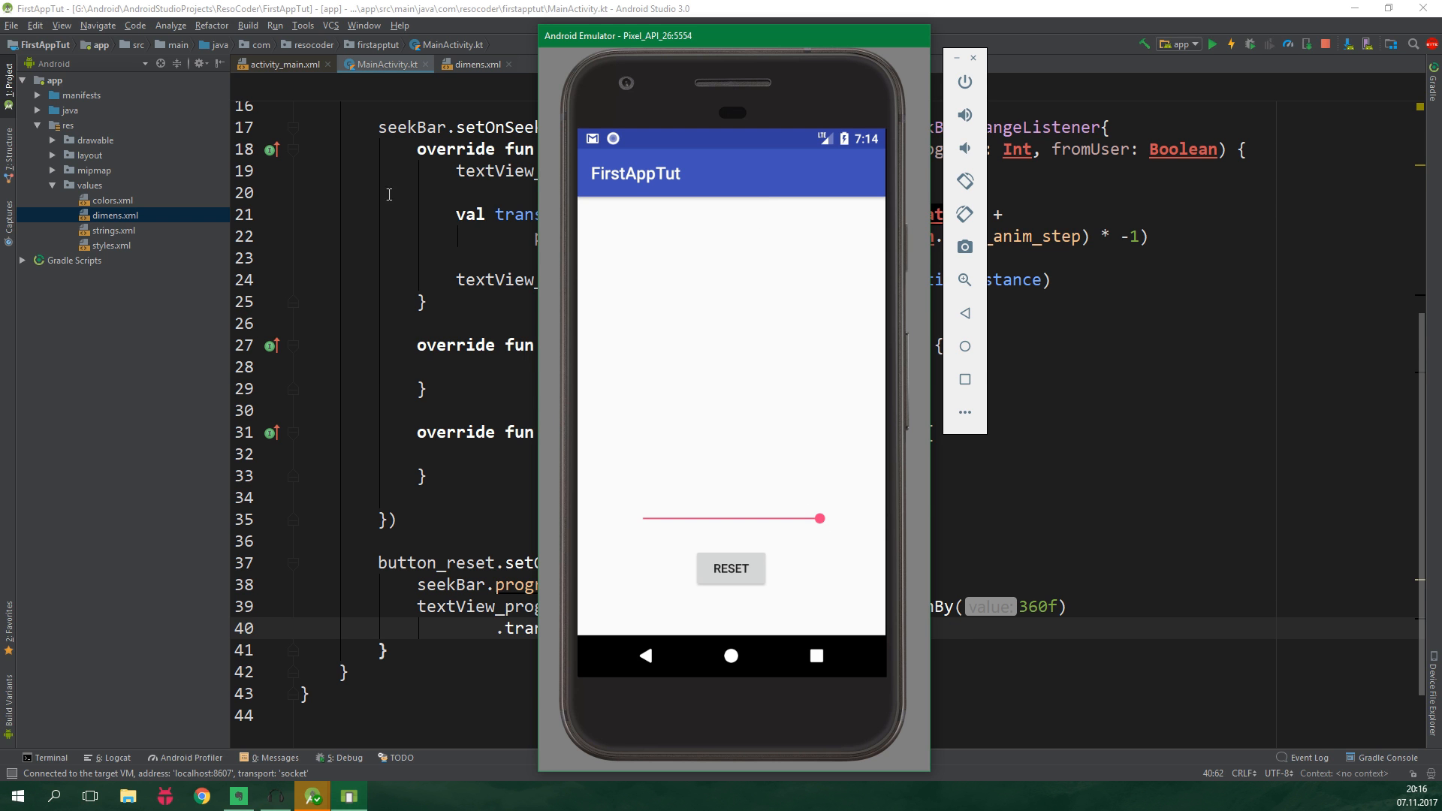
pyautogui.click(283, 65)
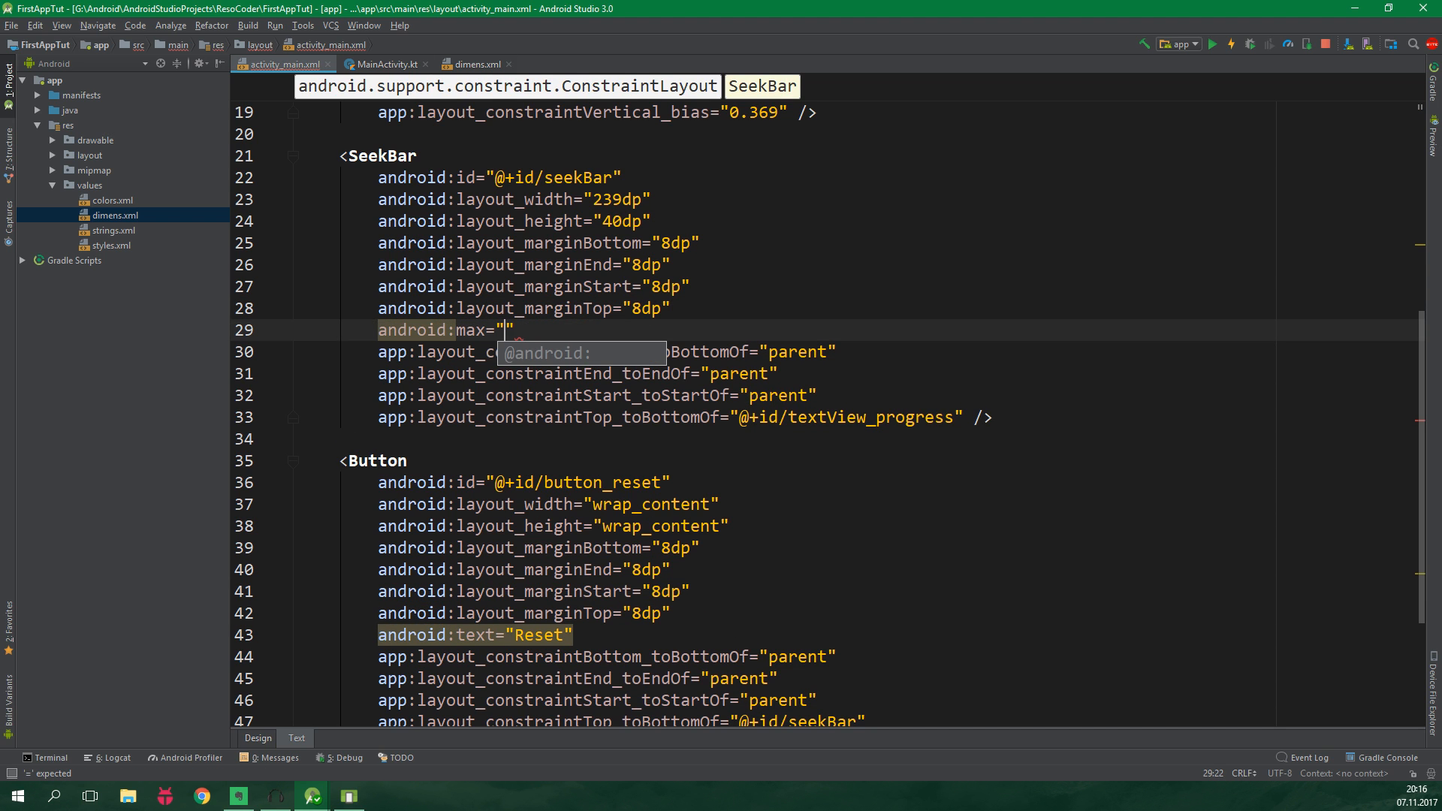
# Step: Give the SeekBar element android:max="10"
pyautogui.write('10')
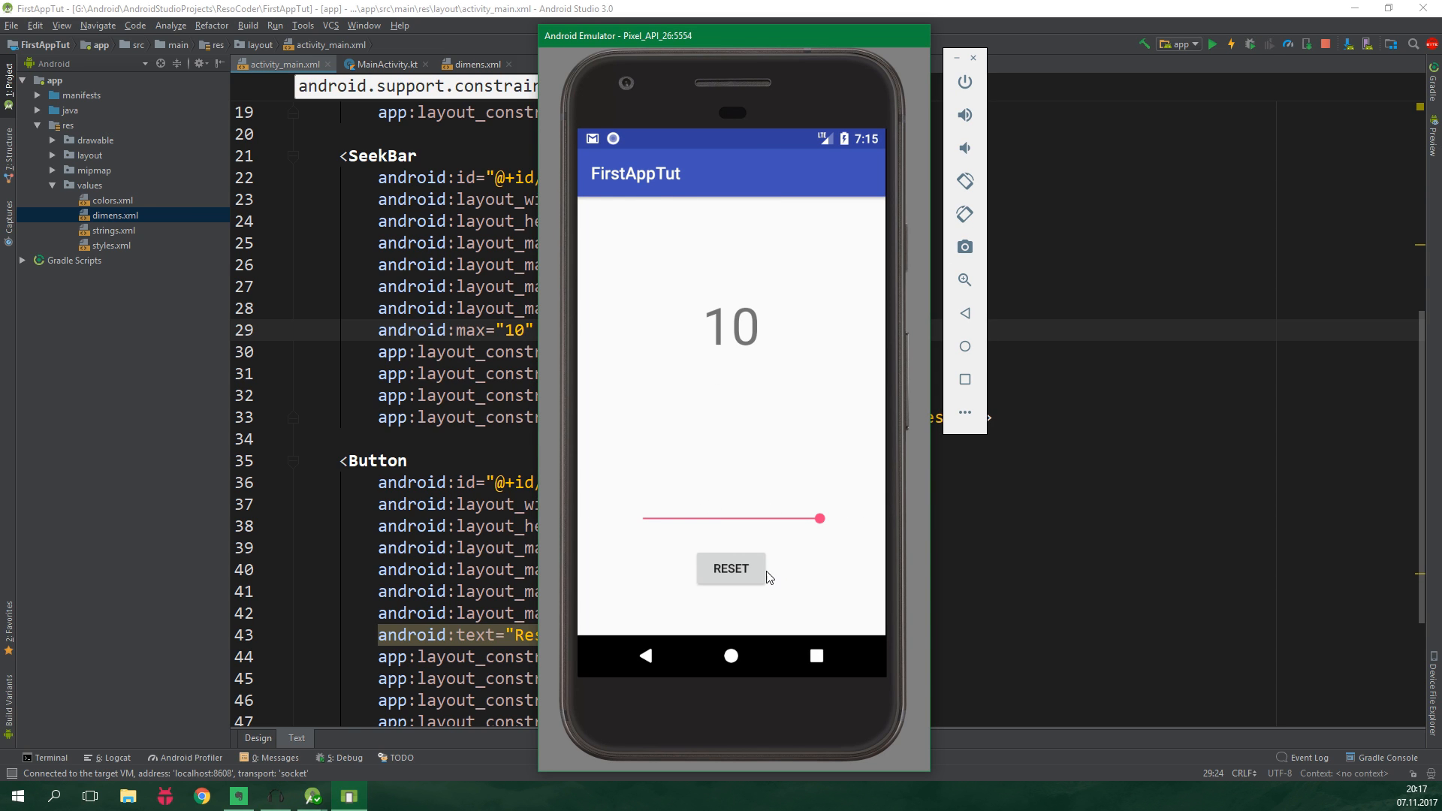
# Step: Tap RESET in the emulator repeatedly to watch the number spin back to 0
pyautogui.click(729, 569)
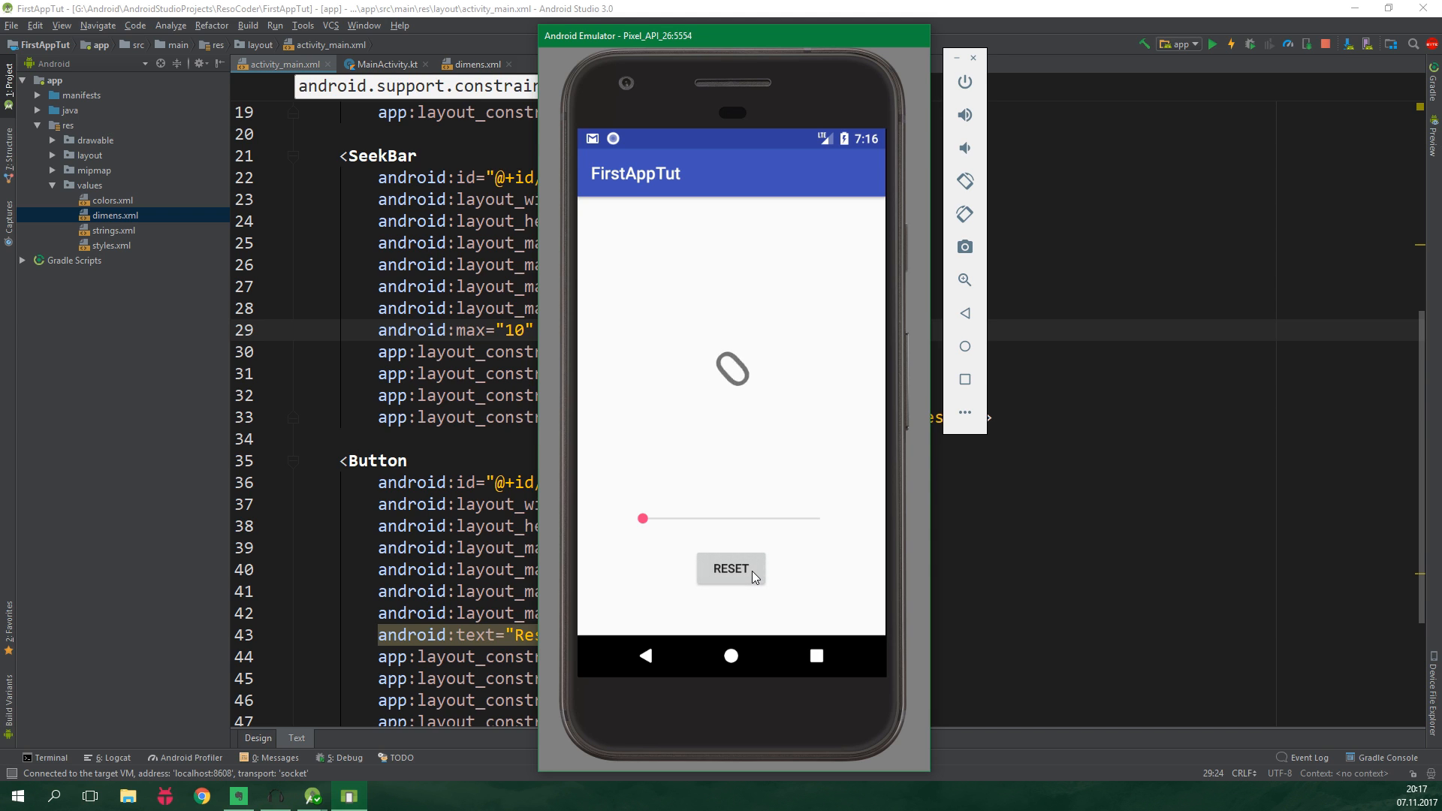
pyautogui.click(730, 568)
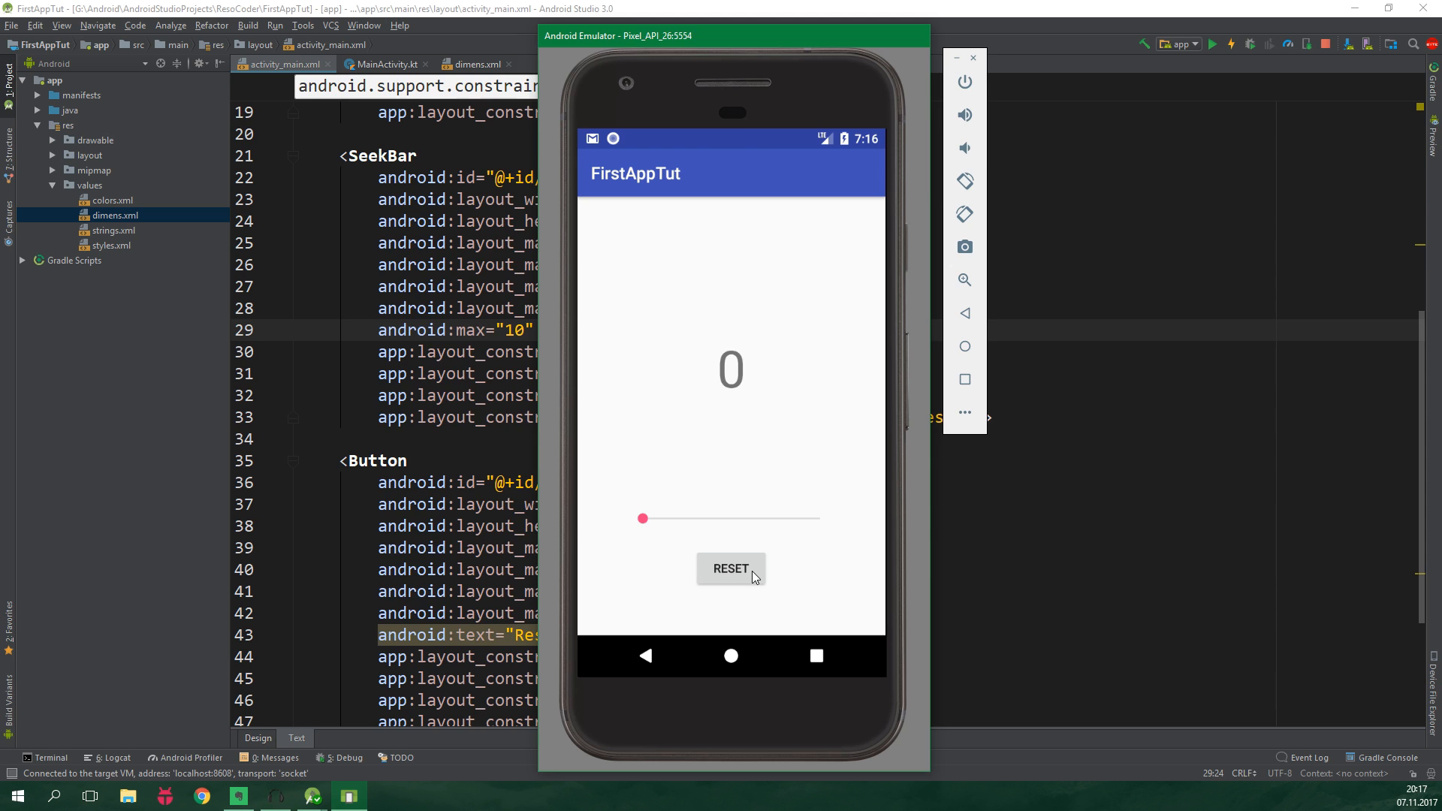
pyautogui.click(383, 63)
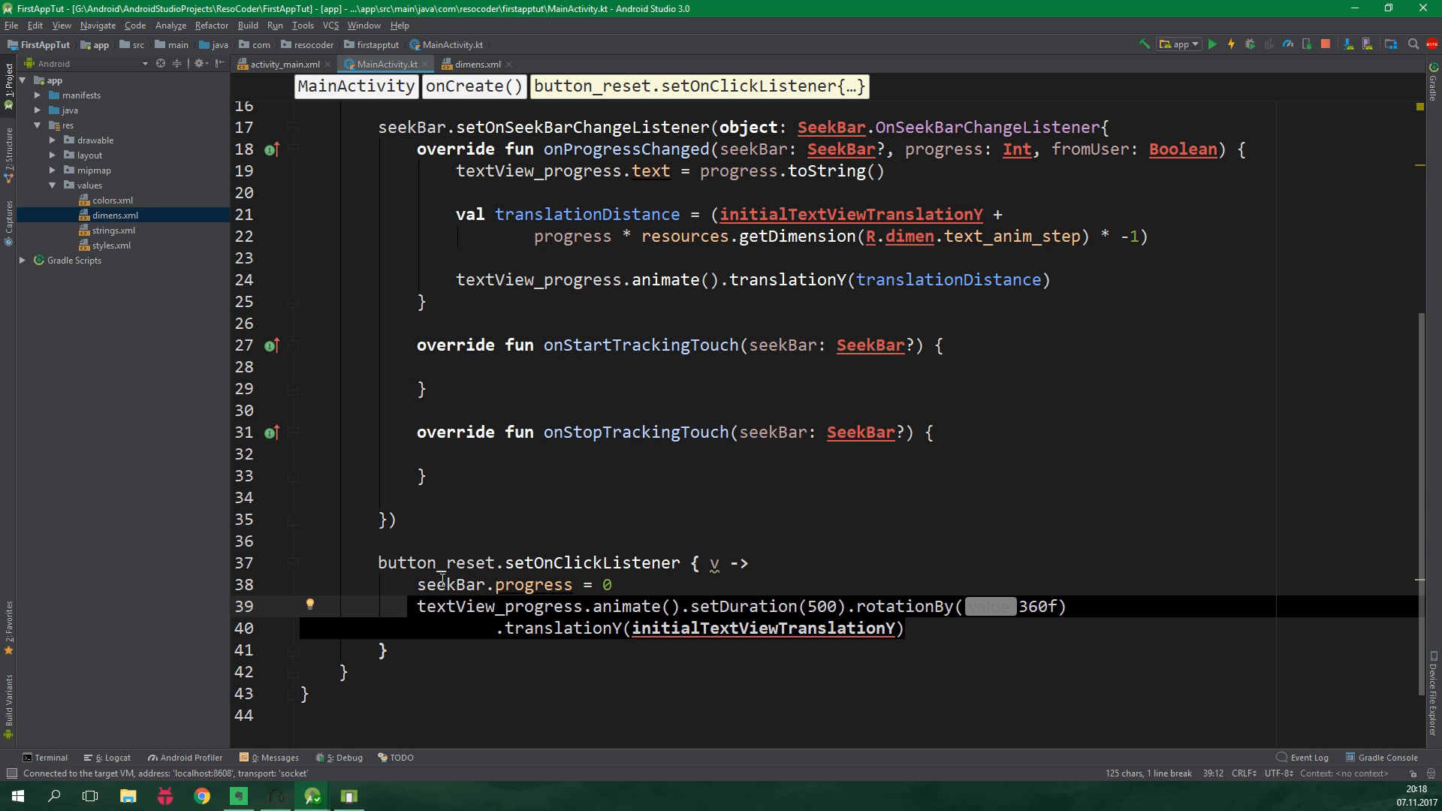
# Step: Move the spin animation into onProgressChanged under if (!fromUser), indenting the block
pyautogui.click(437, 606)
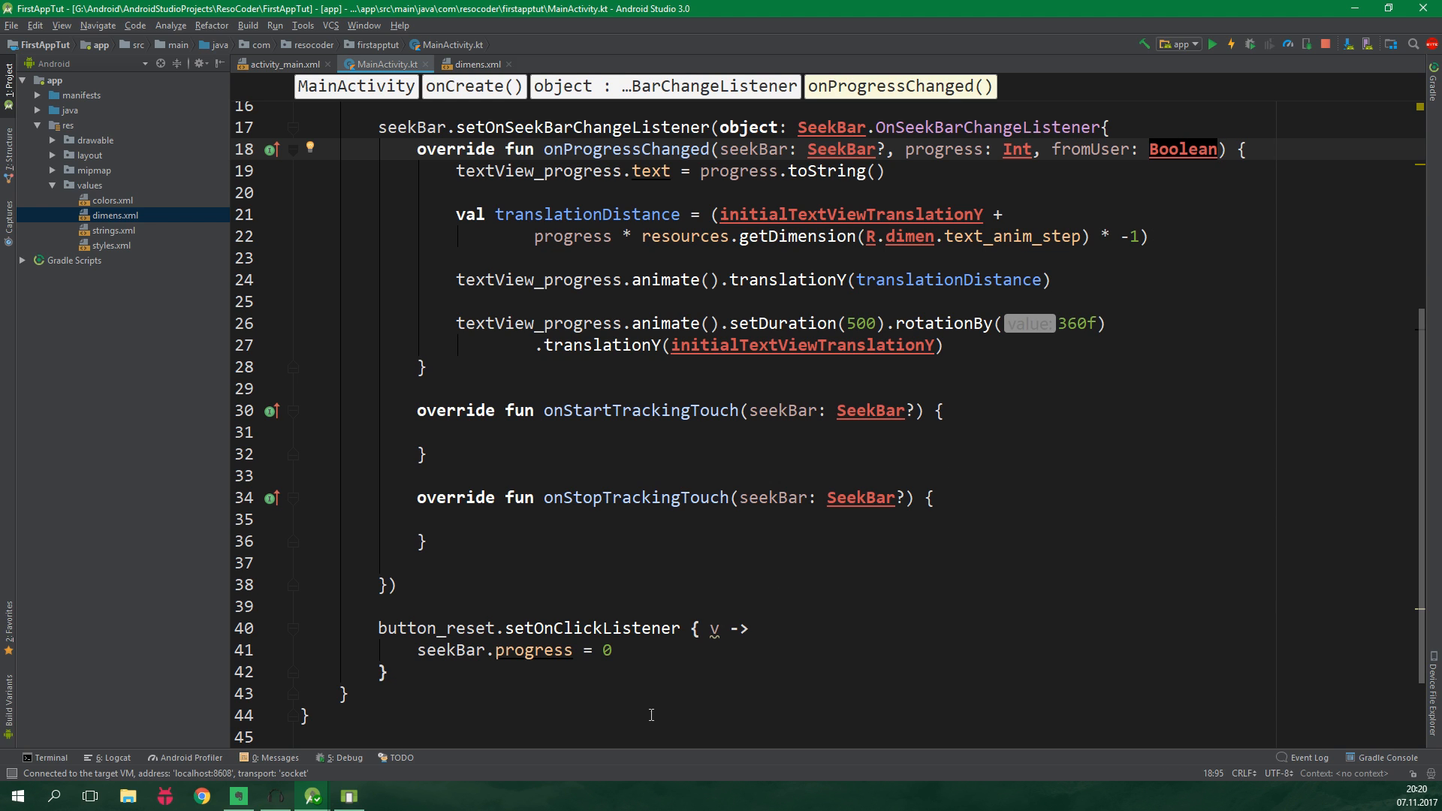
pyautogui.click(420, 649)
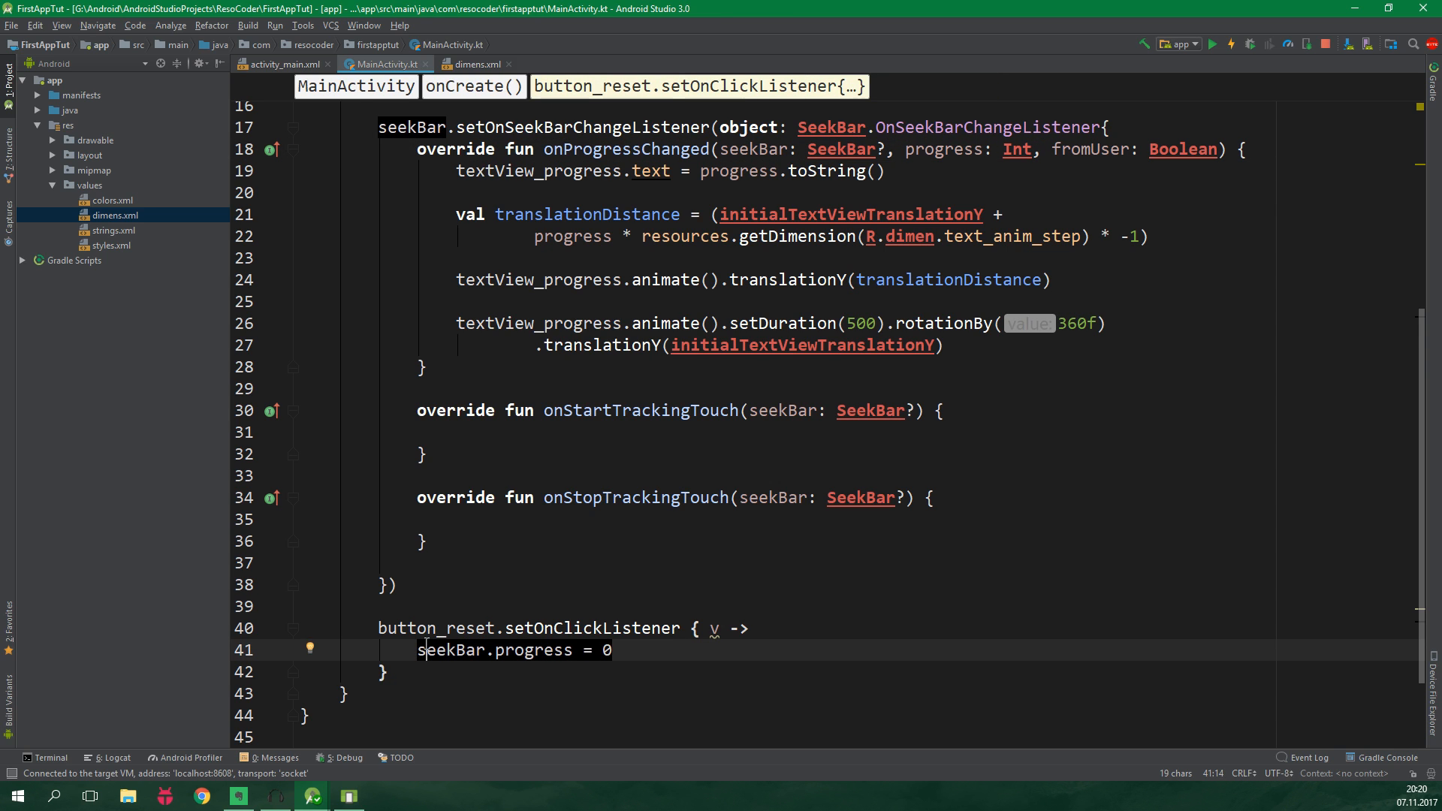
pyautogui.moveTo(524, 656)
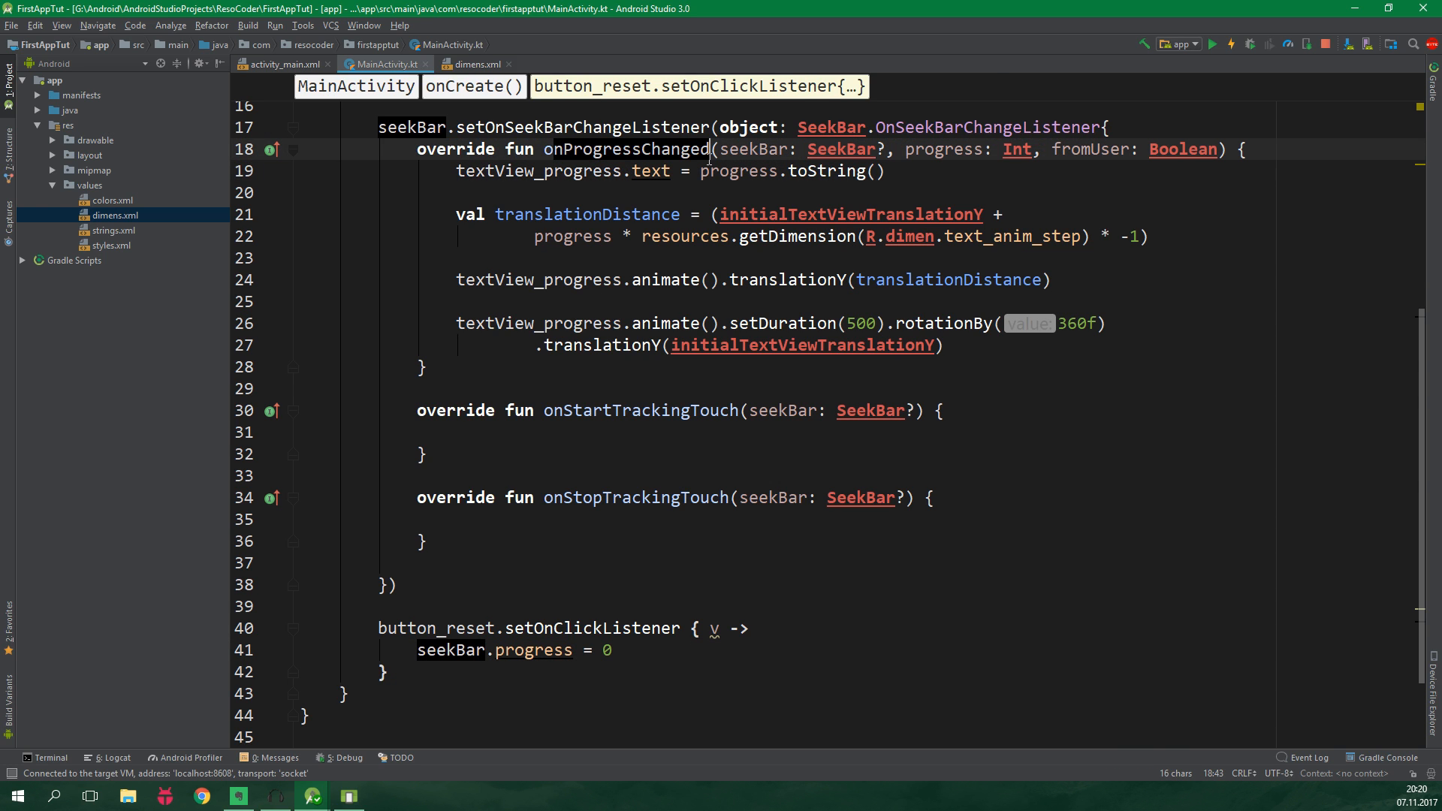
pyautogui.click(1091, 149)
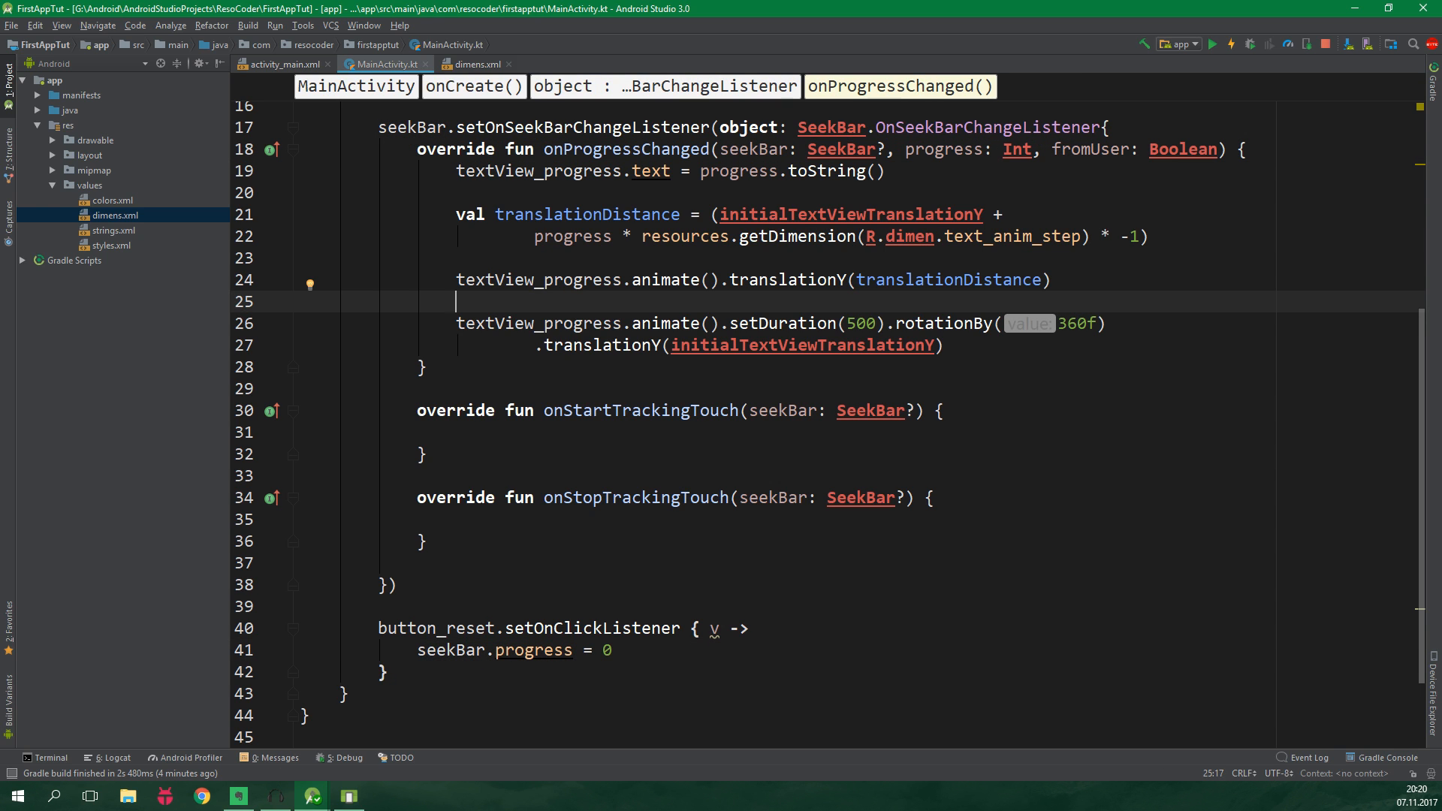
pyautogui.write('if (!')
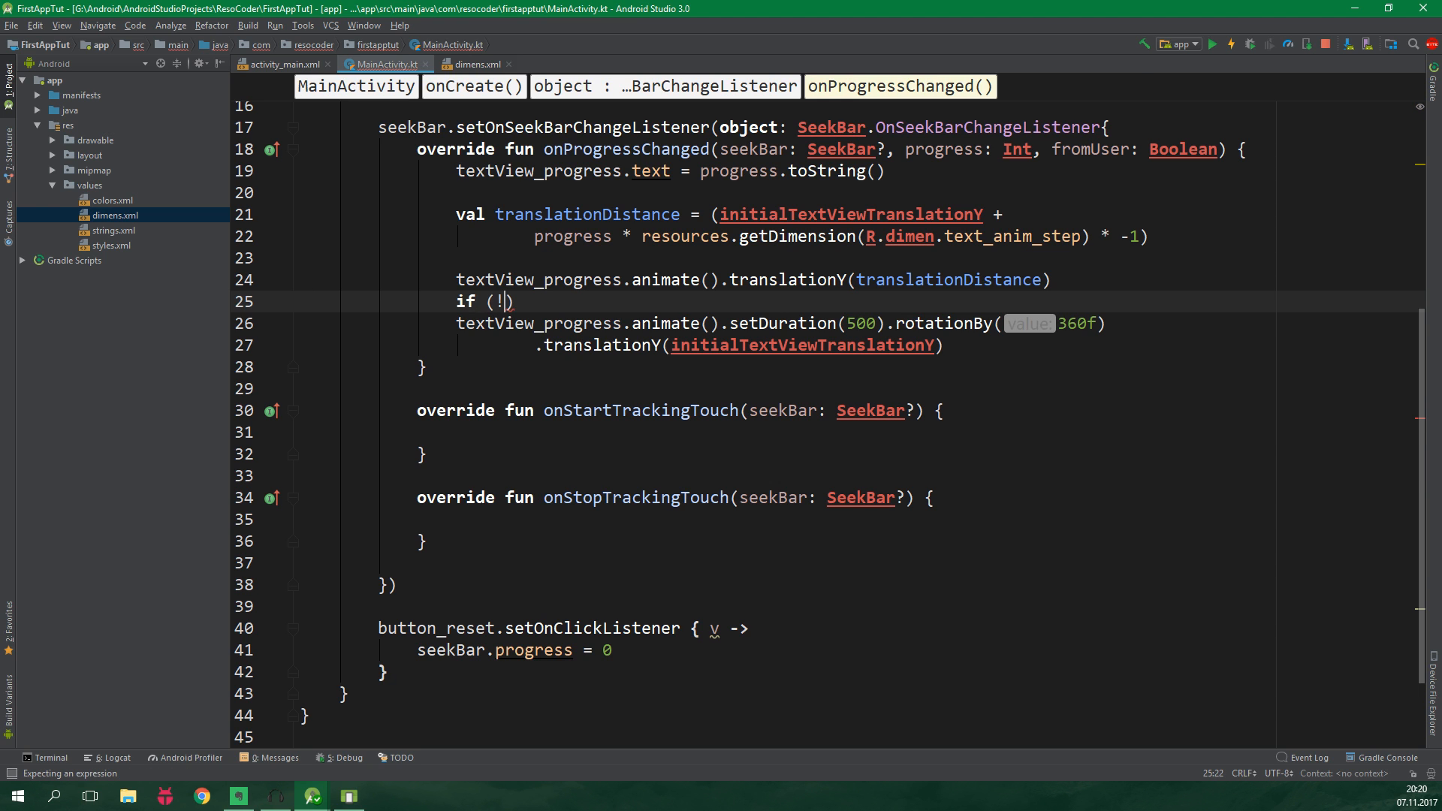
pyautogui.write('fromUser)')
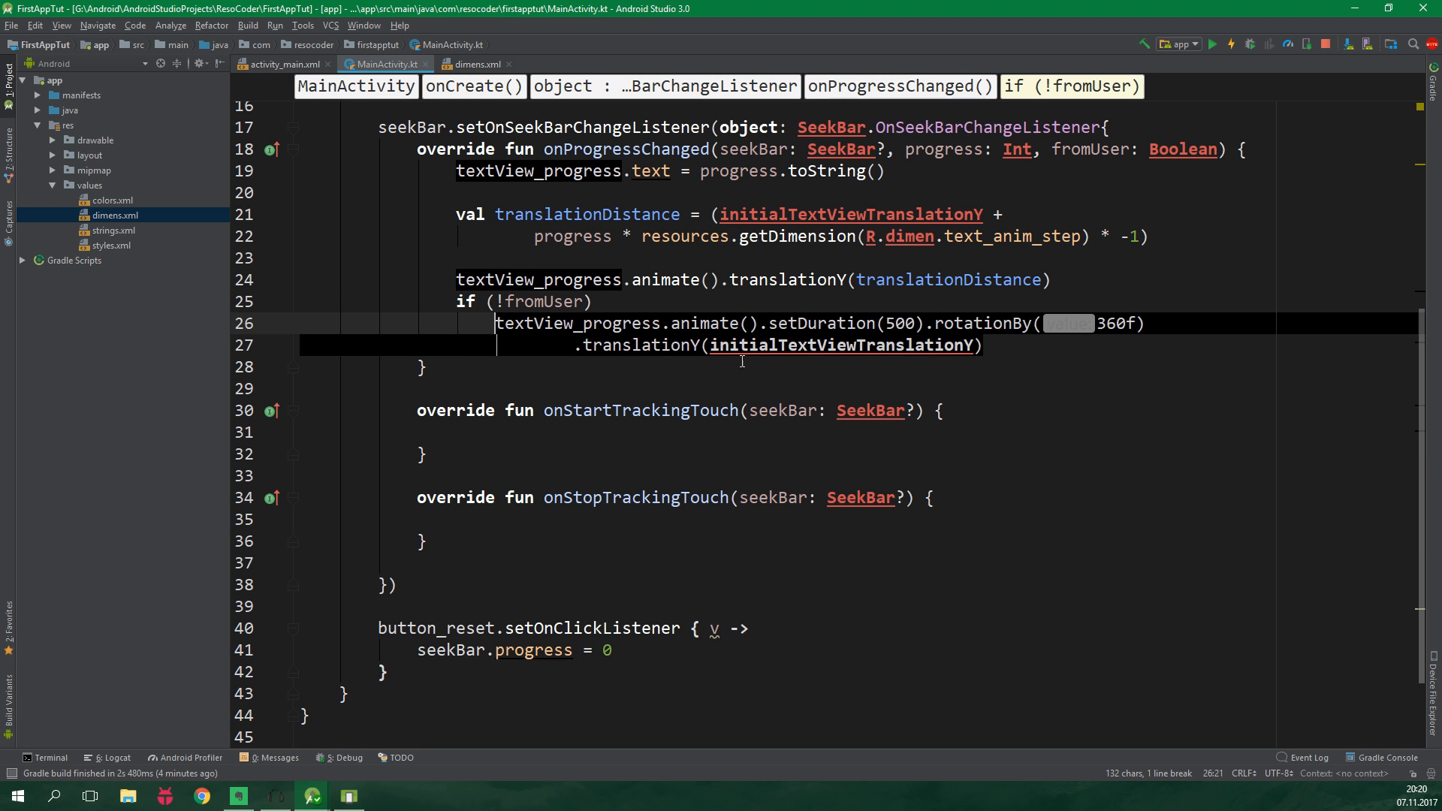
pyautogui.click(1101, 345)
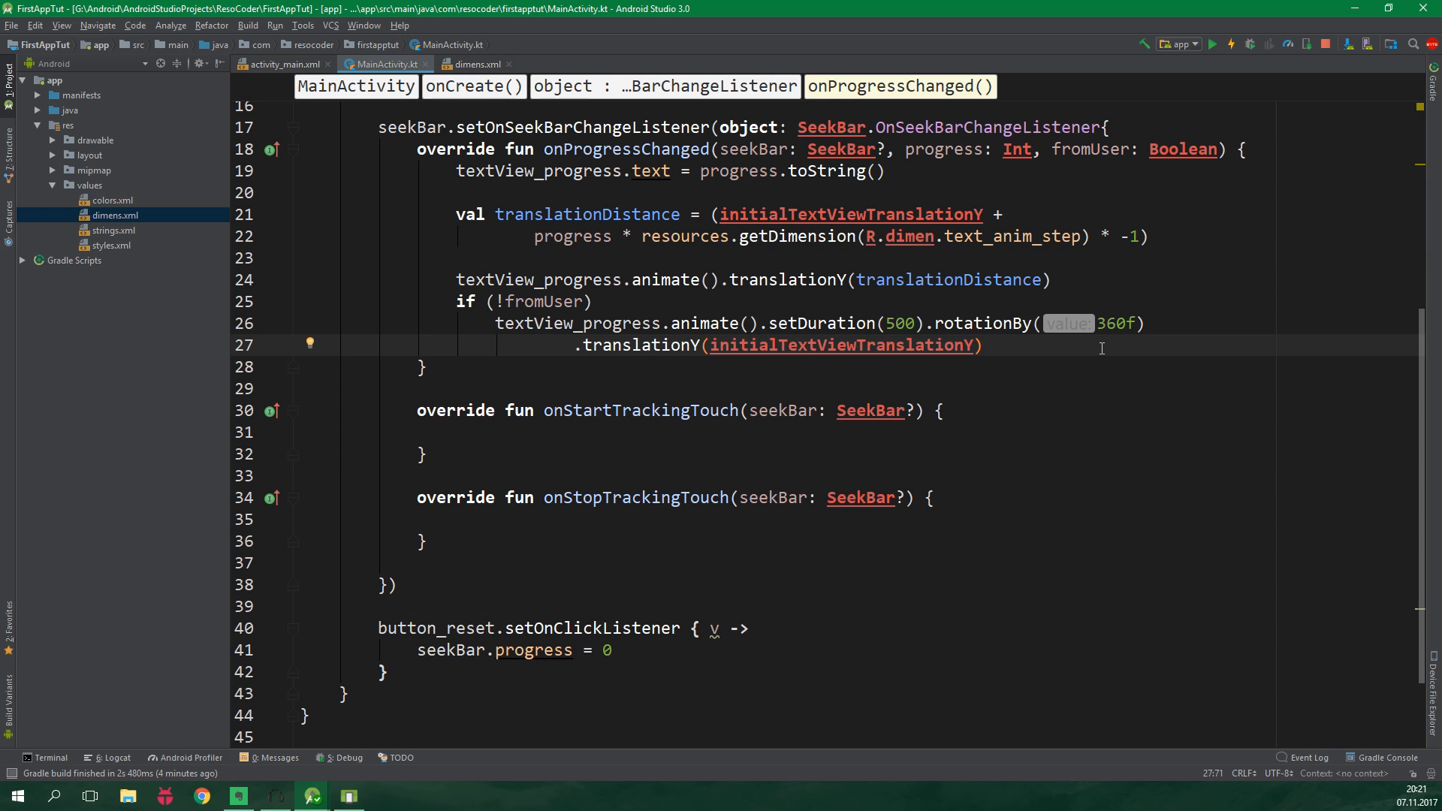
pyautogui.click(1213, 43)
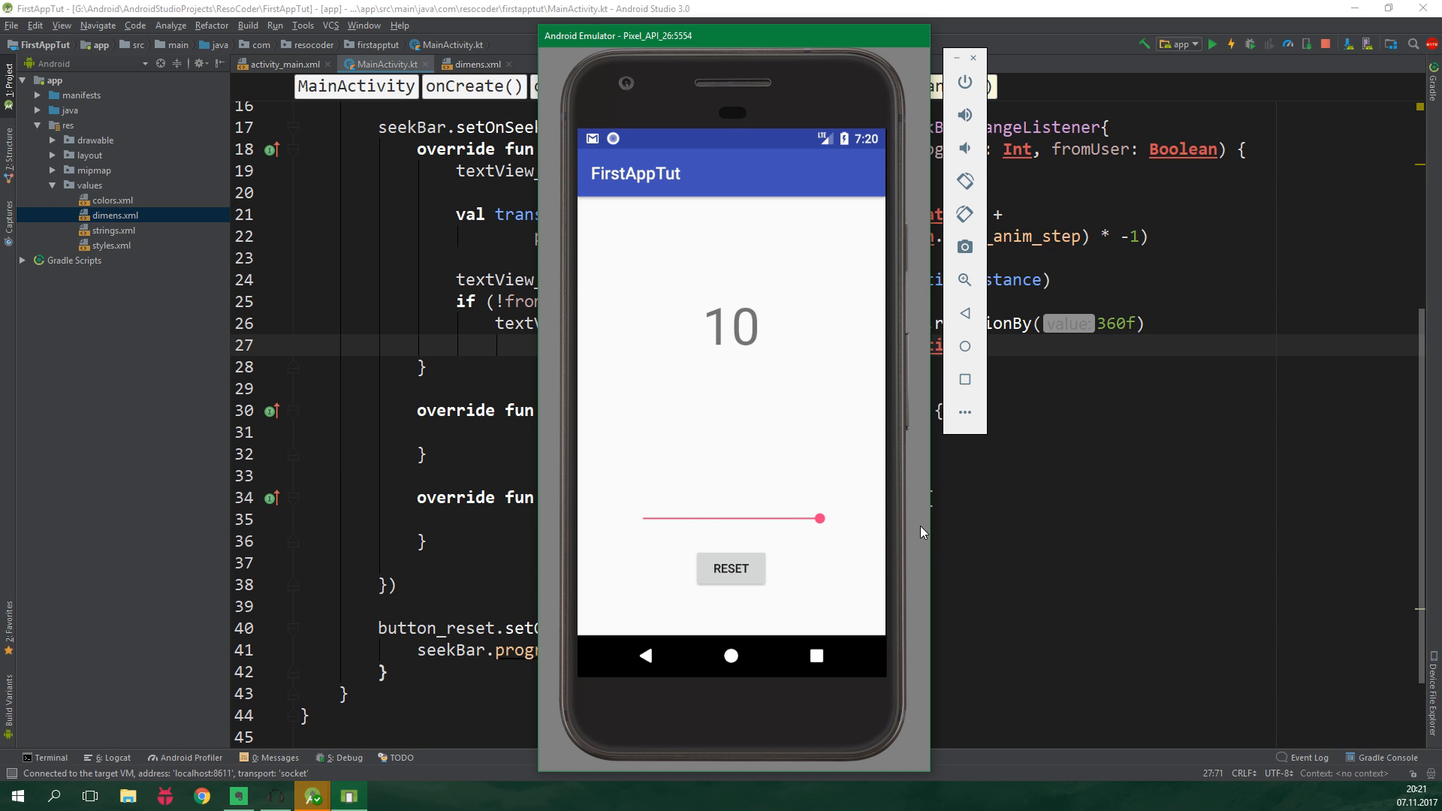
pyautogui.moveTo(747, 570)
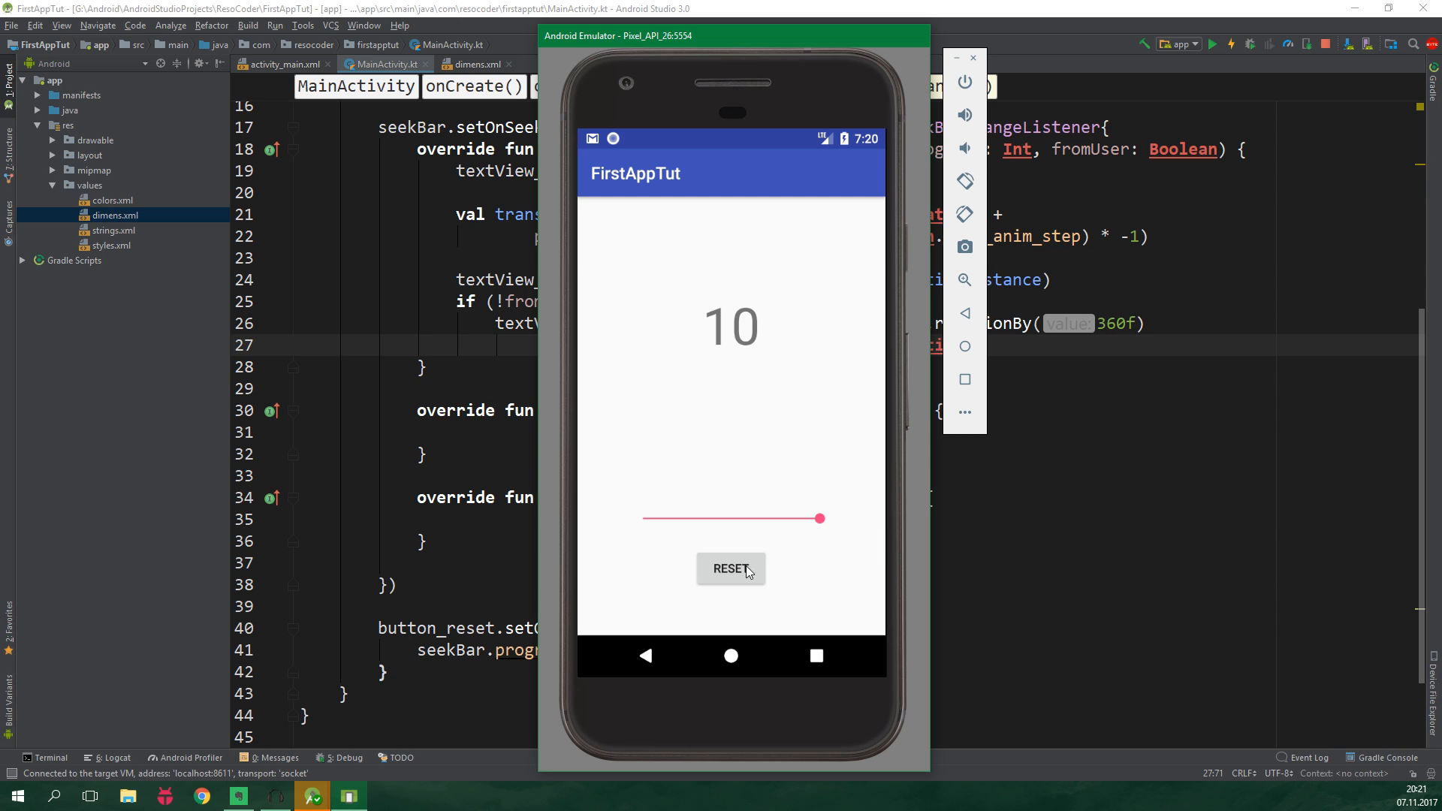
# Step: Tap RESET in the rerun app to bring the number from 10 to 0
pyautogui.click(730, 568)
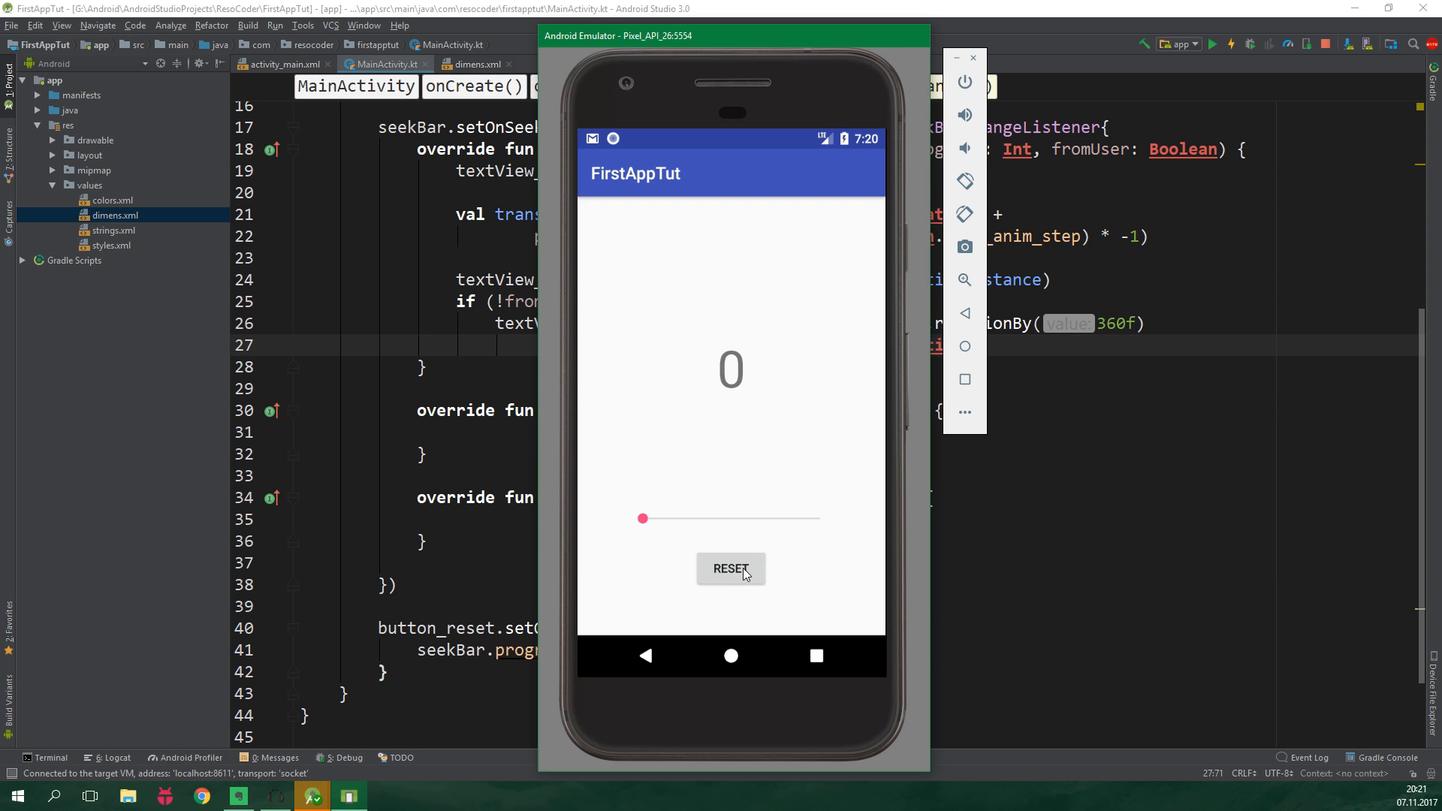